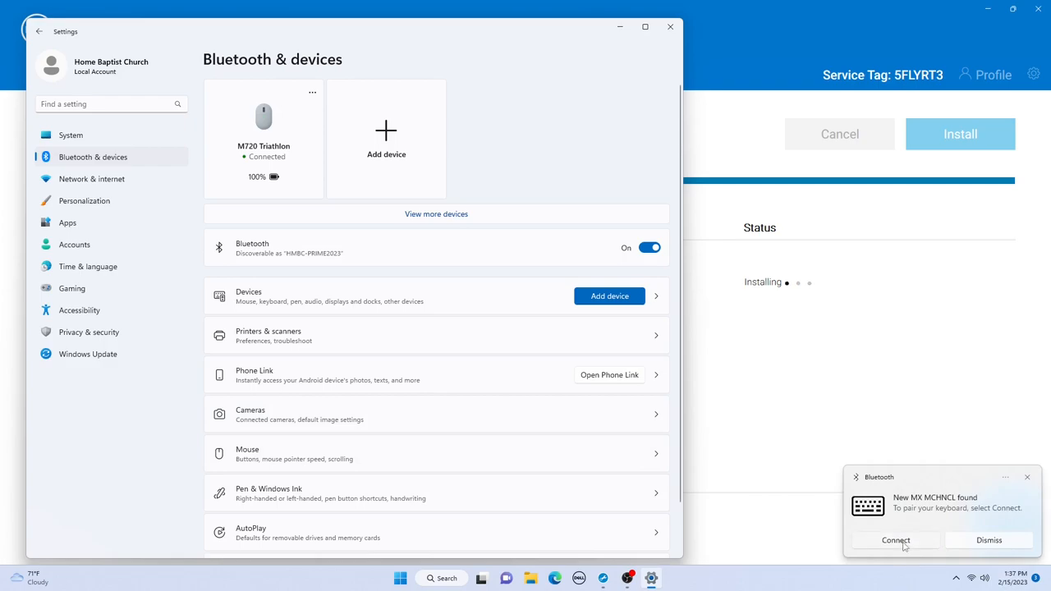
Pair the MX MCHNCL keyboard over Bluetooth and accept installing Logitech Options+.
left_click(896, 540)
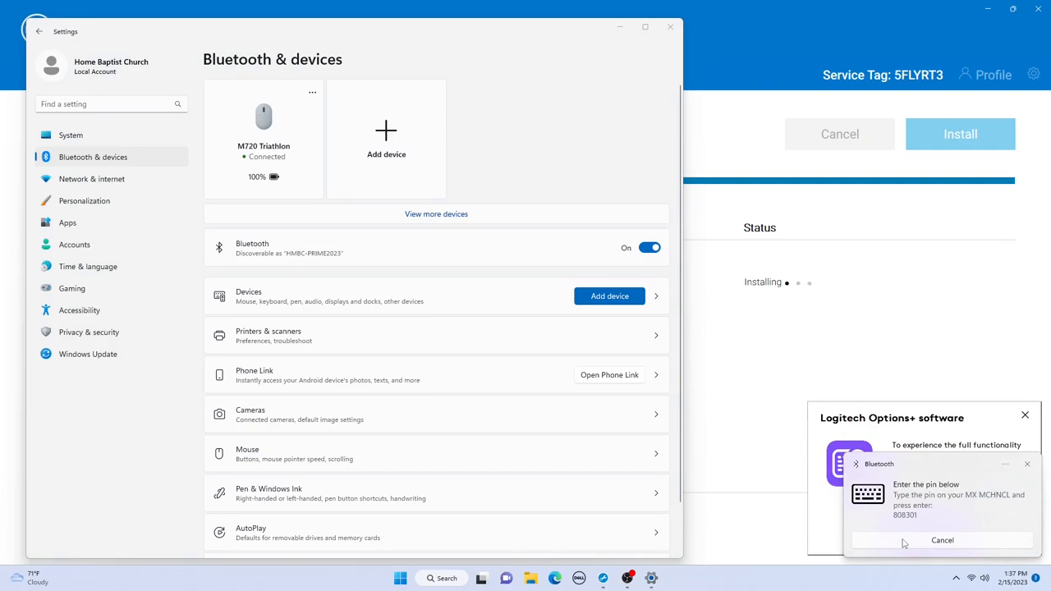
left_click(943, 538)
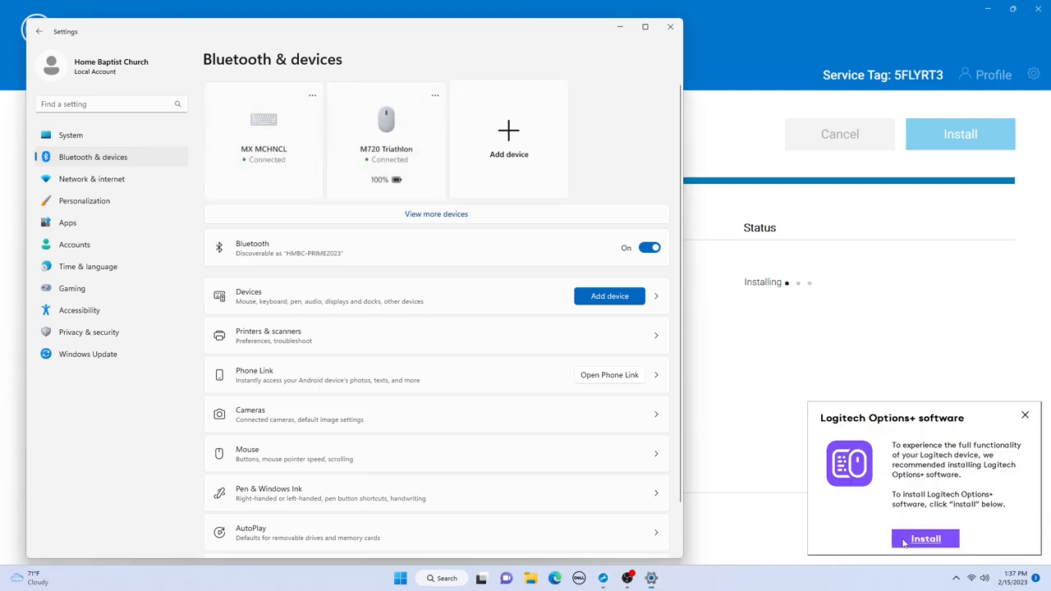
left_click(927, 539)
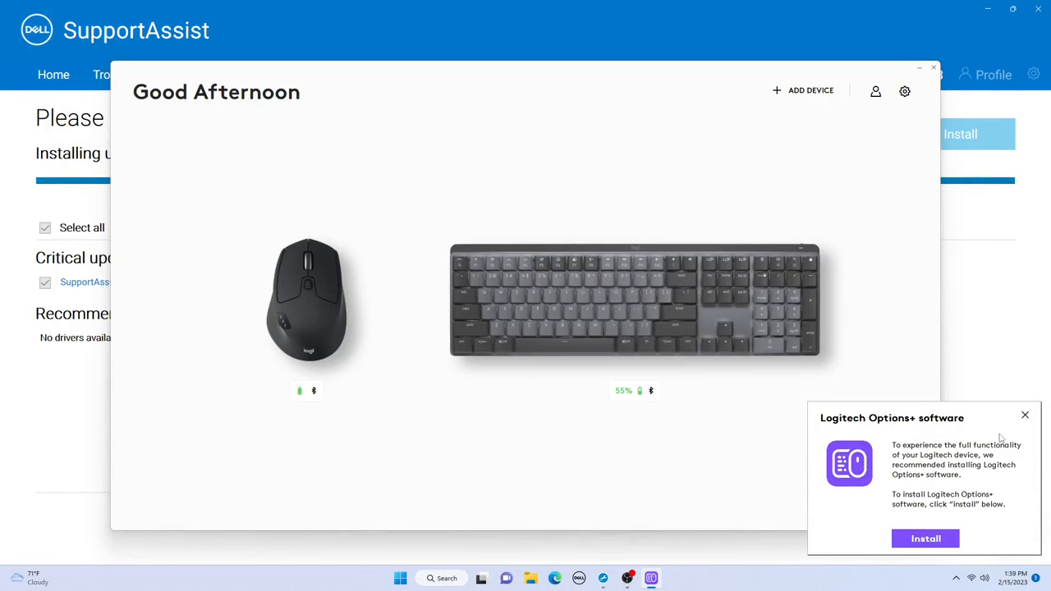
mouse_move(1025, 417)
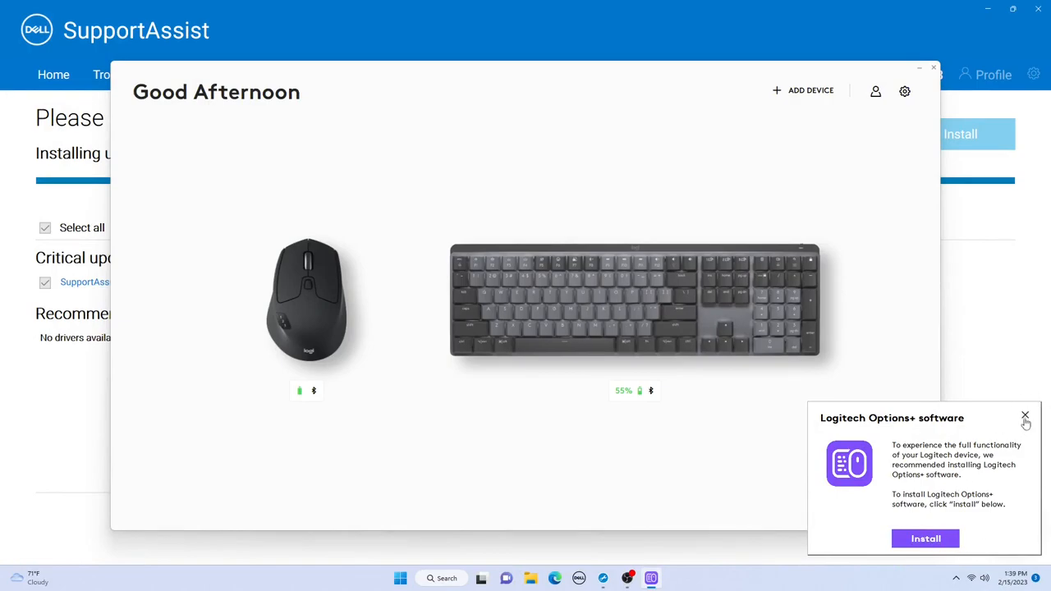
Dismiss the Logitech Options+ software recommendation notice.
left_click(1025, 418)
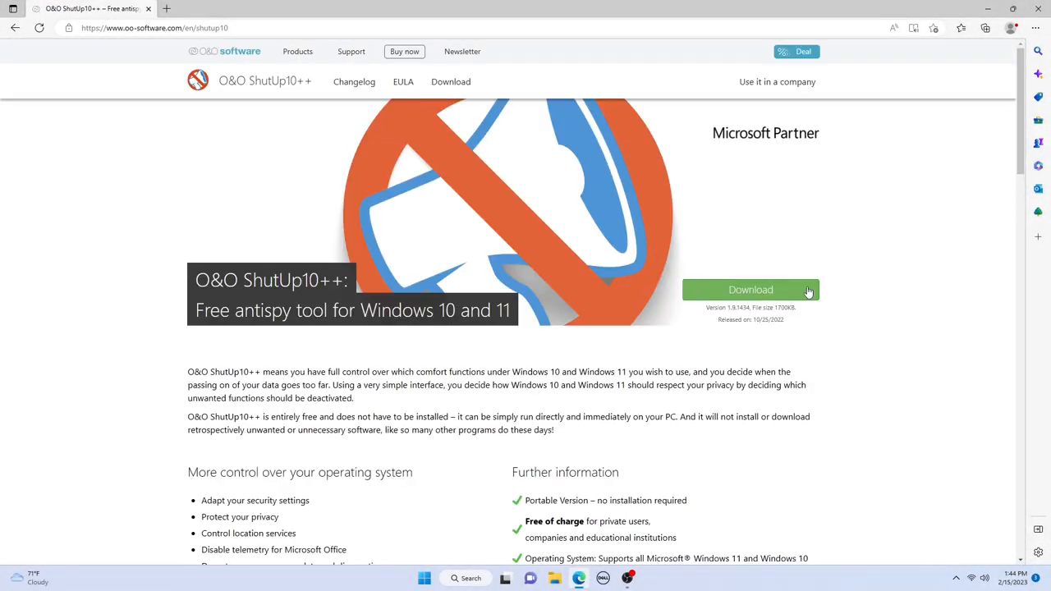
Download O&O ShutUp10++, then O&O AppBuster from its product page.
left_click(751, 289)
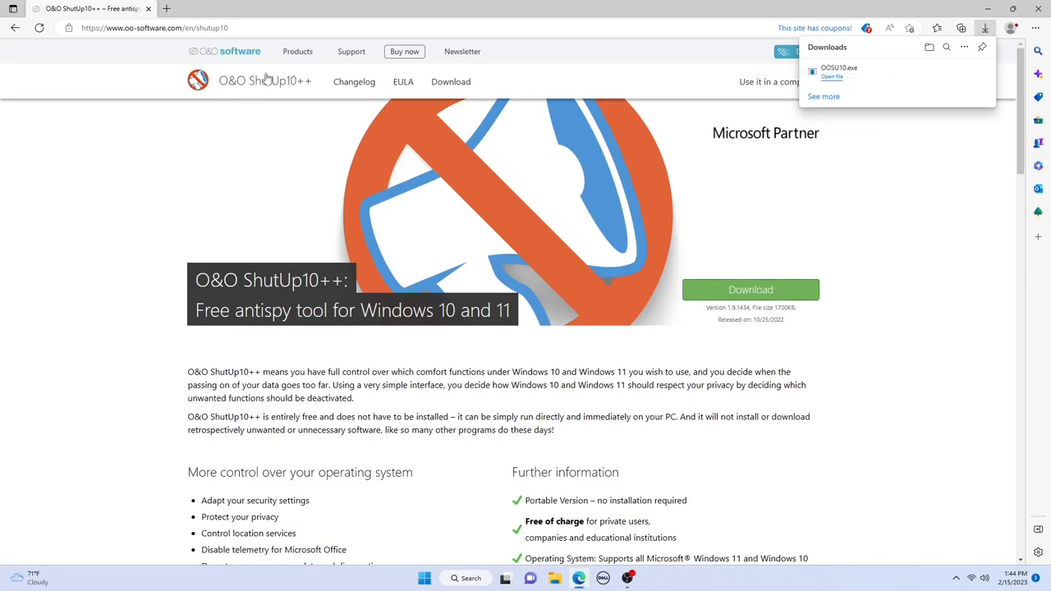
left_click(298, 51)
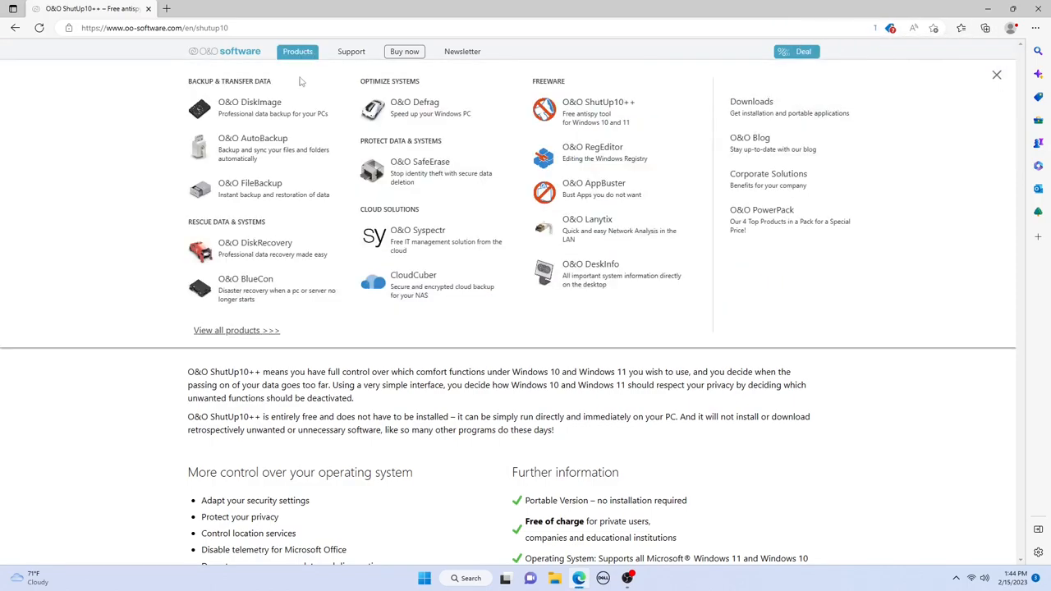
mouse_move(404, 388)
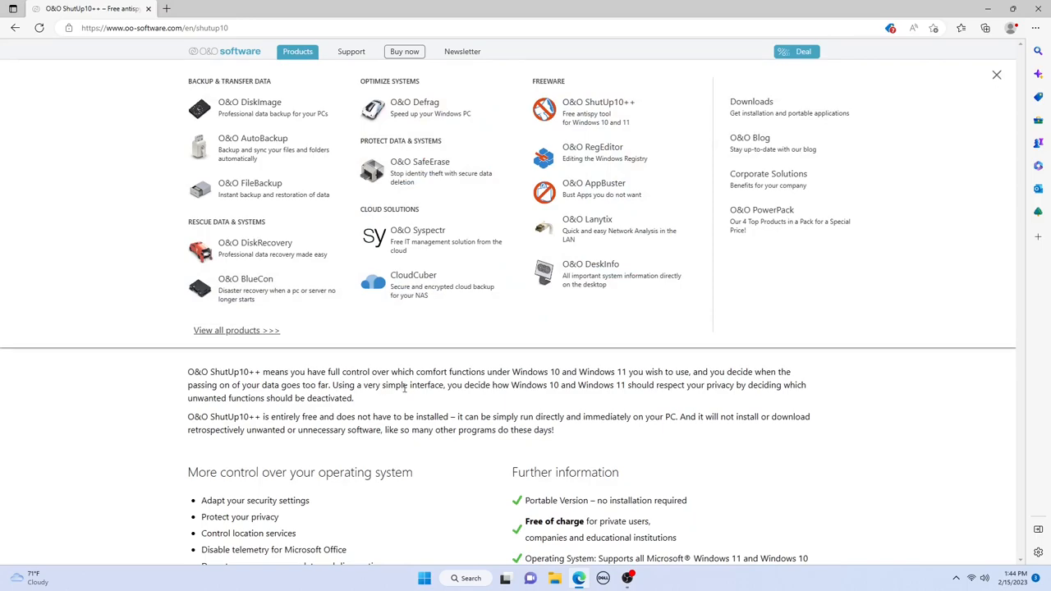
mouse_move(594, 189)
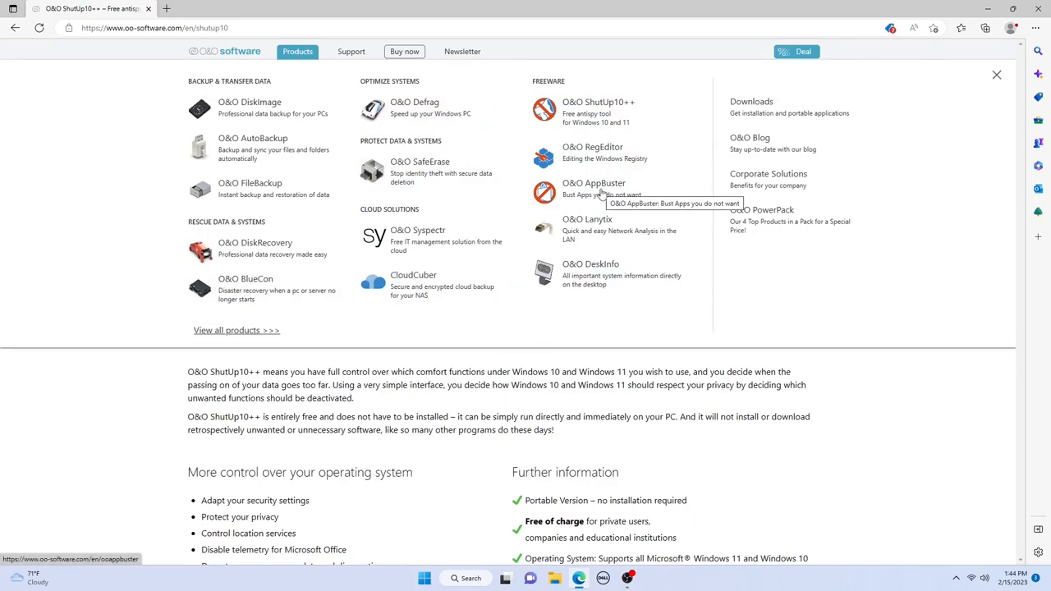
left_click(594, 189)
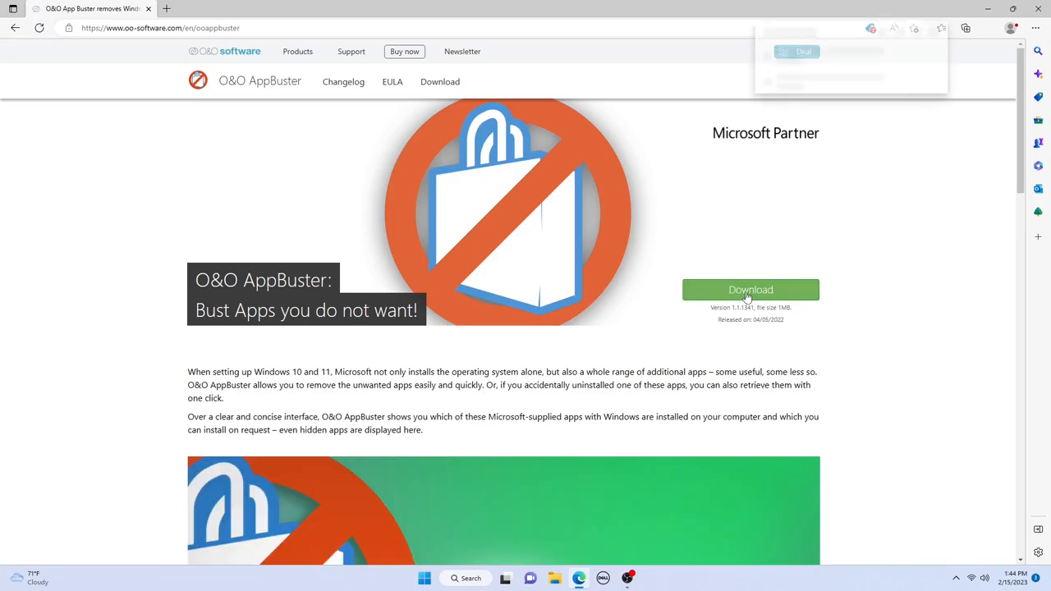
left_click(749, 289)
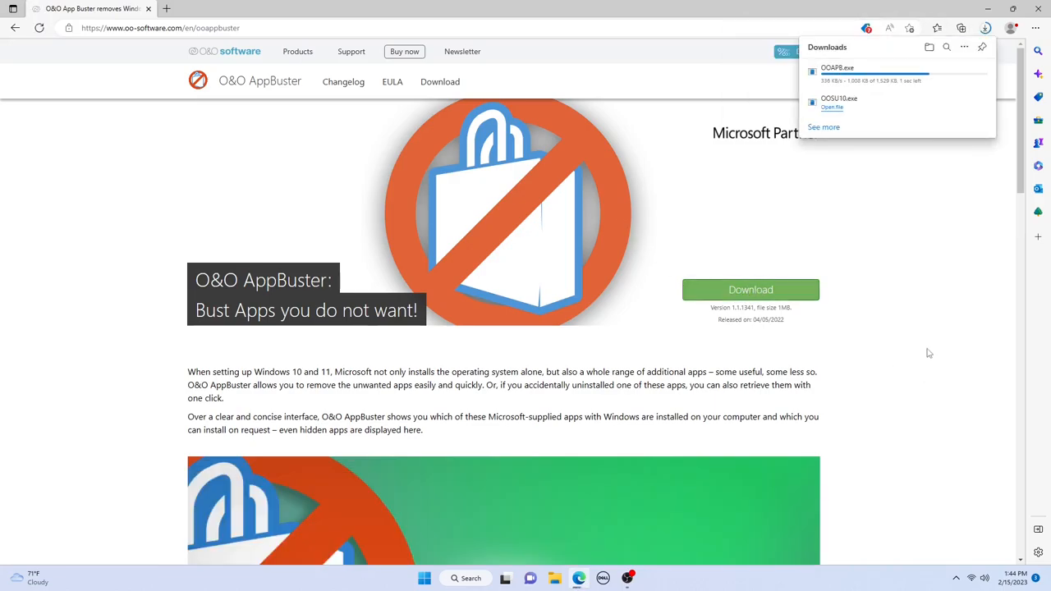
mouse_move(945, 219)
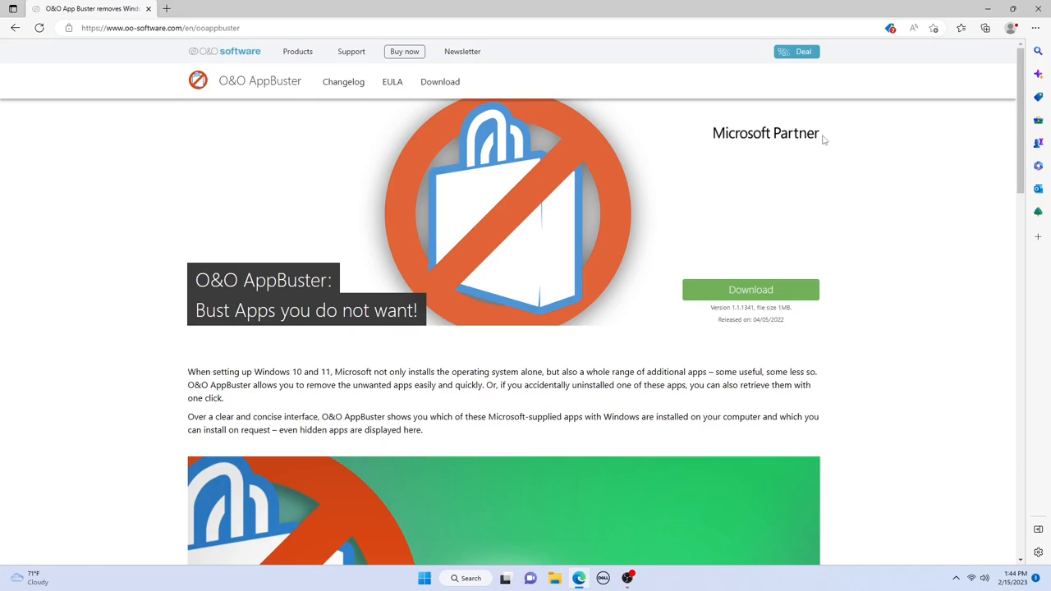
mouse_move(991, 308)
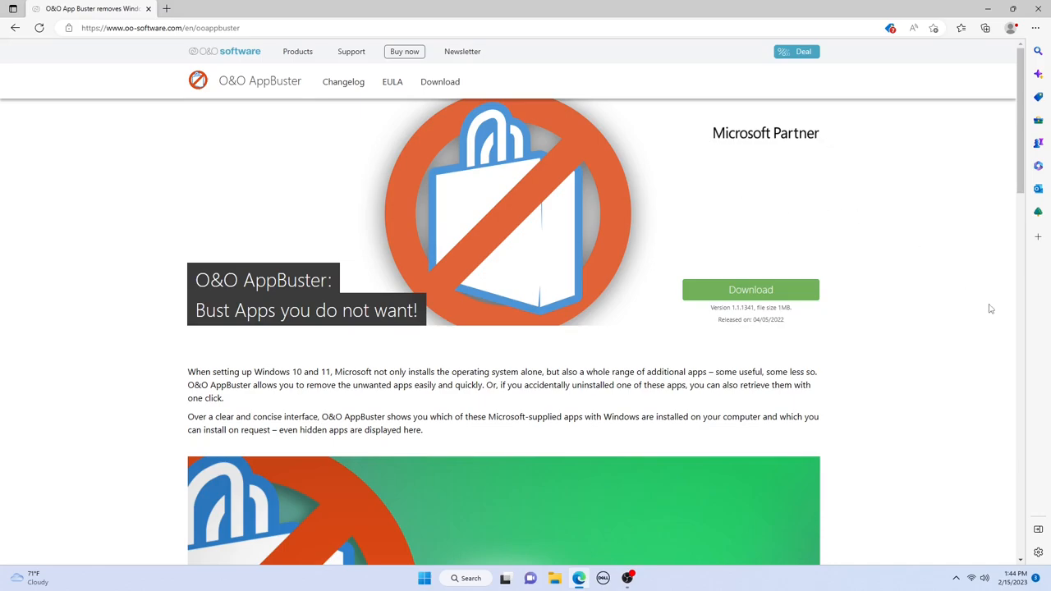
scroll("down", 3)
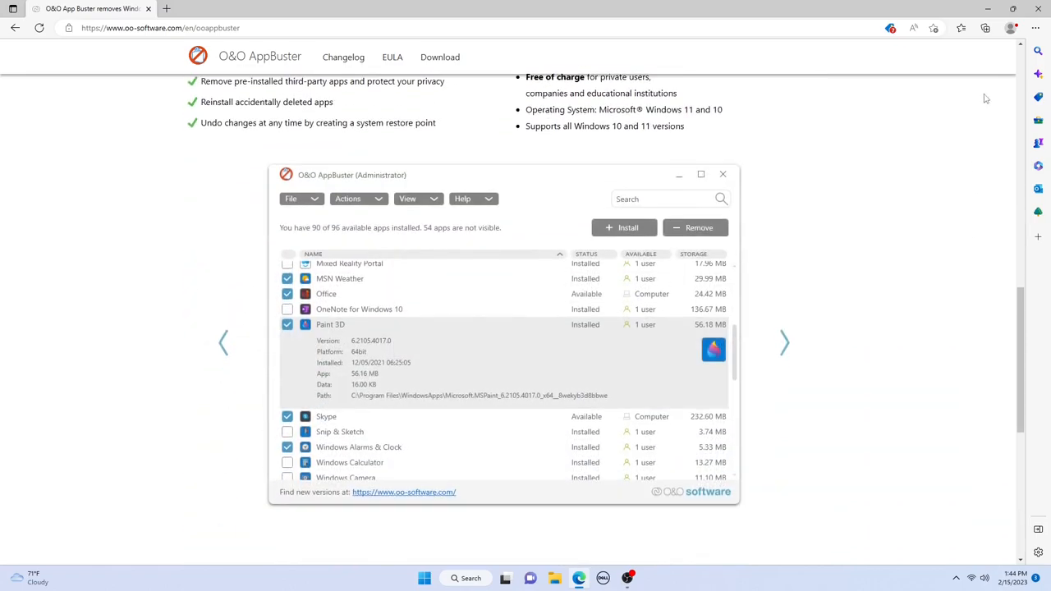
mouse_move(1038, 8)
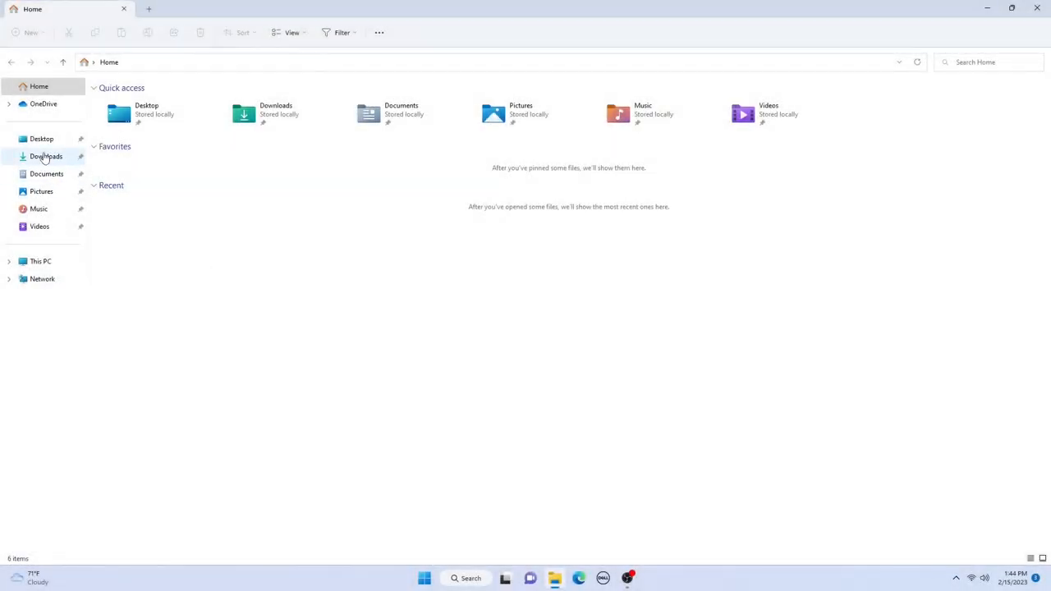
Run the downloaded OOAPB program from the Downloads folder.
left_click(46, 156)
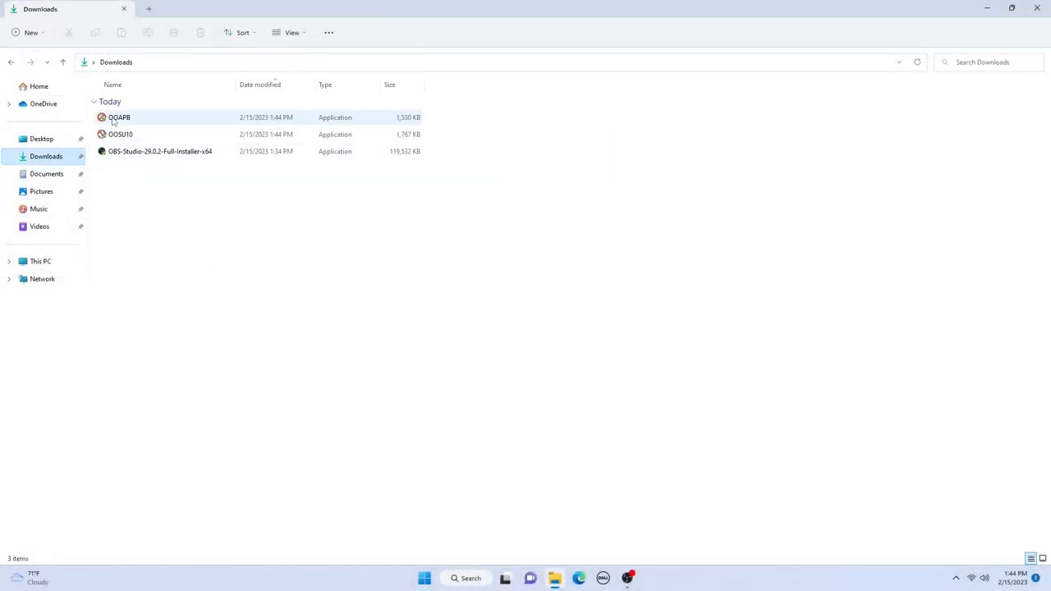
right_click(119, 116)
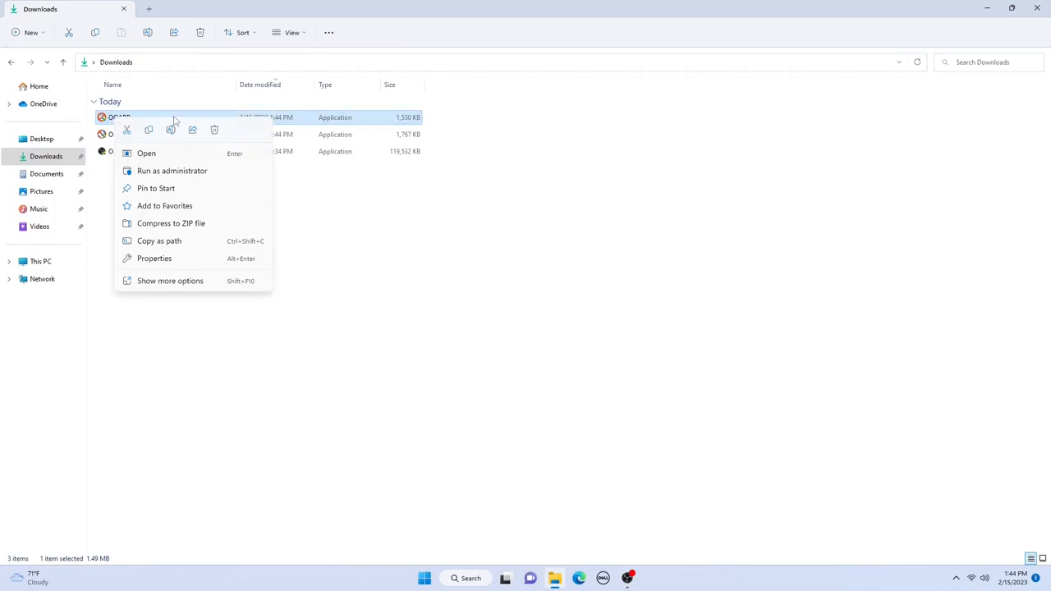
mouse_move(130, 158)
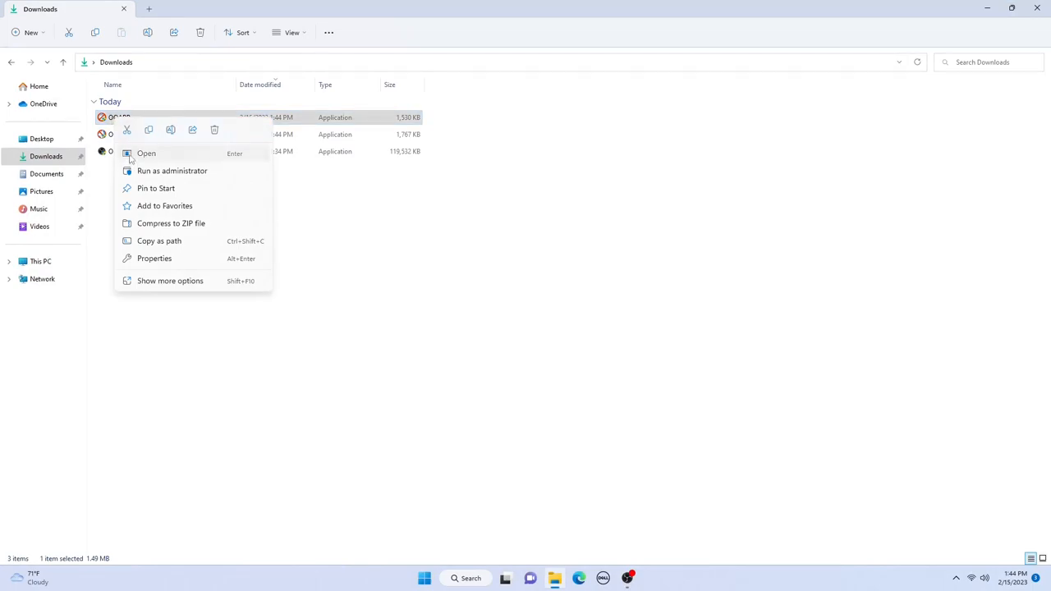
left_click(171, 170)
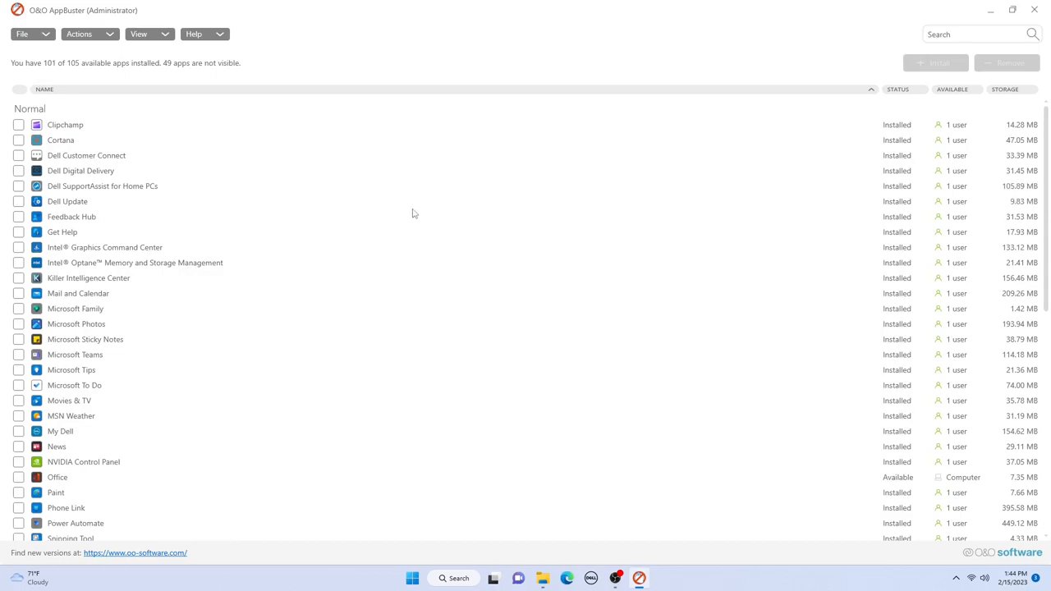
mouse_move(253, 202)
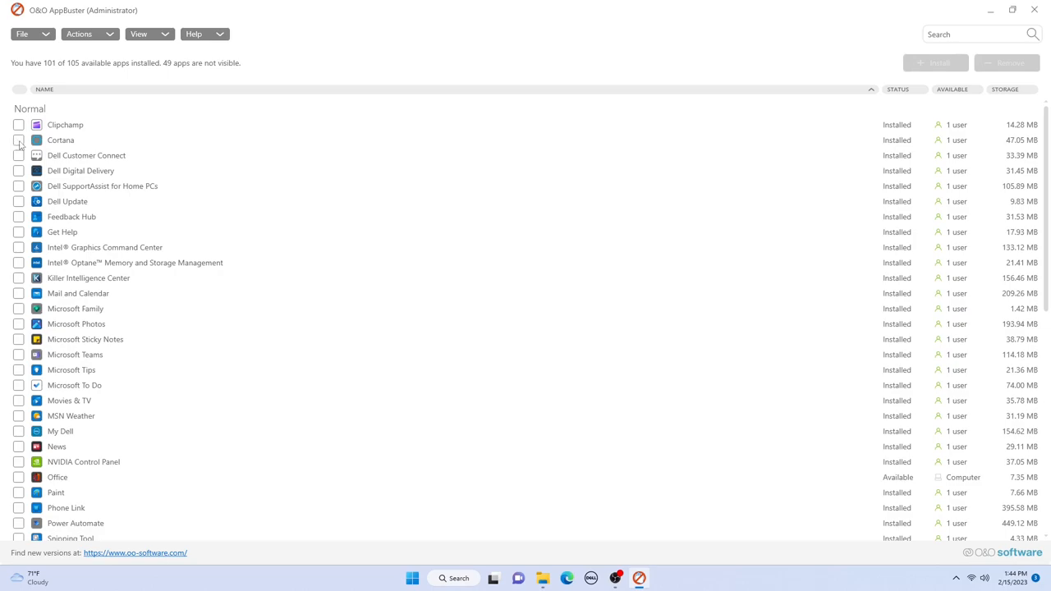
Mark Cortana, the Xbox apps and Office among nine apps for removal.
left_click(18, 113)
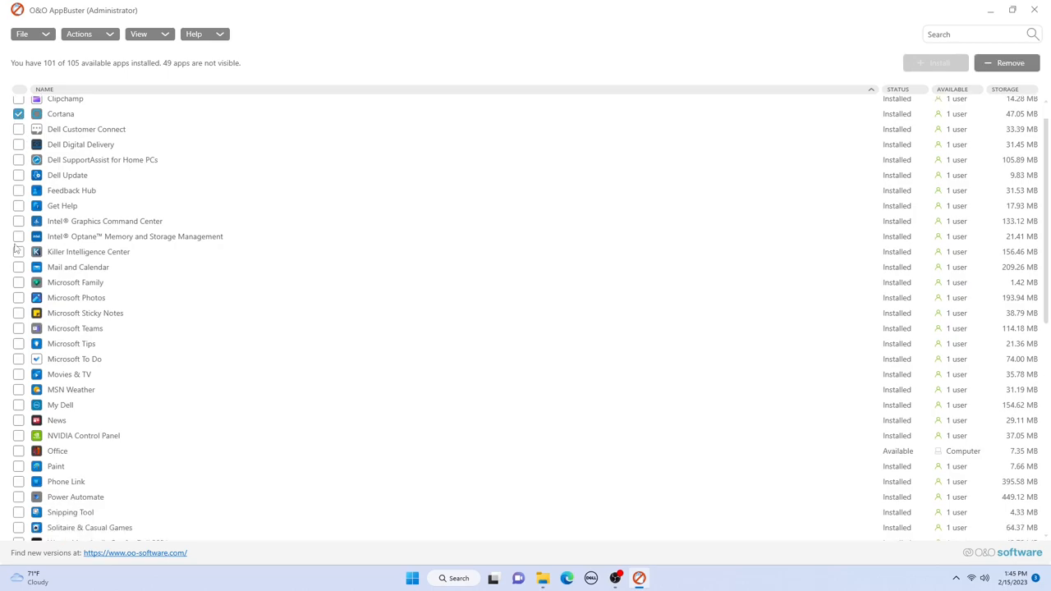
scroll("down", 3)
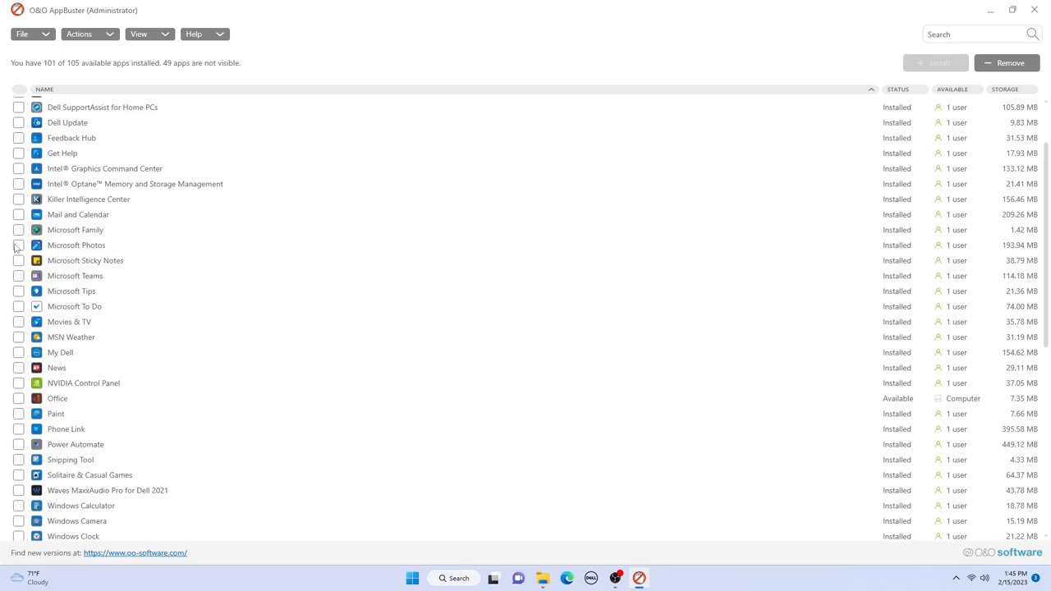
scroll("down", 3)
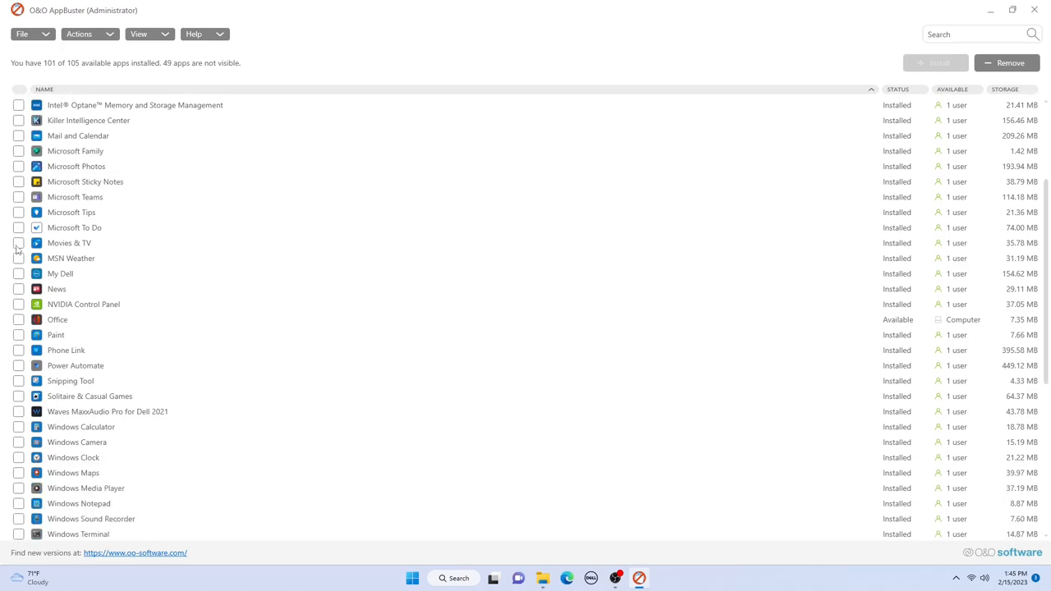
scroll("down", 3)
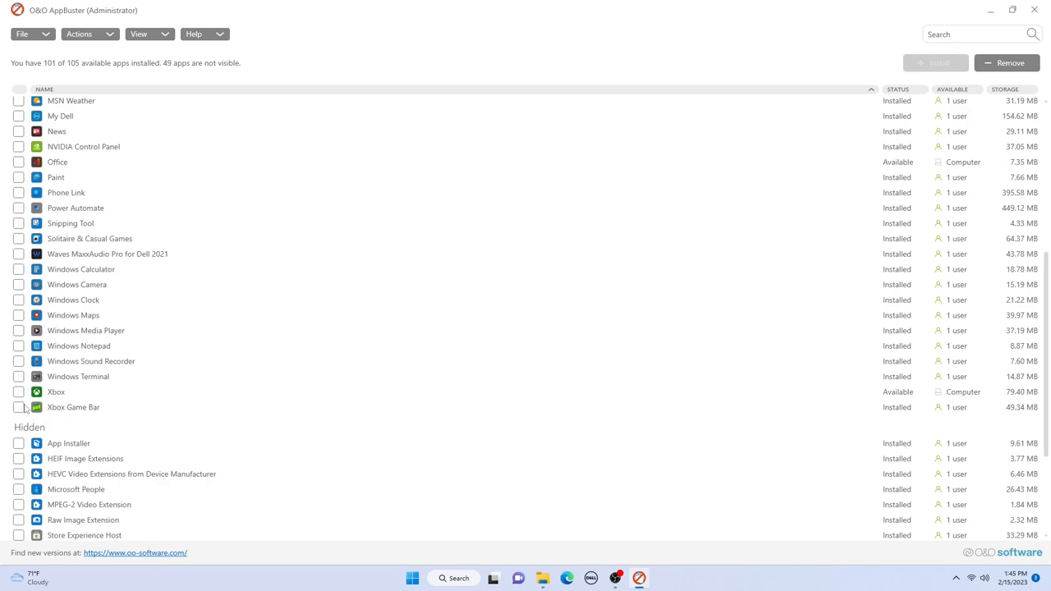
left_click(20, 391)
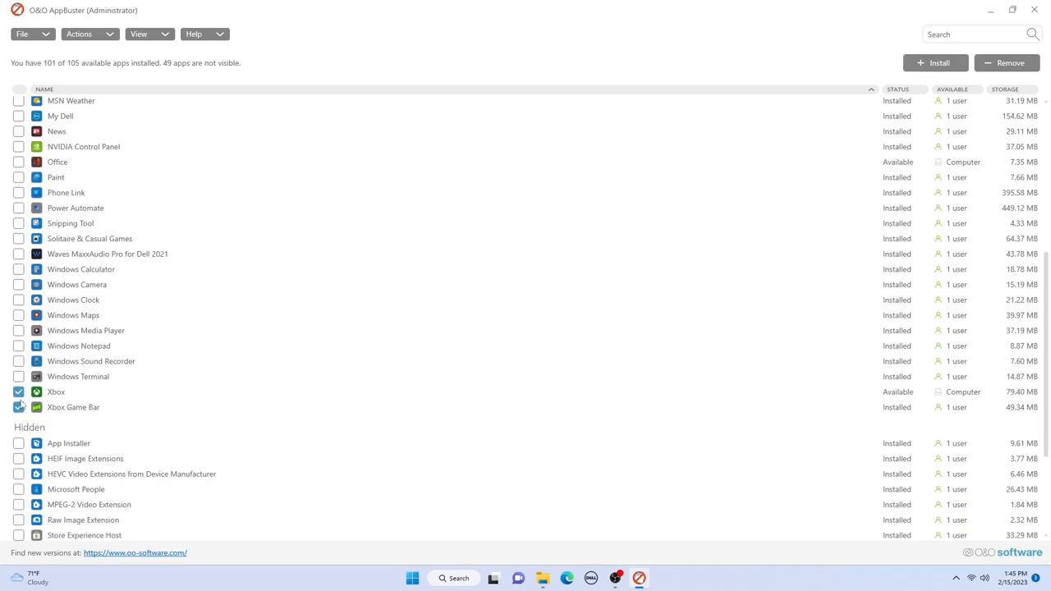
left_click(18, 162)
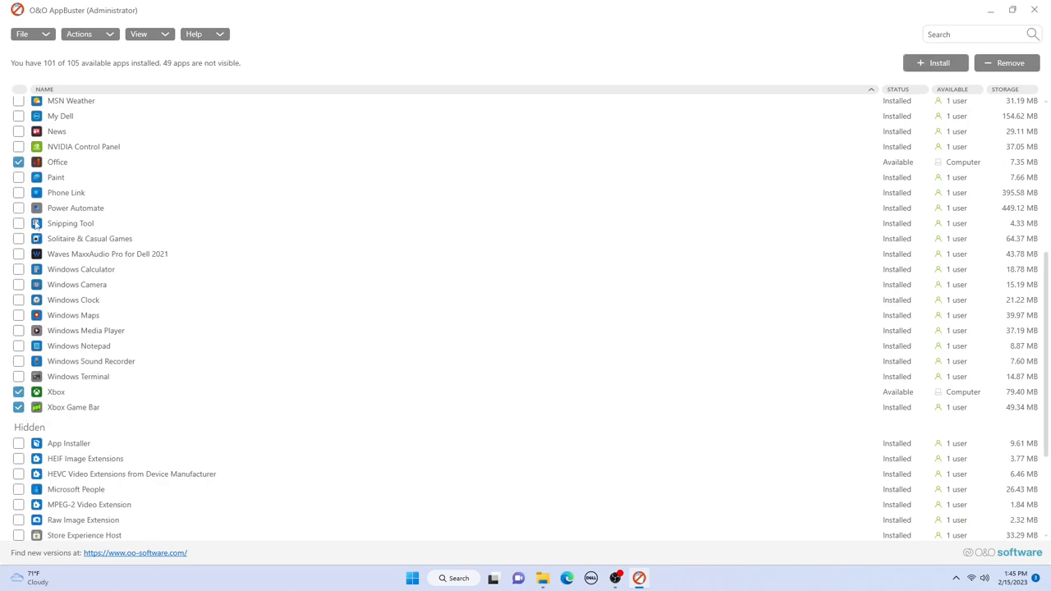
scroll("up", 3)
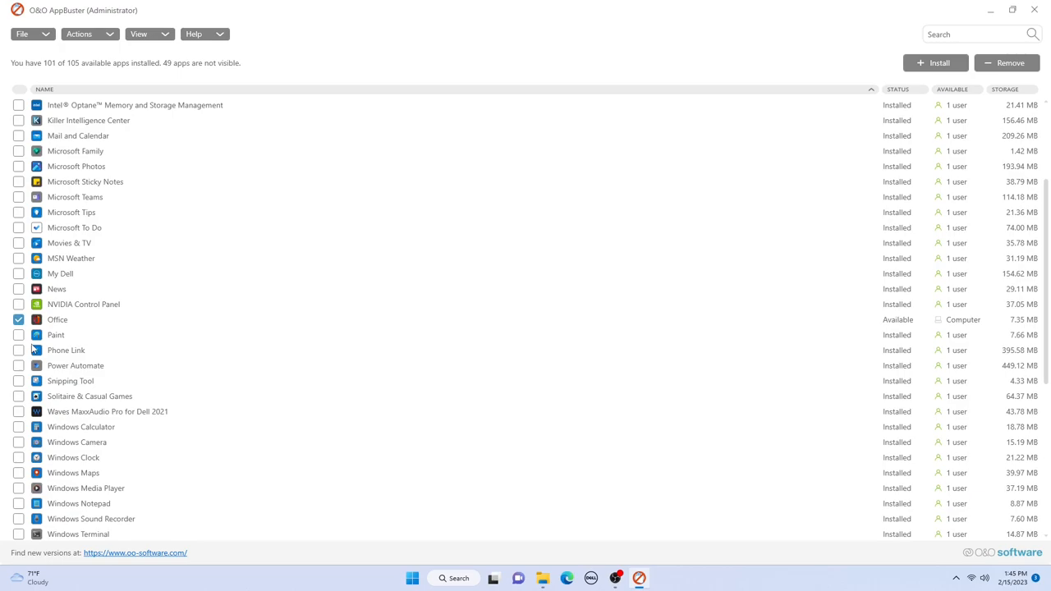
Remove the marked apps and close the 9-of-9 success results.
left_click(1009, 63)
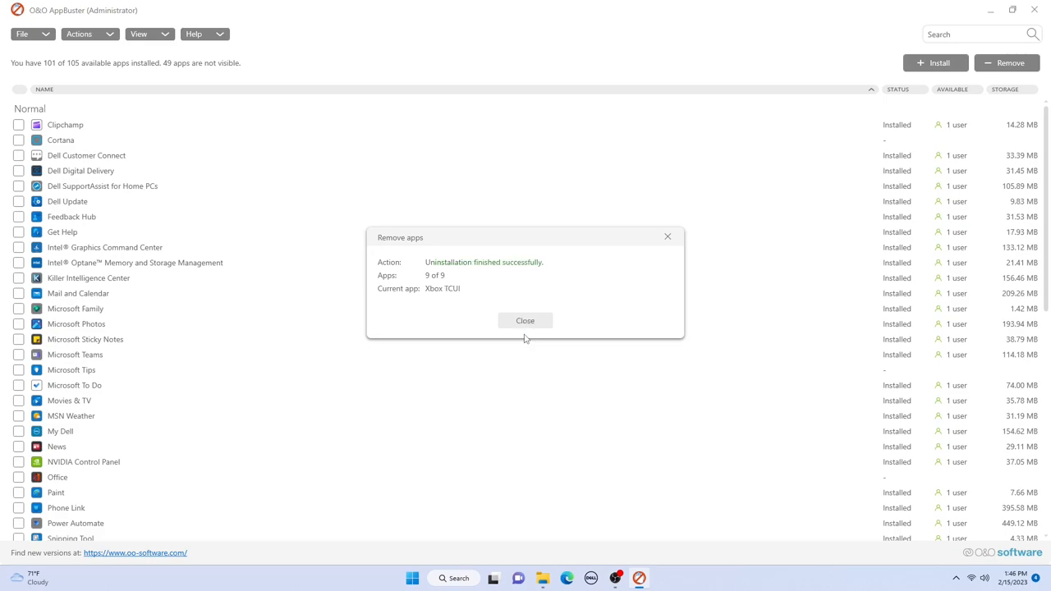
left_click(525, 321)
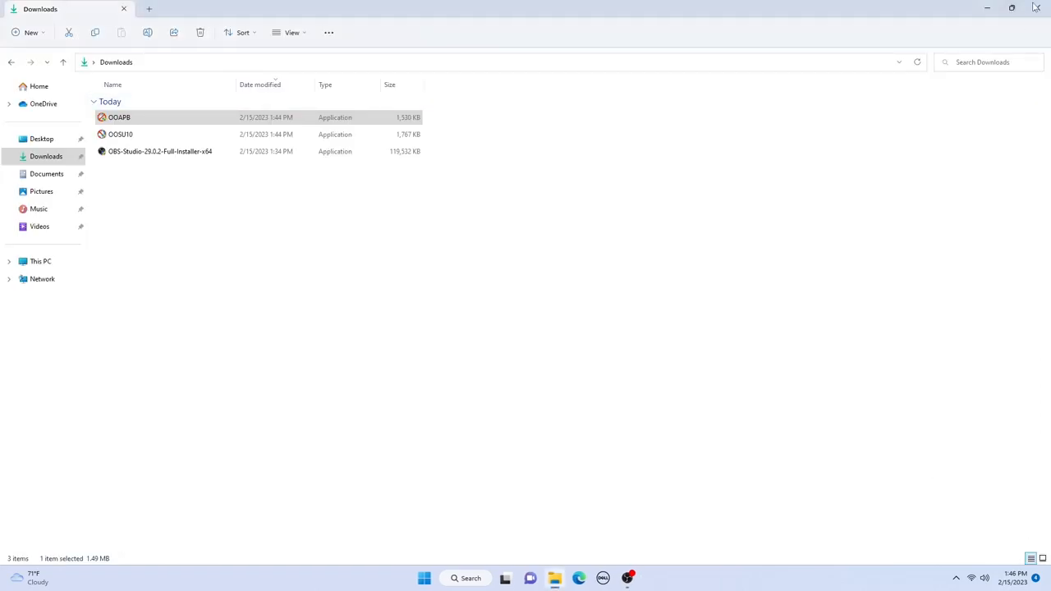
Install the Malicious Software Removal Tool update, then bring up File Explorer Home.
left_click(1012, 8)
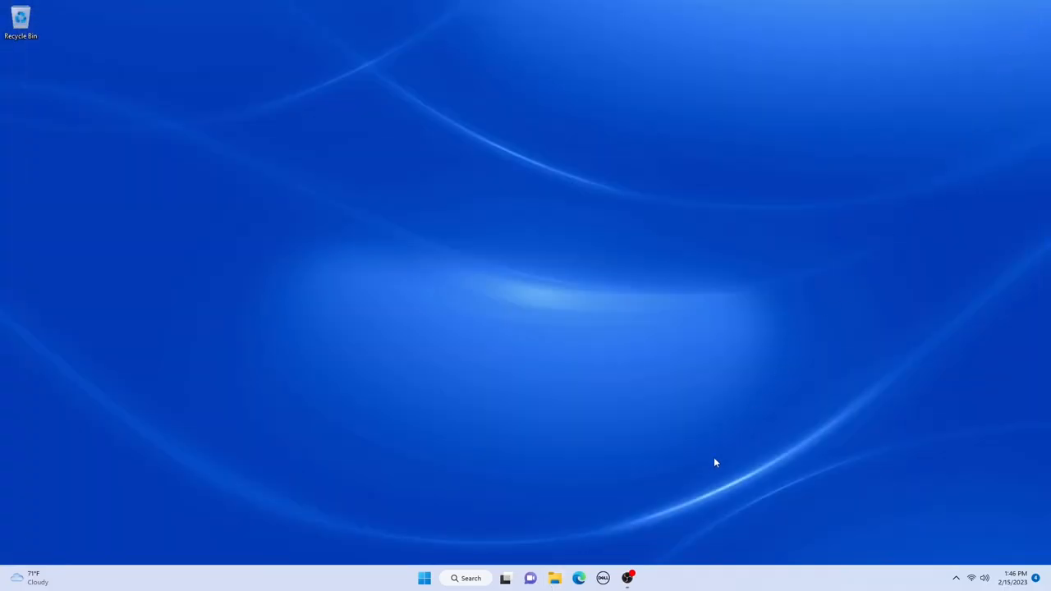
left_click(639, 579)
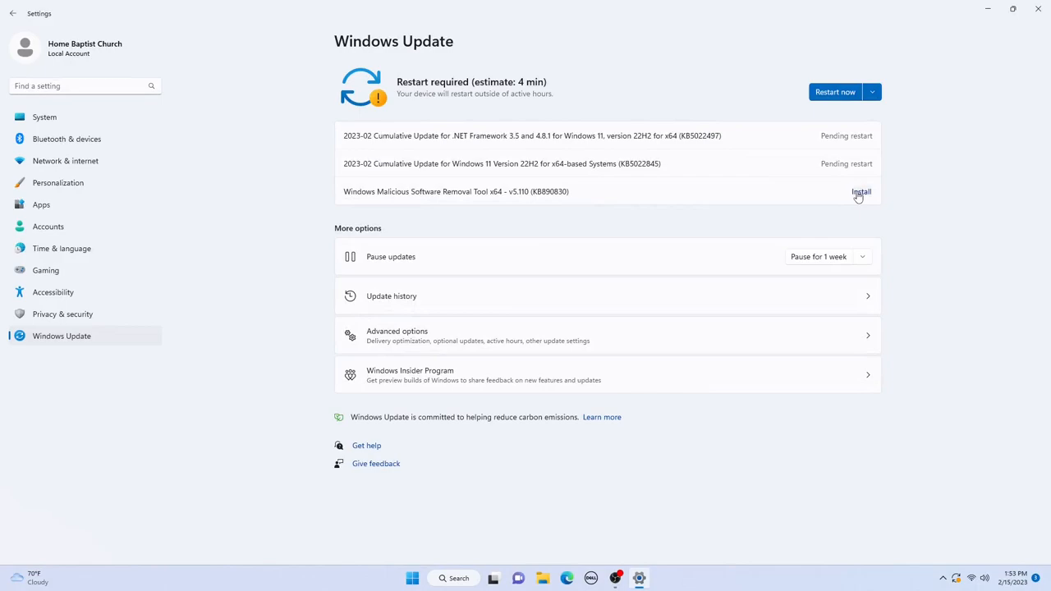
left_click(861, 191)
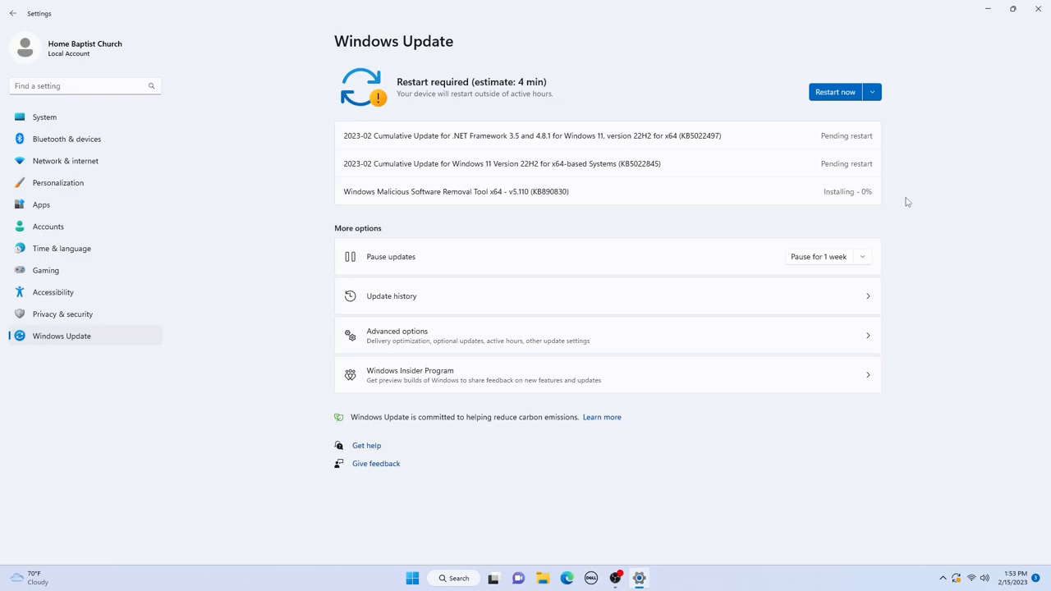
left_click(555, 578)
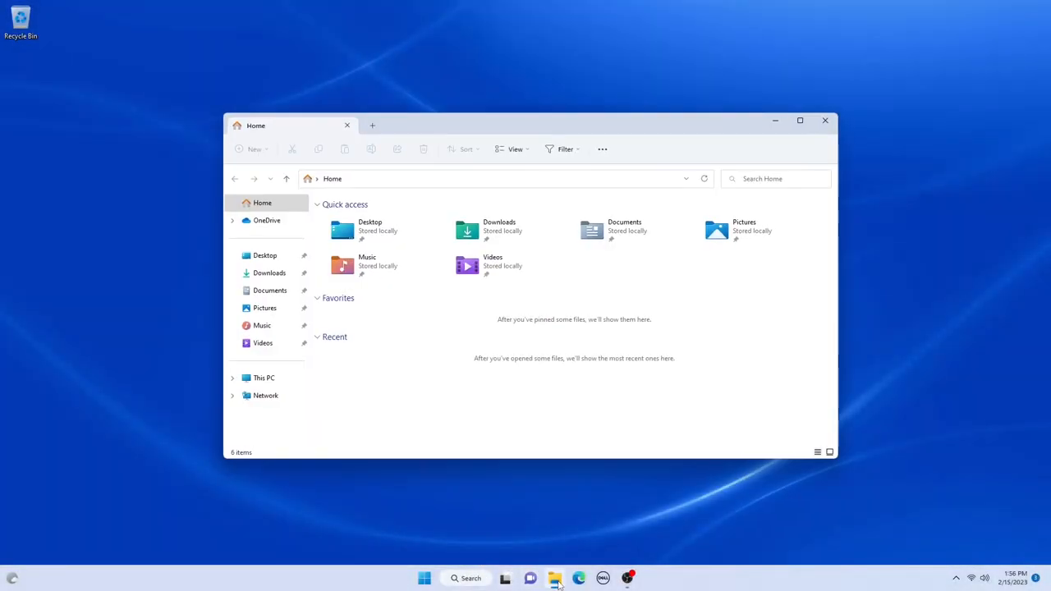
Launch OOSU10 from Downloads maximized and apply settings for the Local Machine.
left_click(269, 272)
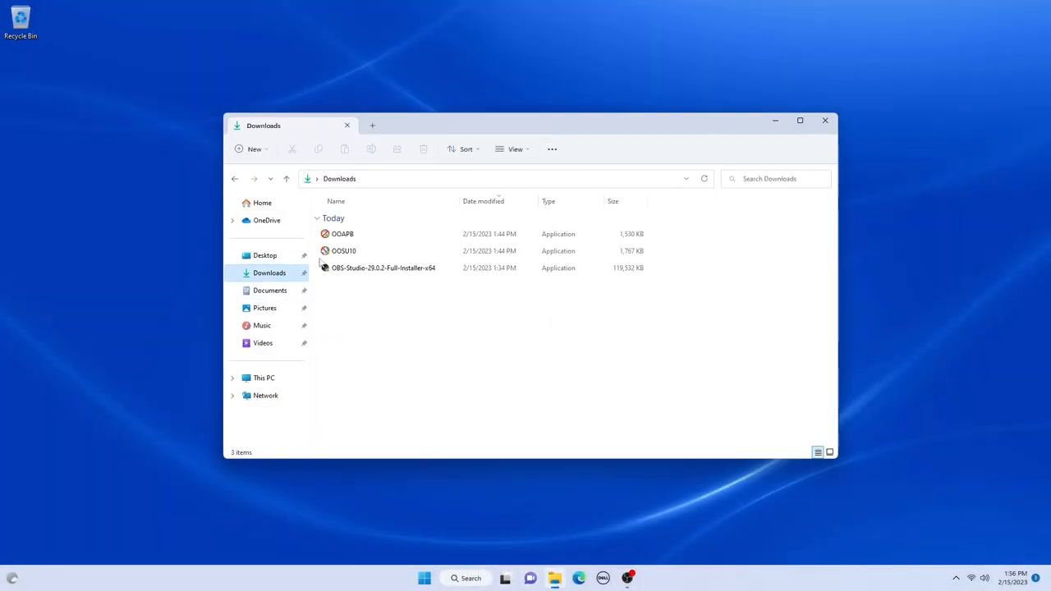
double_click(343, 250)
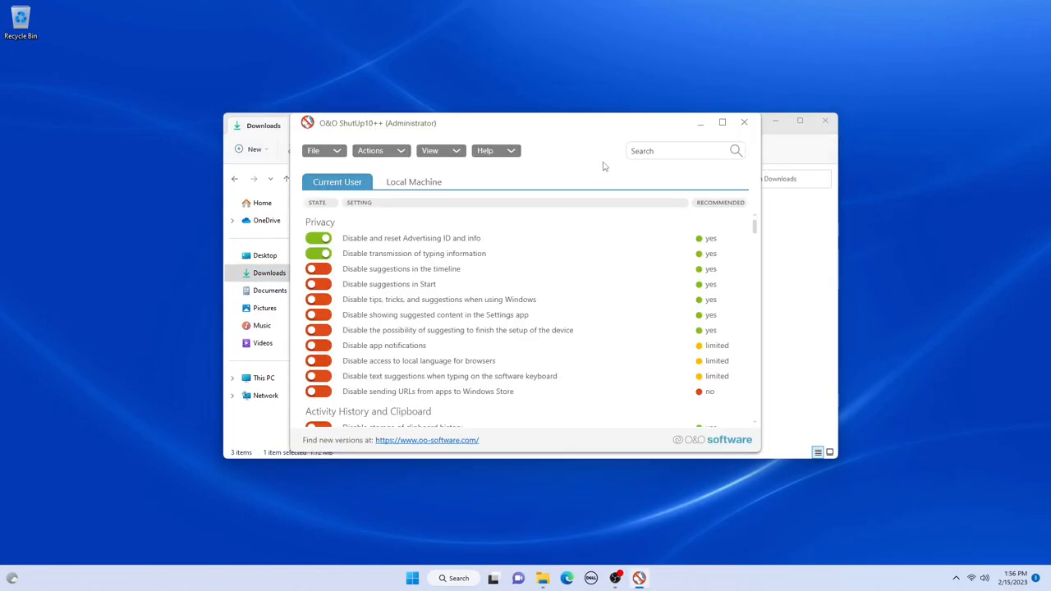
left_click(722, 121)
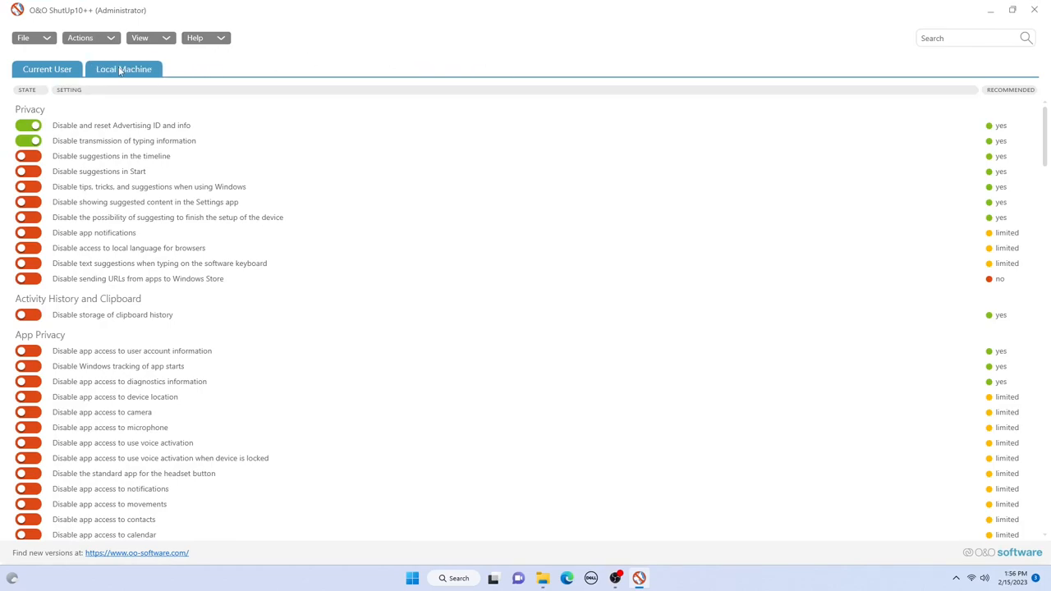
left_click(124, 69)
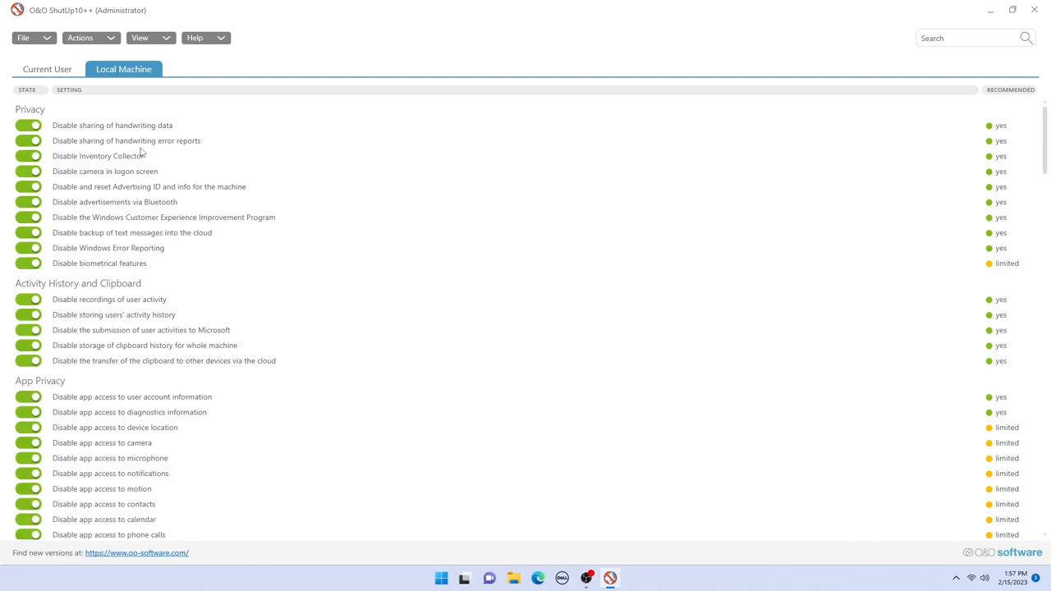
mouse_move(74, 161)
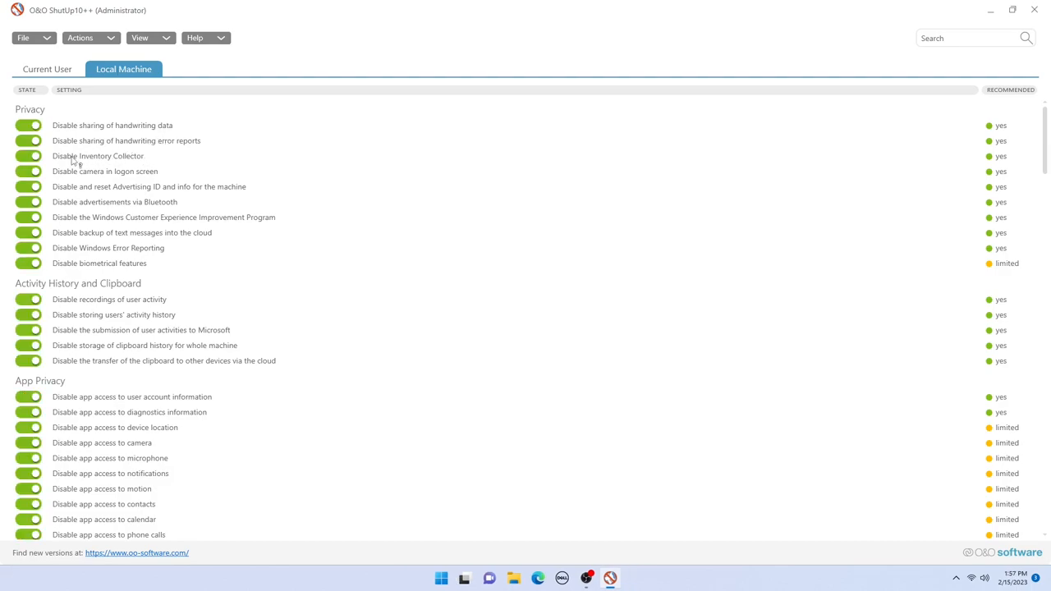
mouse_move(62, 194)
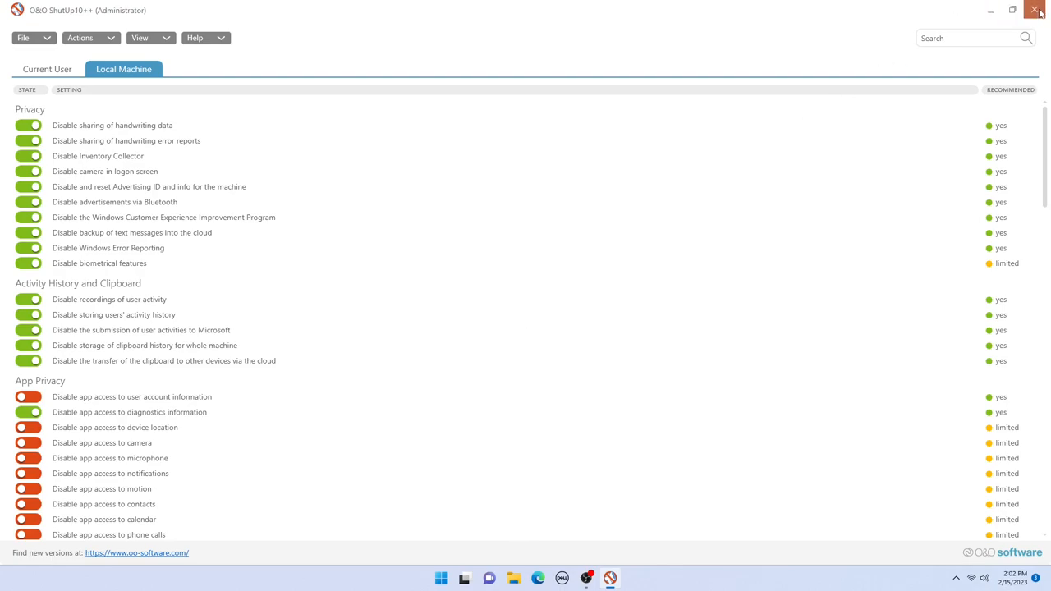
Exit ShutUp10++, acknowledging the revert note and declining the restart.
left_click(1035, 10)
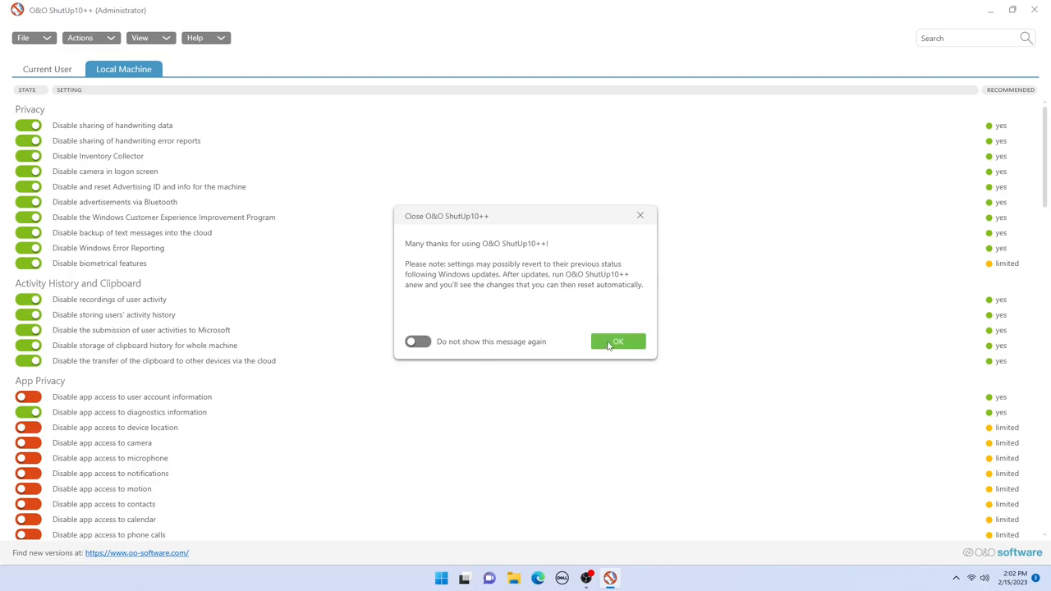
left_click(618, 342)
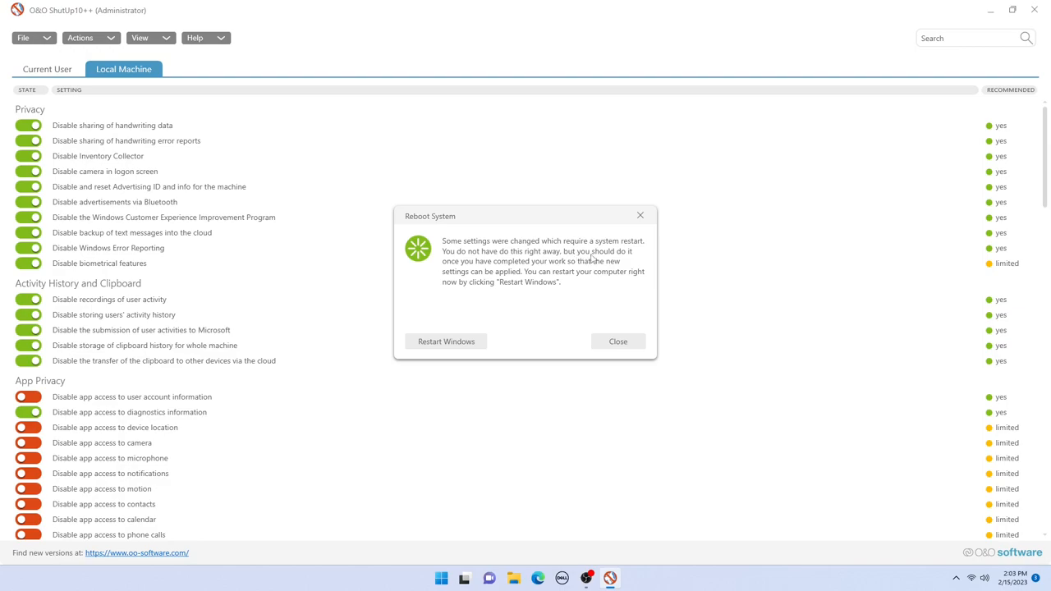
mouse_move(501, 271)
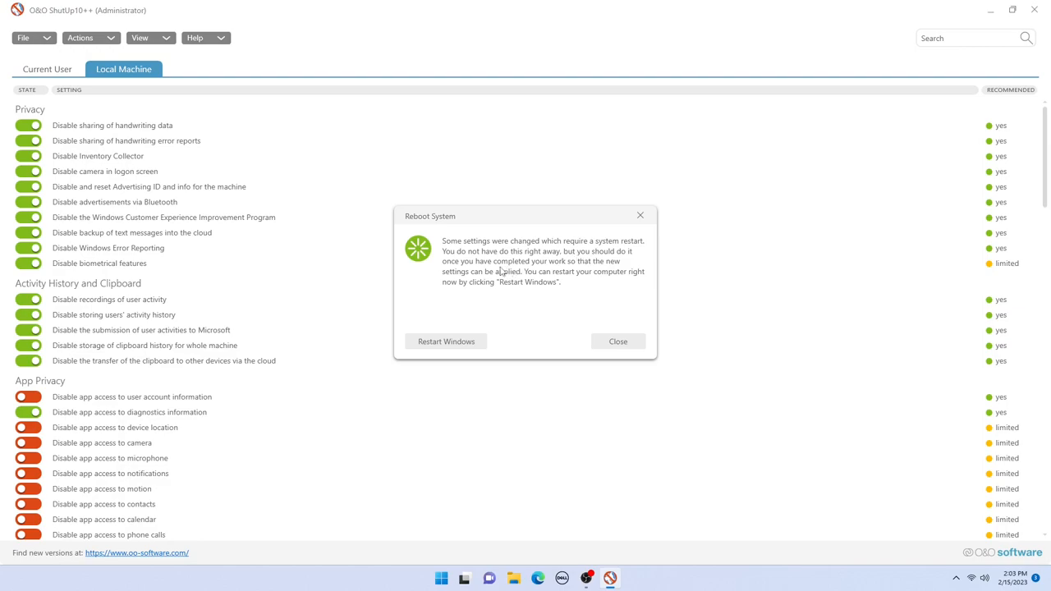
mouse_move(542, 269)
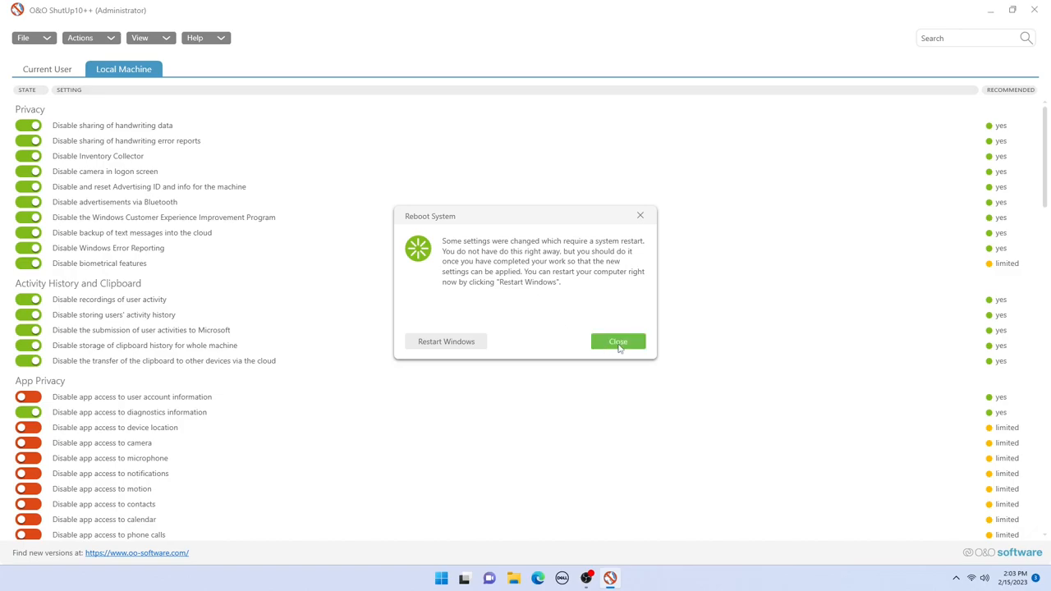
left_click(618, 340)
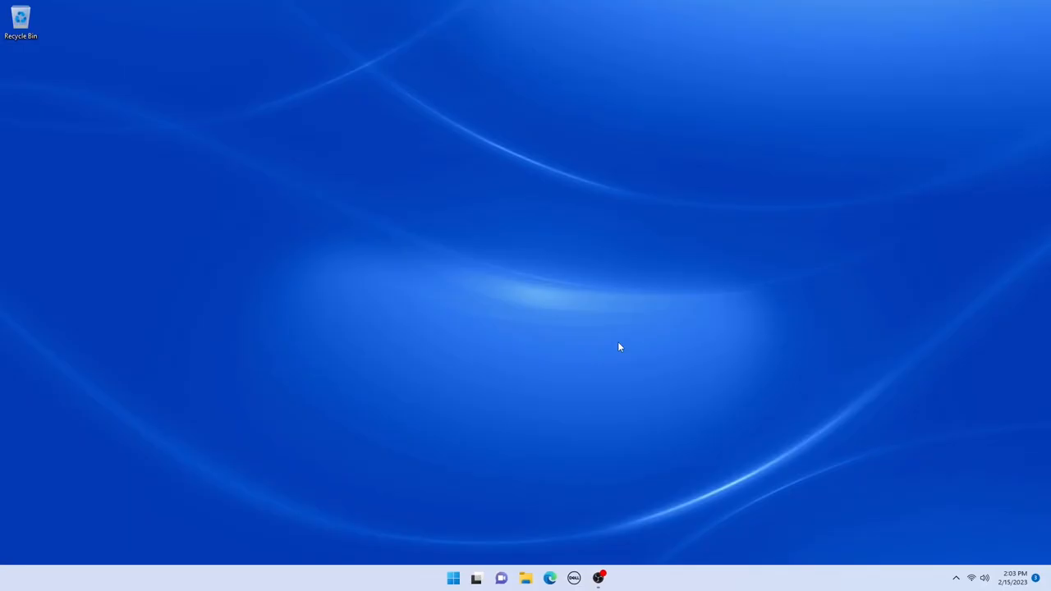
Check the Microsoft Store library for app updates.
left_click(621, 578)
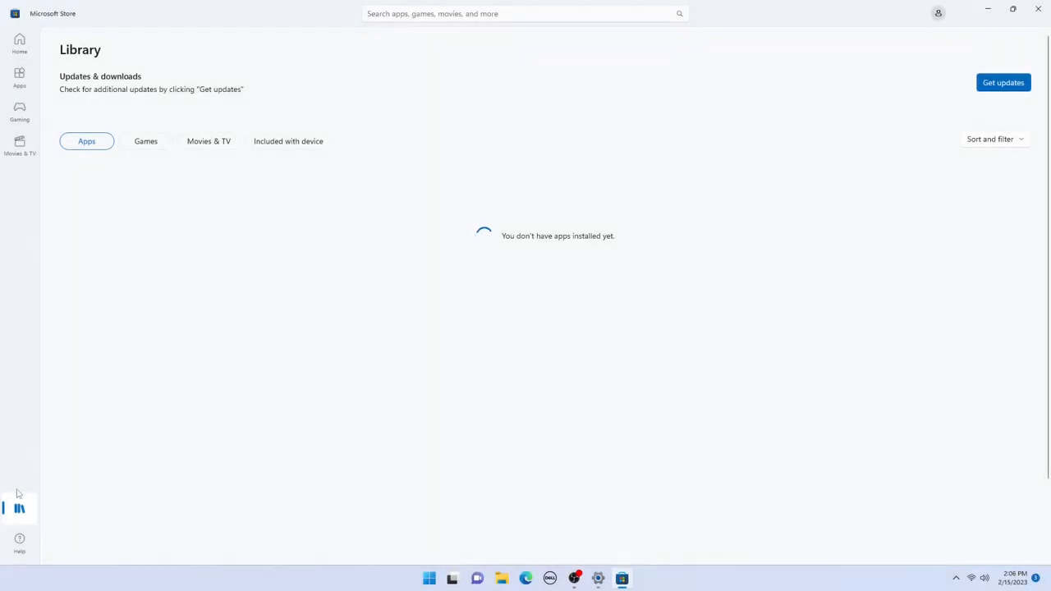
mouse_move(278, 452)
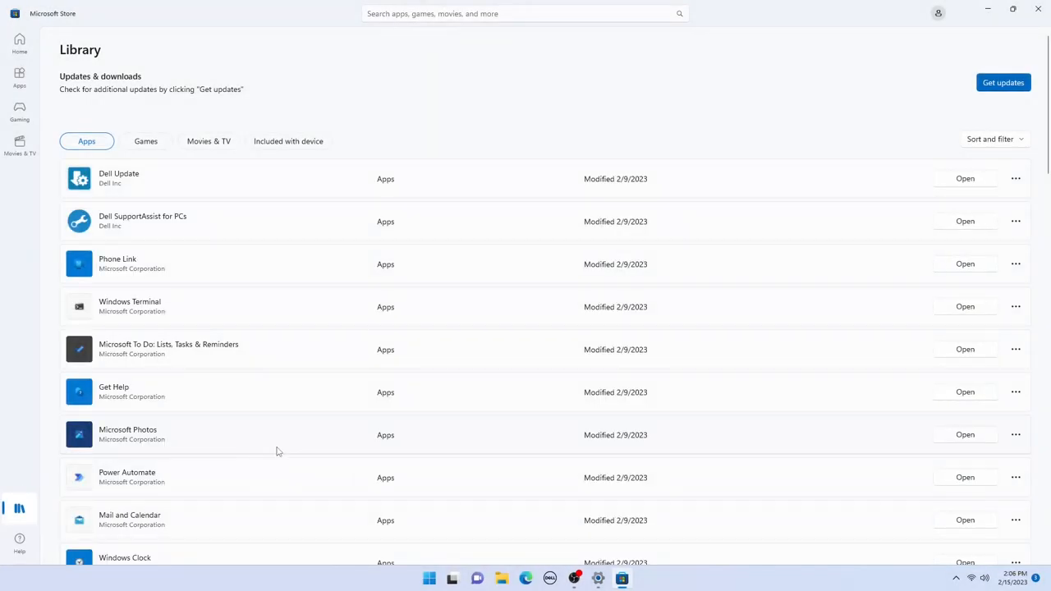
mouse_move(864, 89)
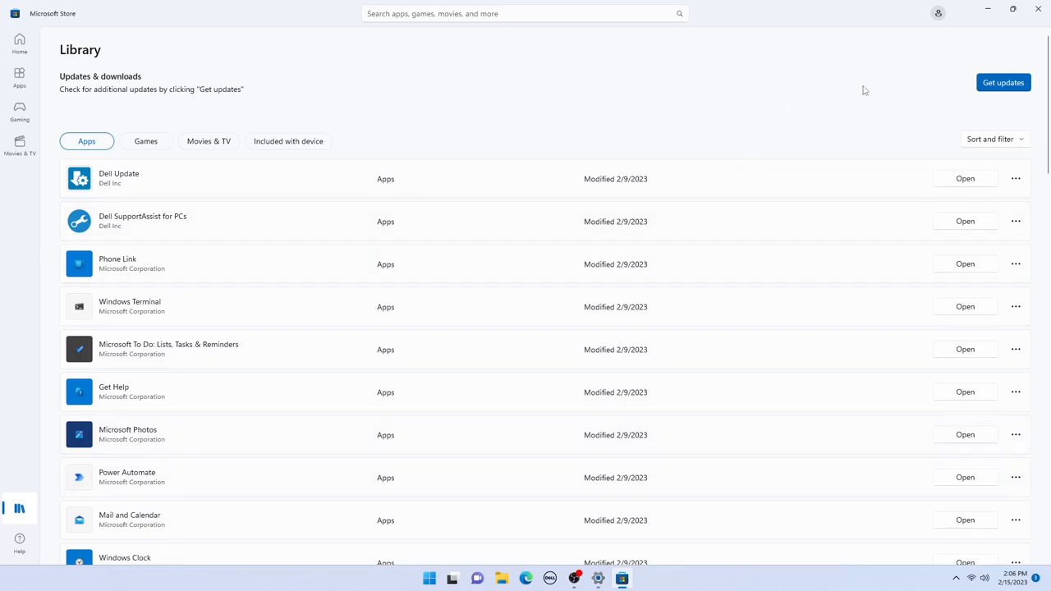
left_click(1002, 82)
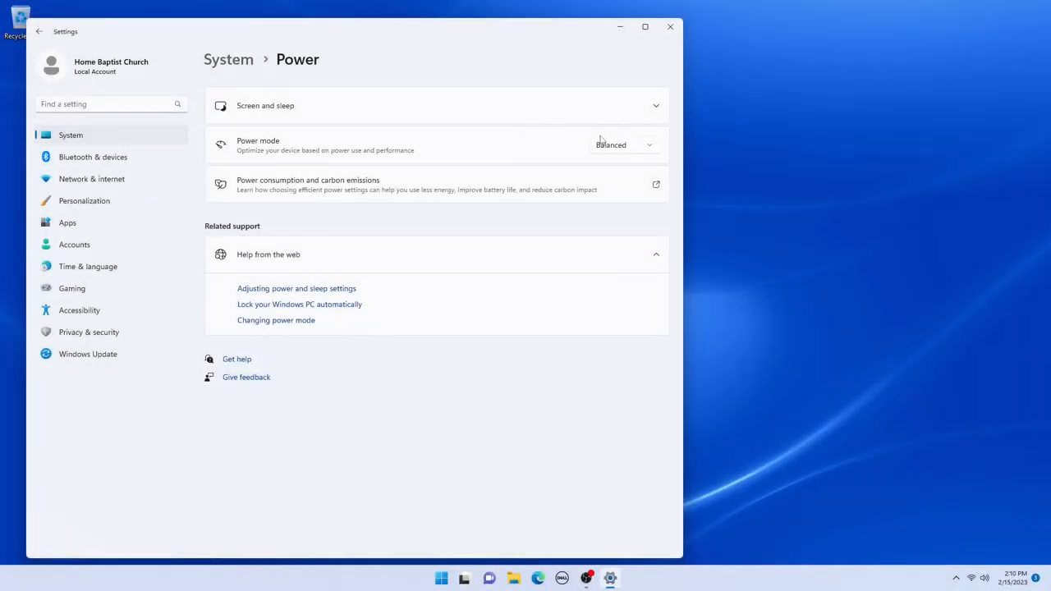
Set Power mode to Best performance and review the screen and sleep timeouts.
left_click(616, 145)
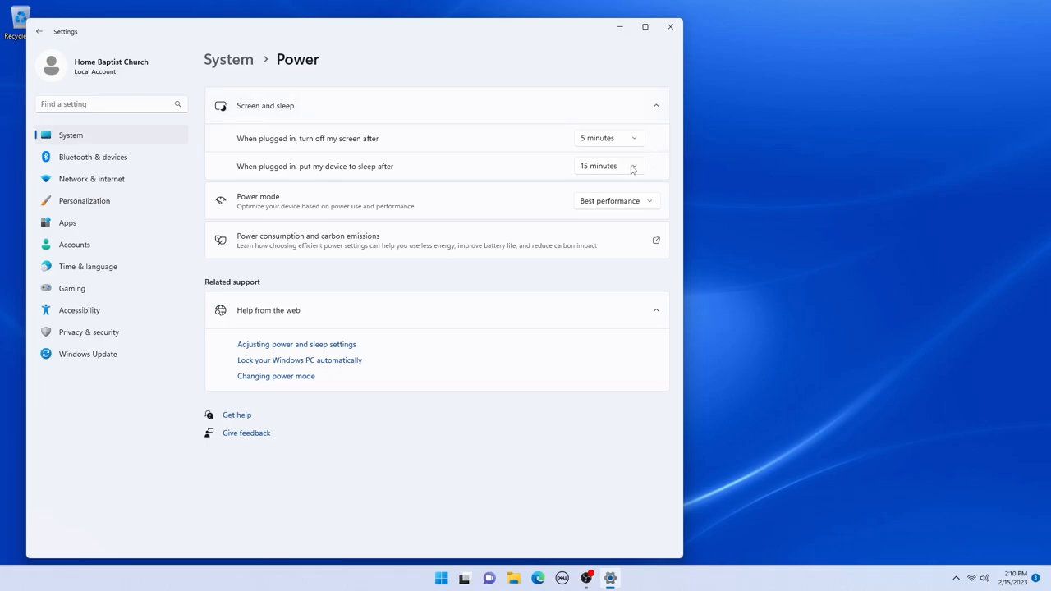
left_click(608, 166)
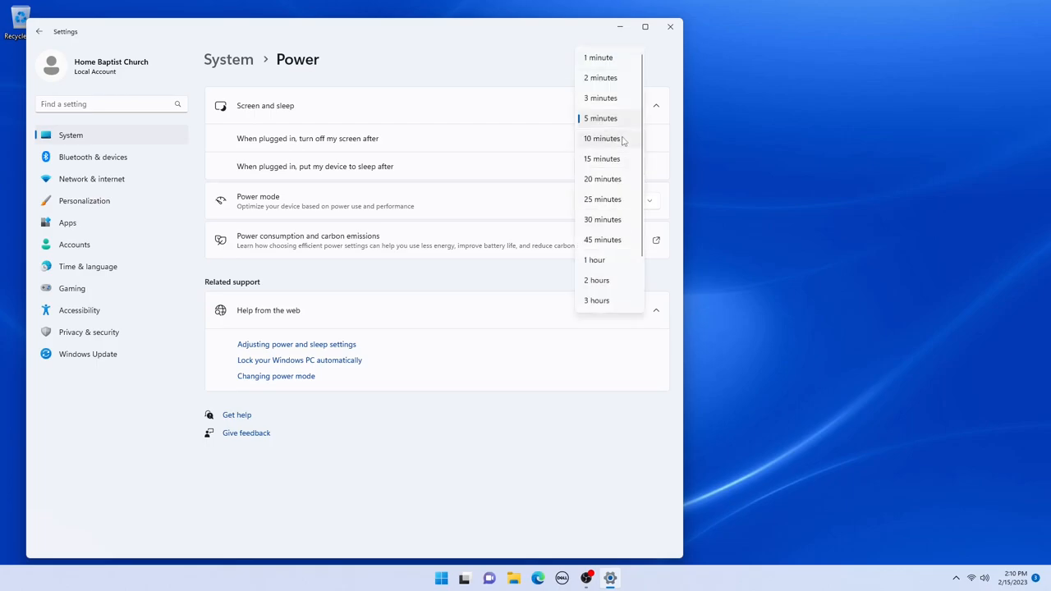
mouse_move(614, 246)
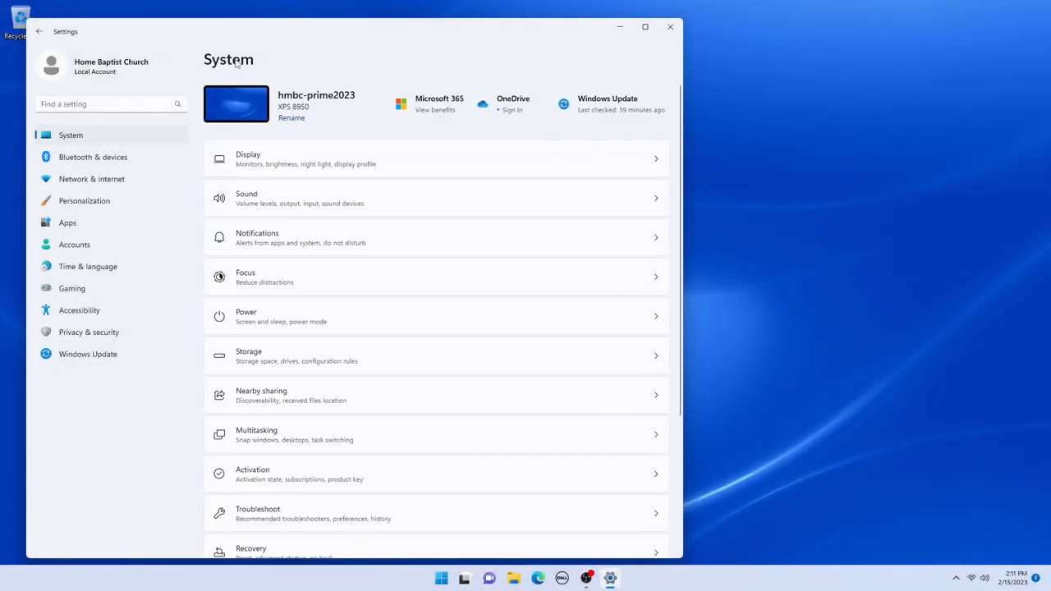
Remove the selected temporary files from the C: drive's Storage details and confirm deletion.
scroll("down", 3)
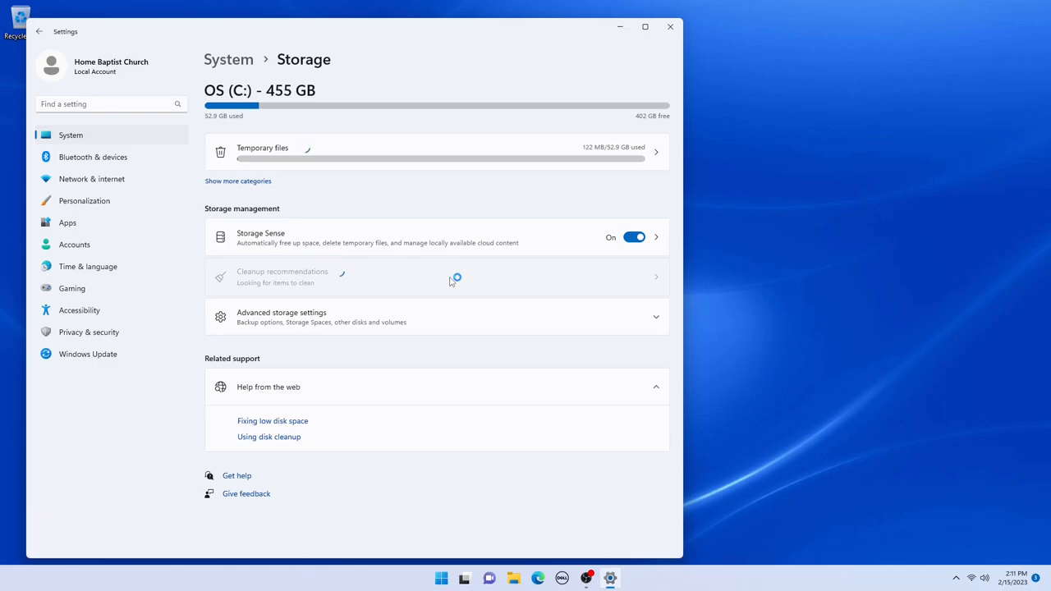
left_click(237, 181)
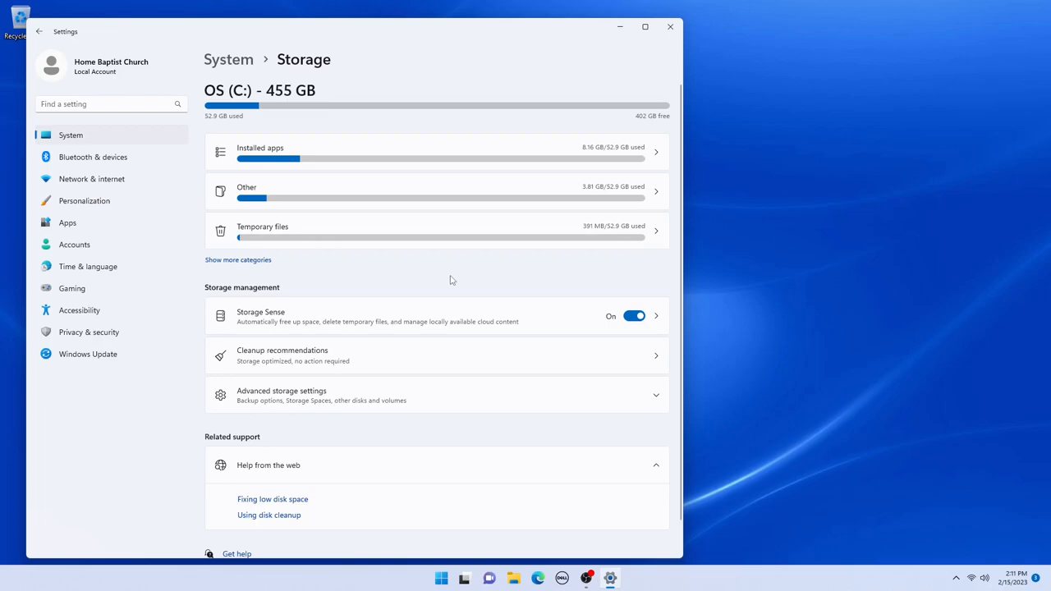
mouse_move(450, 273)
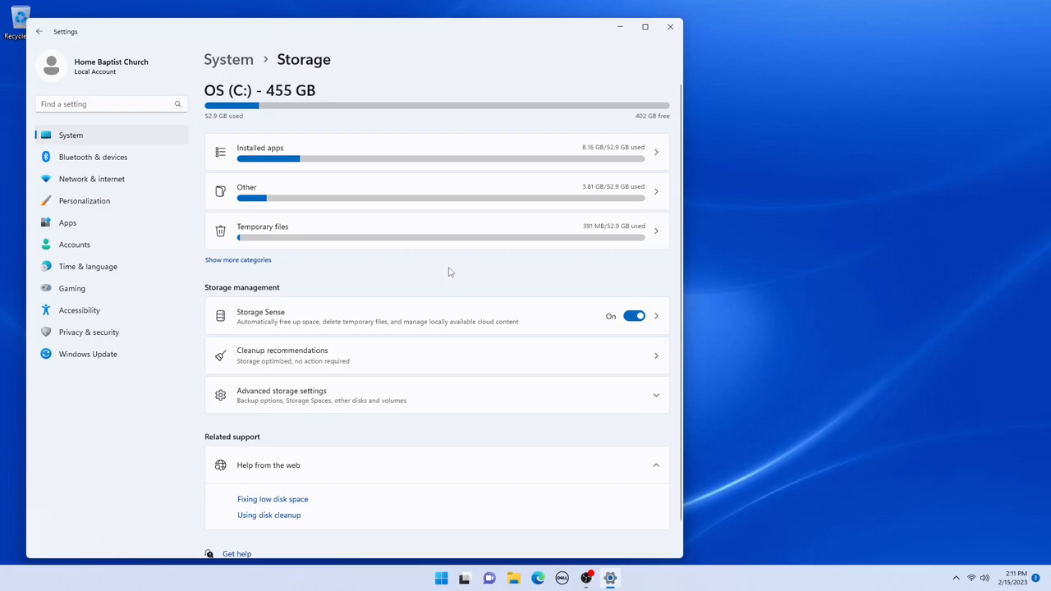
mouse_move(647, 236)
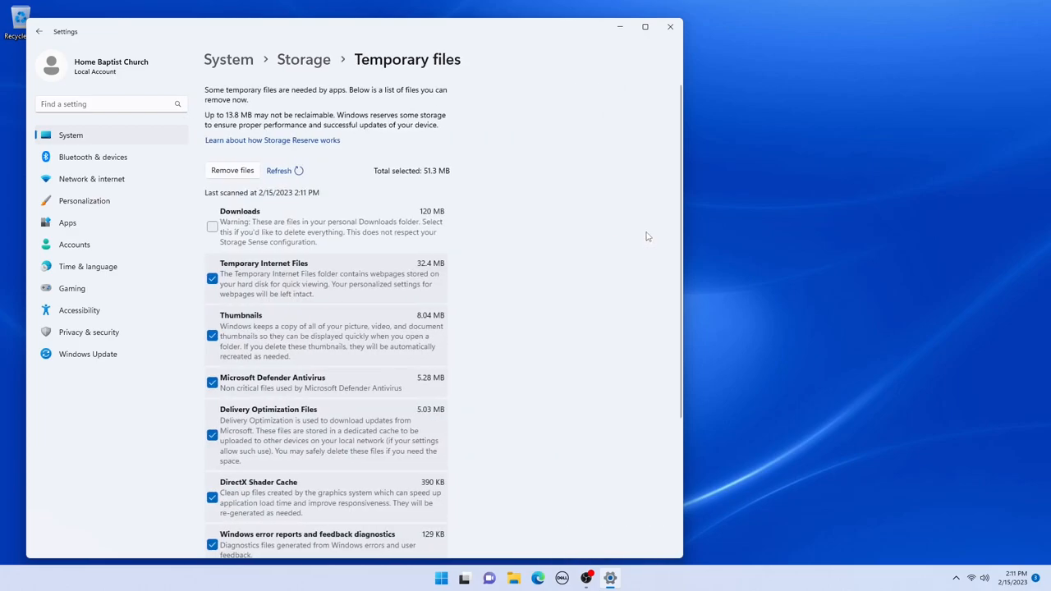
scroll("down", 3)
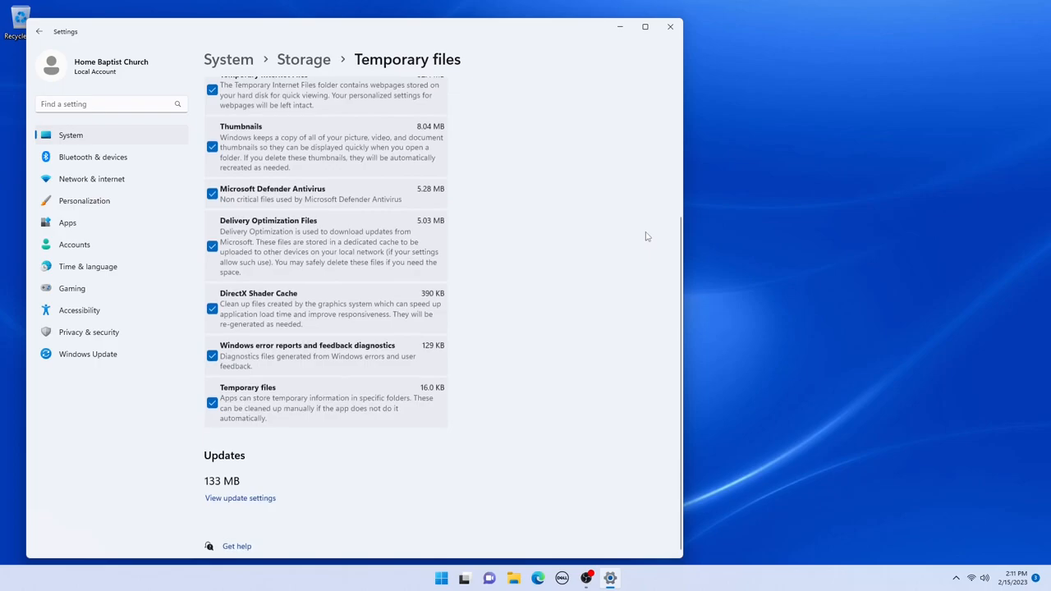
scroll("up", 3)
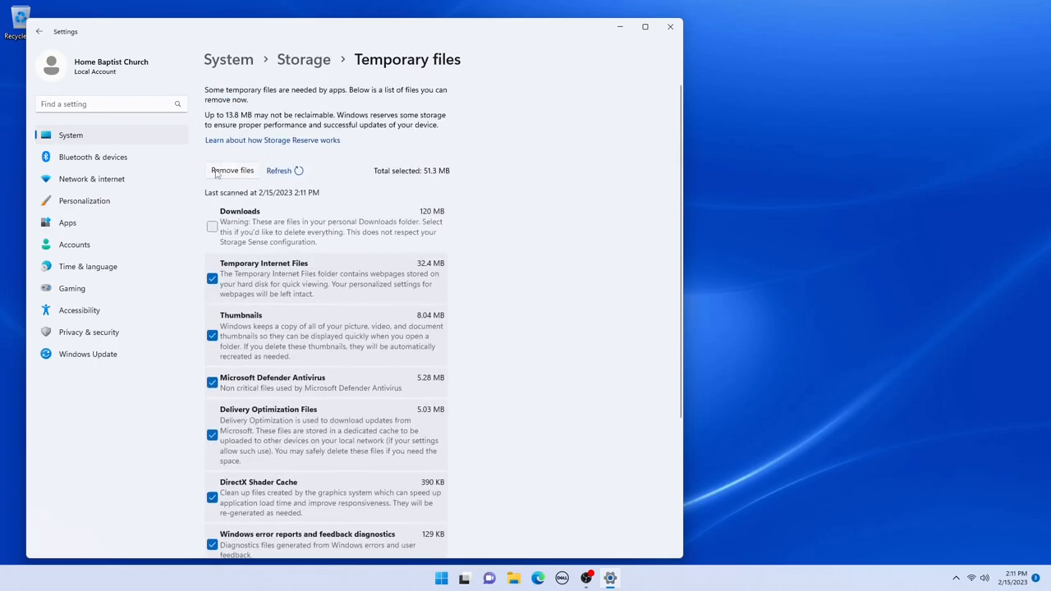
left_click(234, 169)
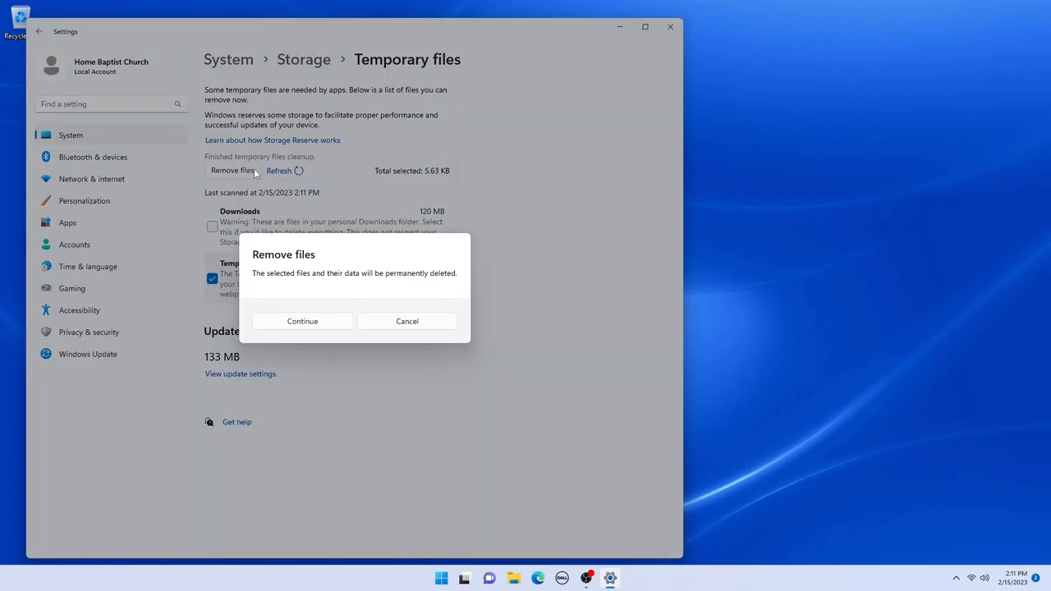
left_click(302, 320)
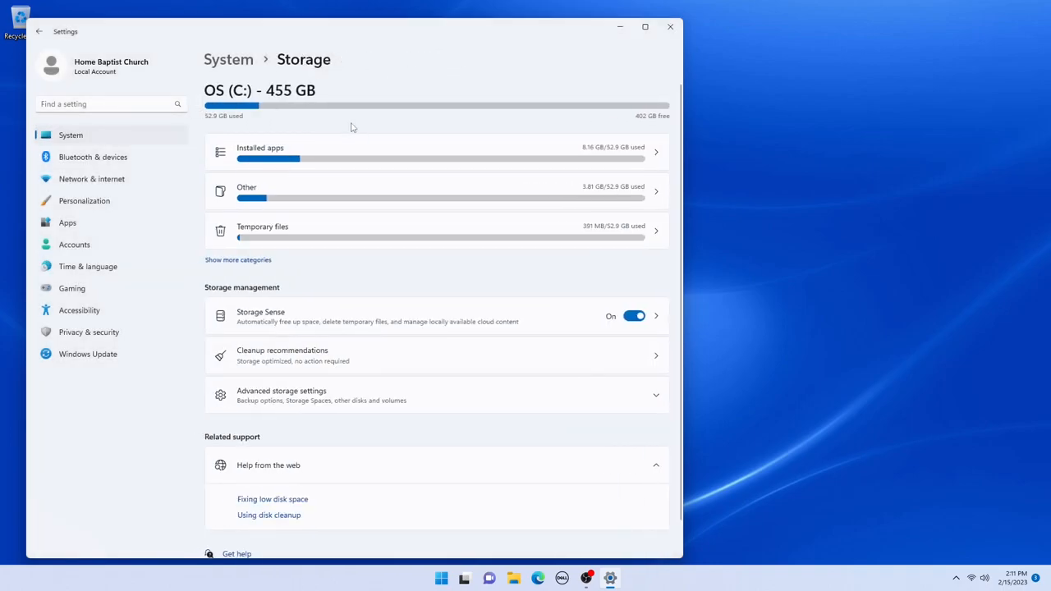
mouse_move(345, 285)
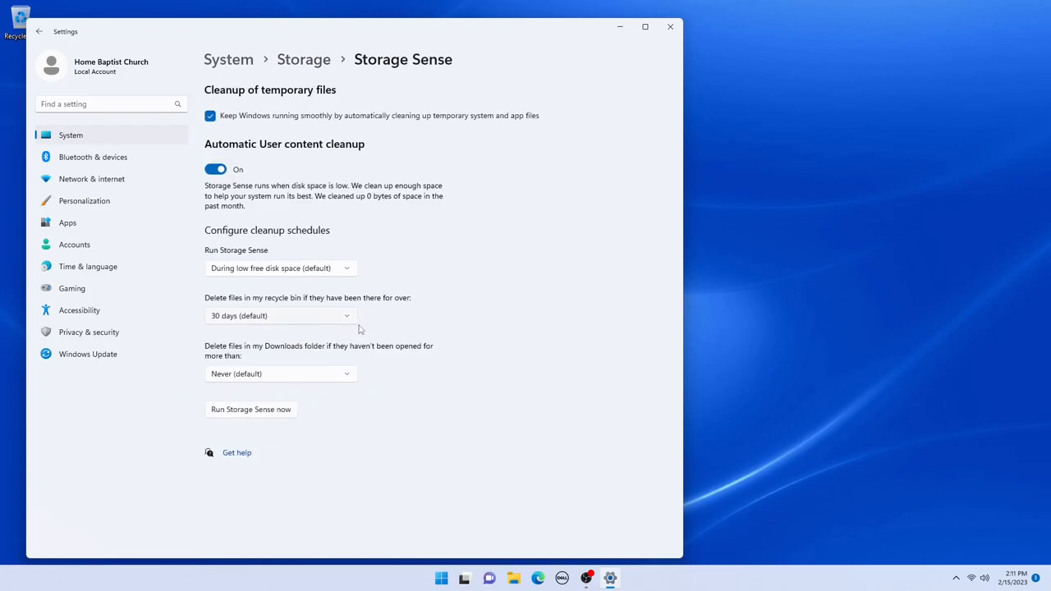
mouse_move(316, 320)
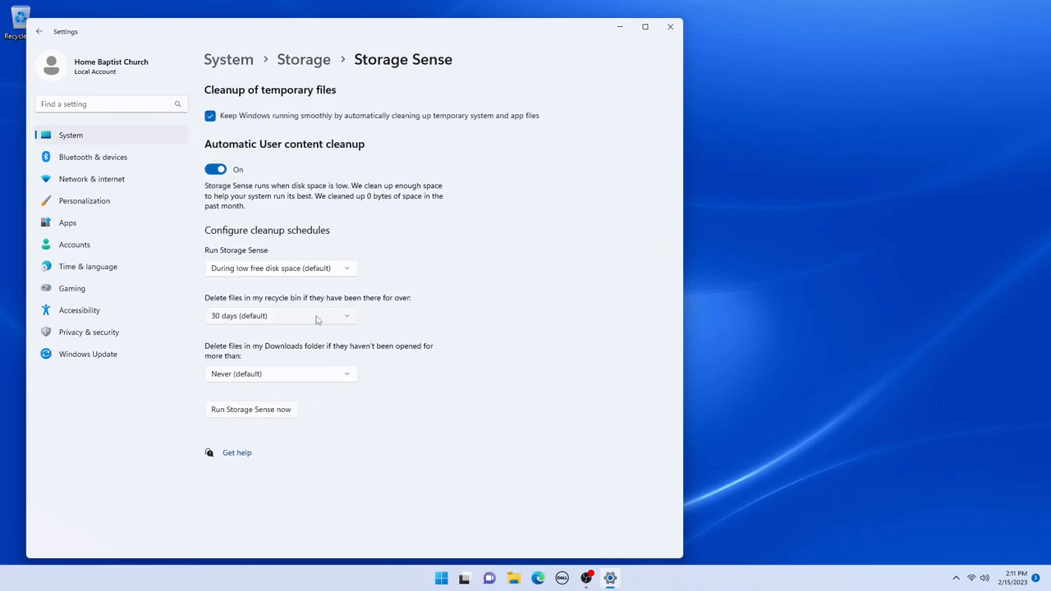
Have Storage Sense delete Recycle Bin files after 60 days.
left_click(280, 315)
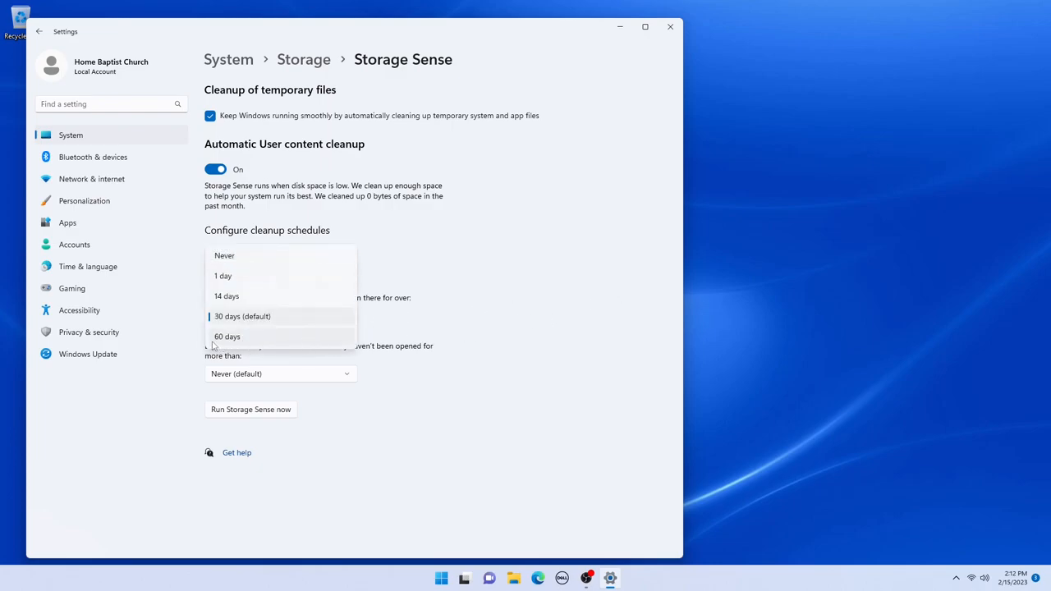
left_click(227, 335)
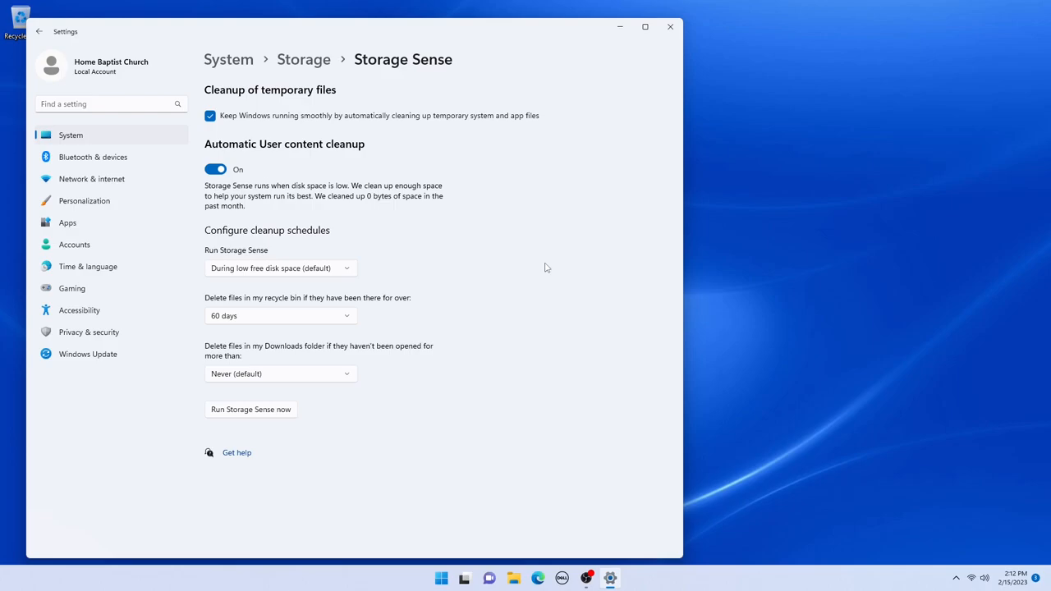
Schedule Storage Sense to run every month, then head to Personalization.
left_click(279, 268)
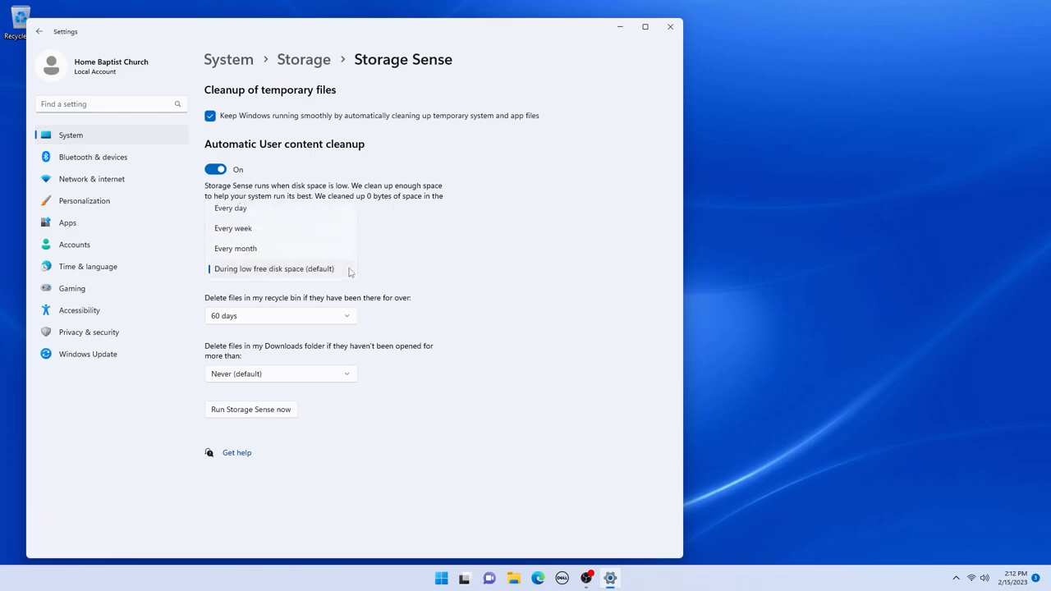
mouse_move(327, 244)
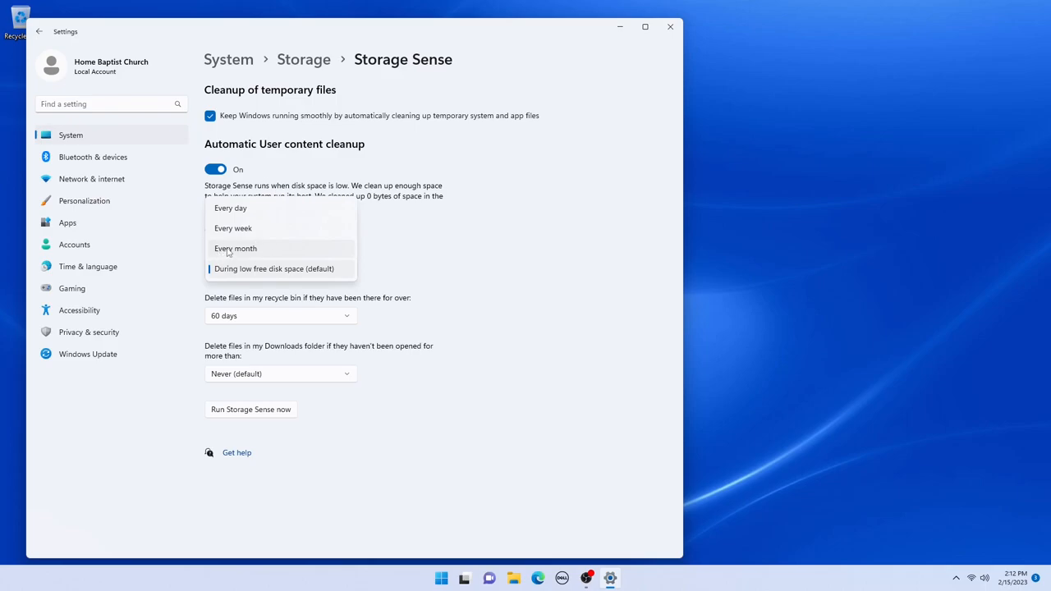
left_click(237, 248)
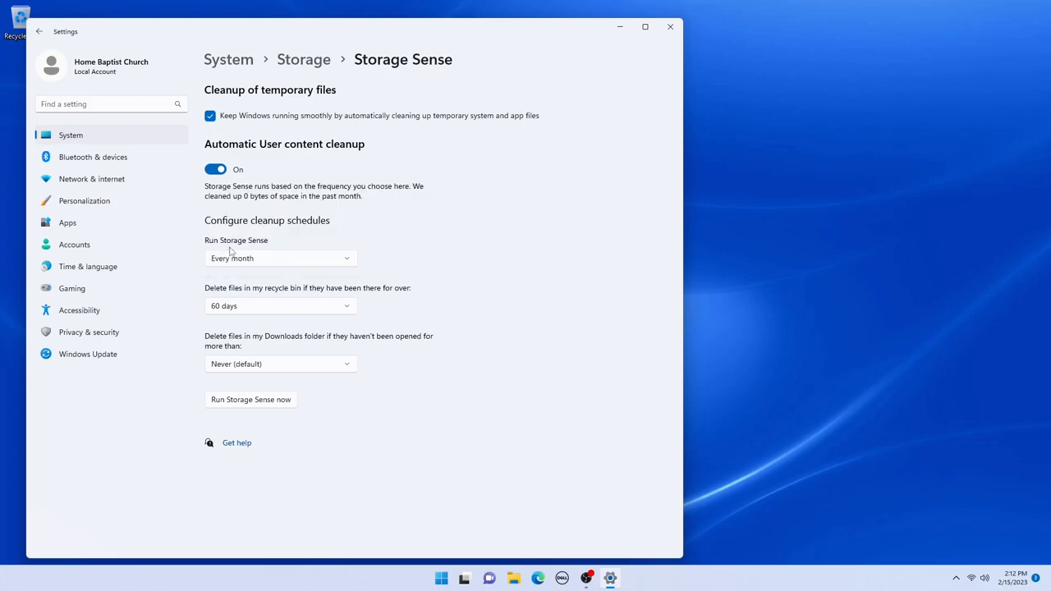
mouse_move(585, 292)
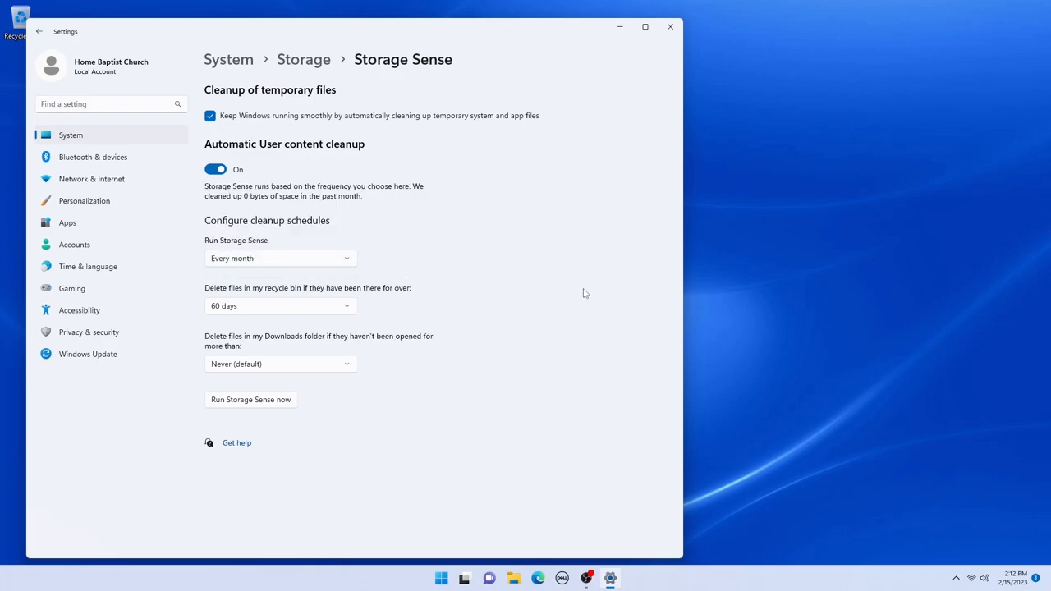
mouse_move(565, 295)
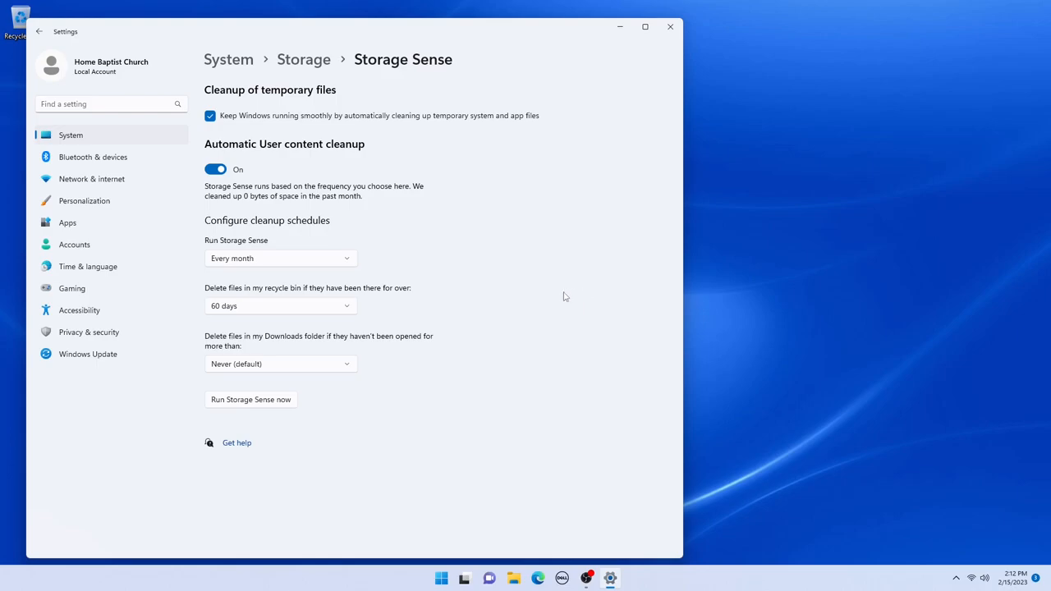
mouse_move(539, 240)
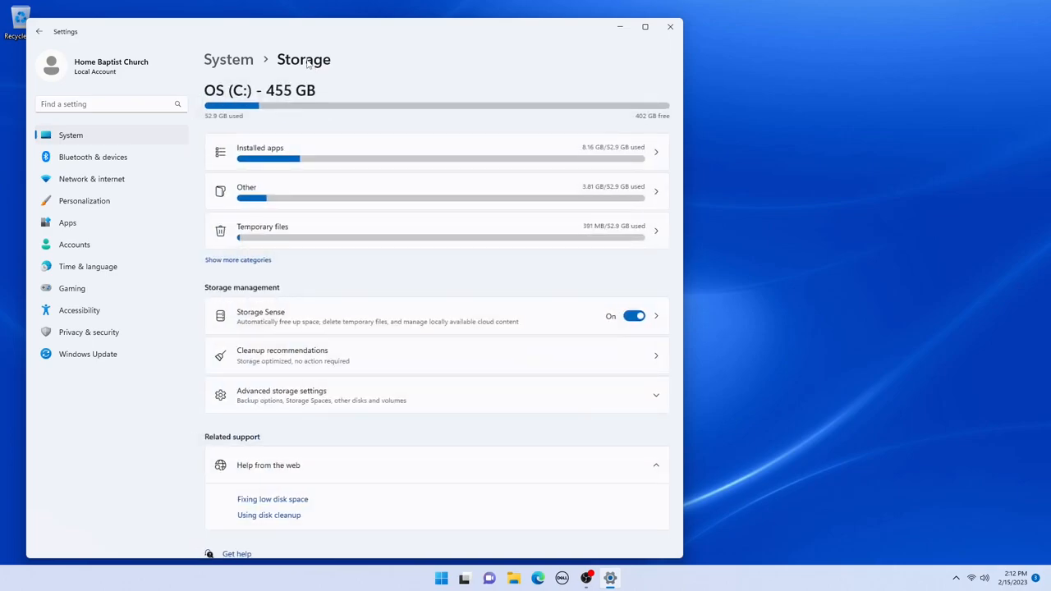
left_click(83, 200)
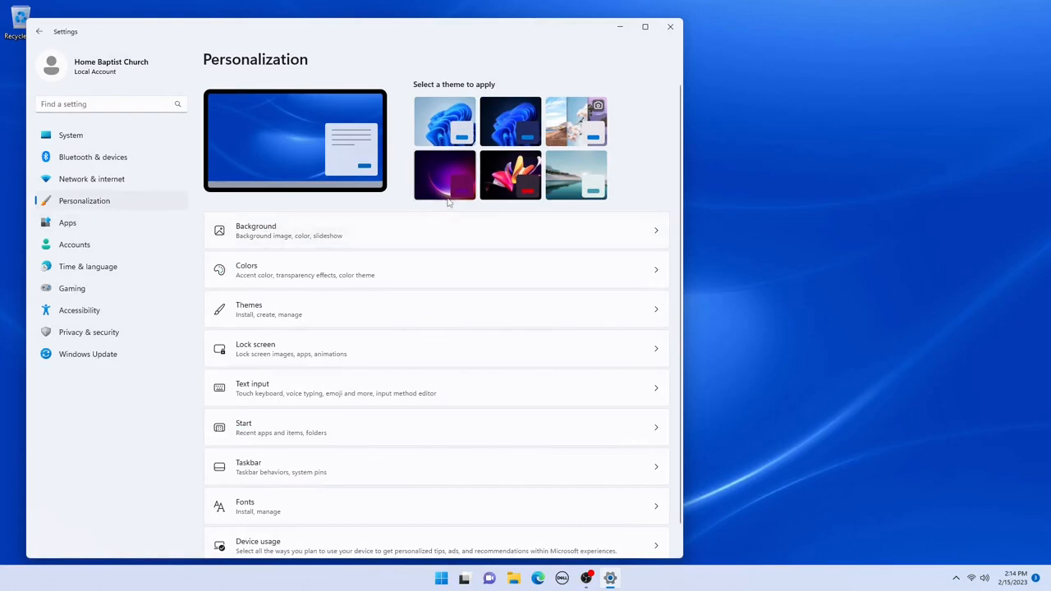
Apply the Glow theme and switch the colour mode to Light, then move on to Lock screen.
left_click(444, 174)
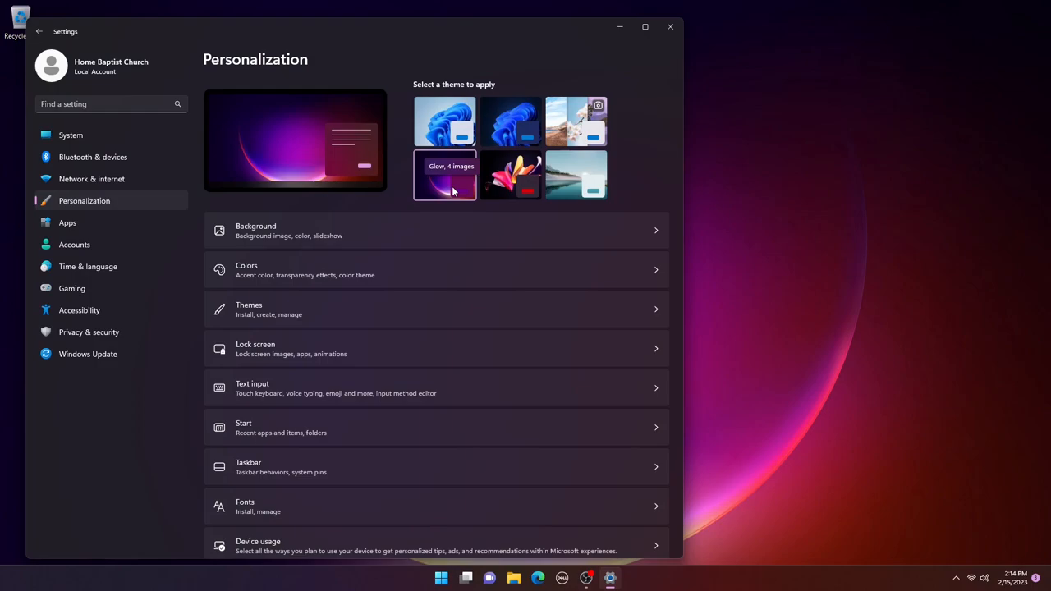
mouse_move(616, 118)
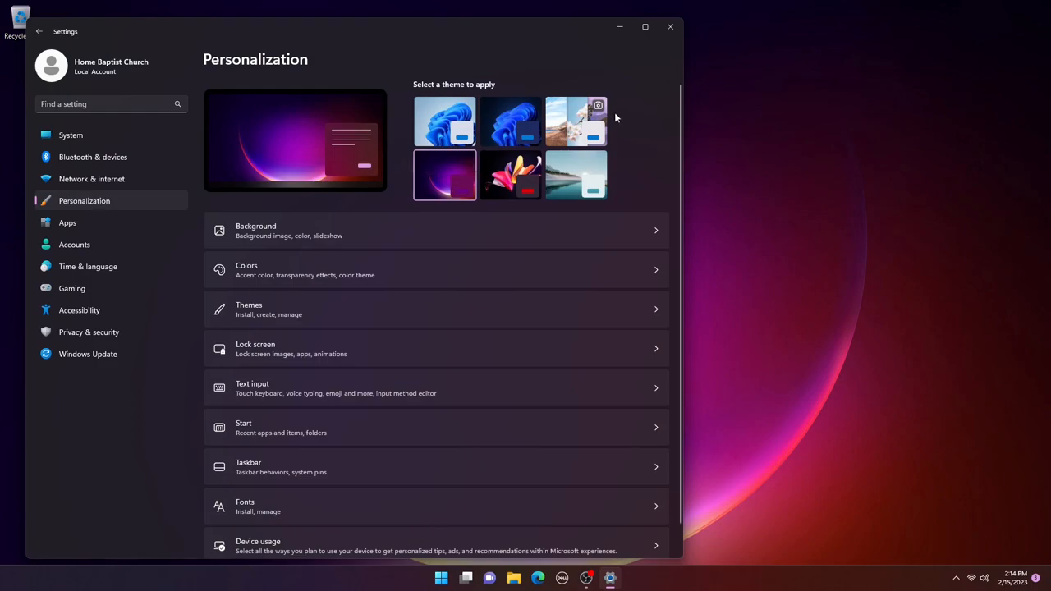
left_click(437, 269)
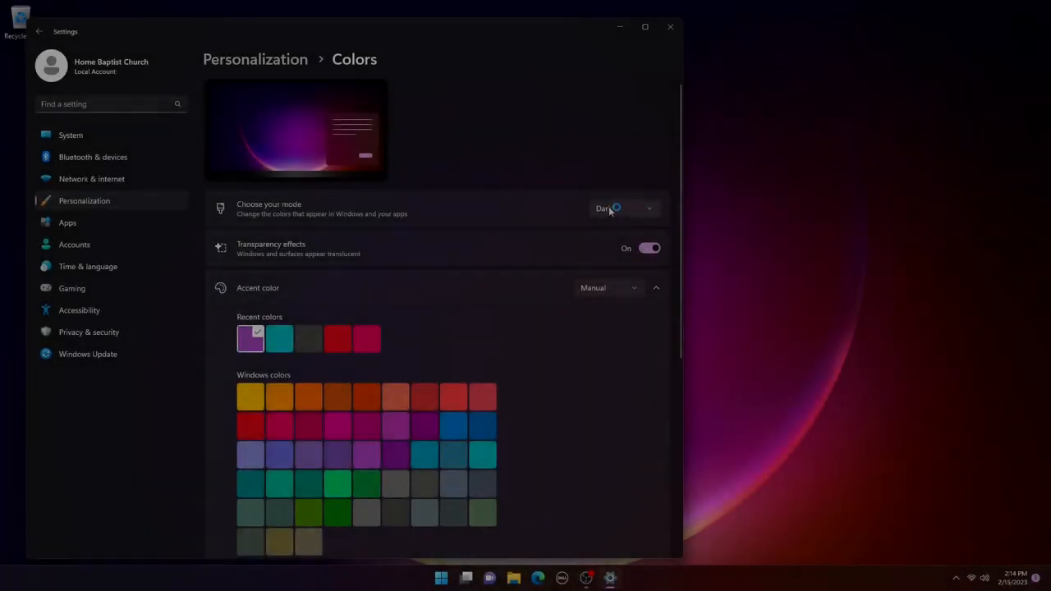
left_click(624, 207)
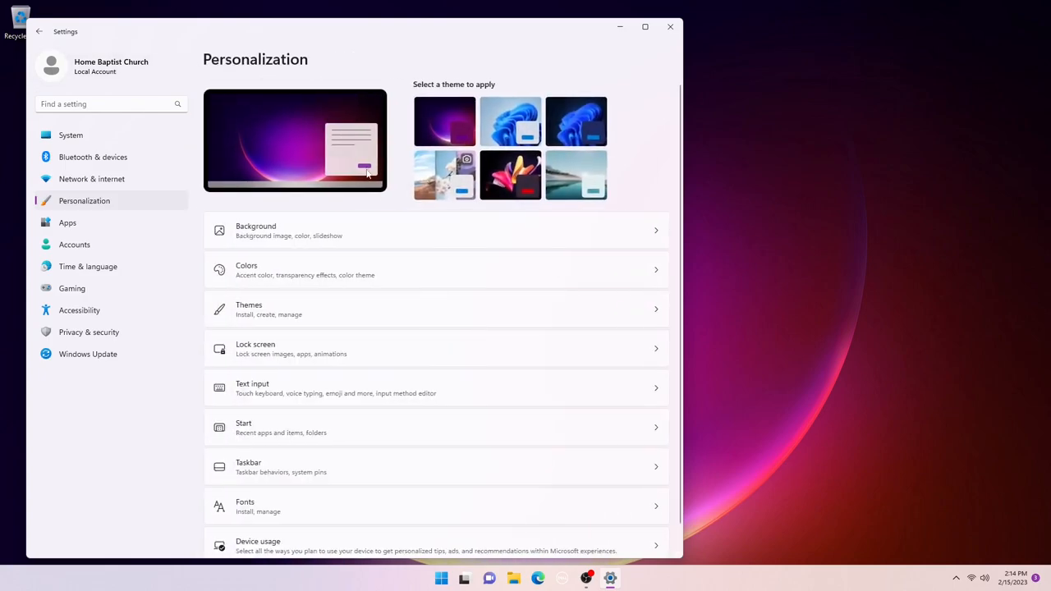
left_click(436, 348)
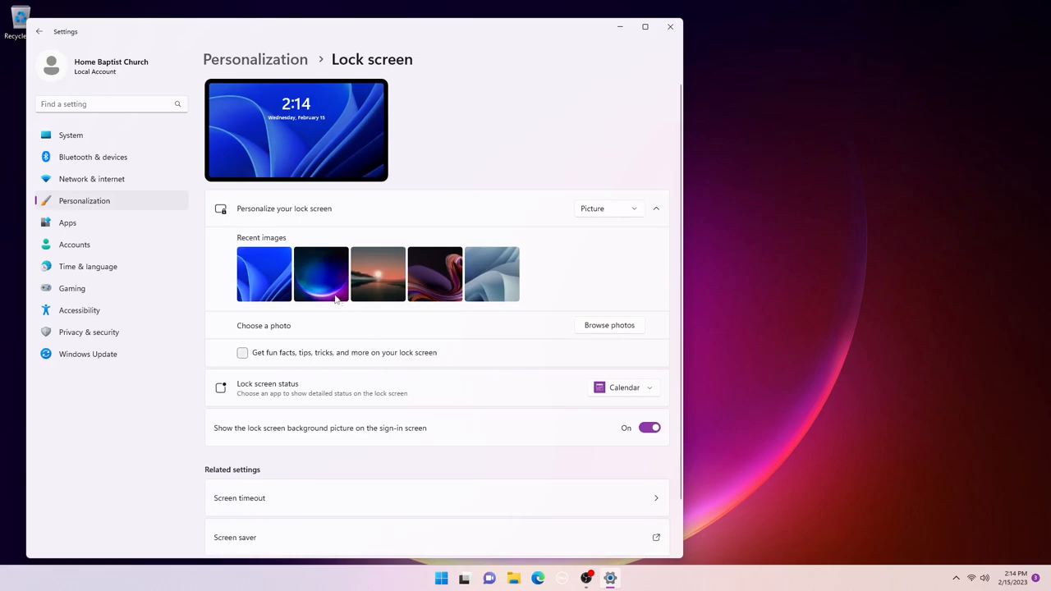
Use the purple Glow picture on the lock screen, keep Calendar as status app, close Settings.
left_click(321, 273)
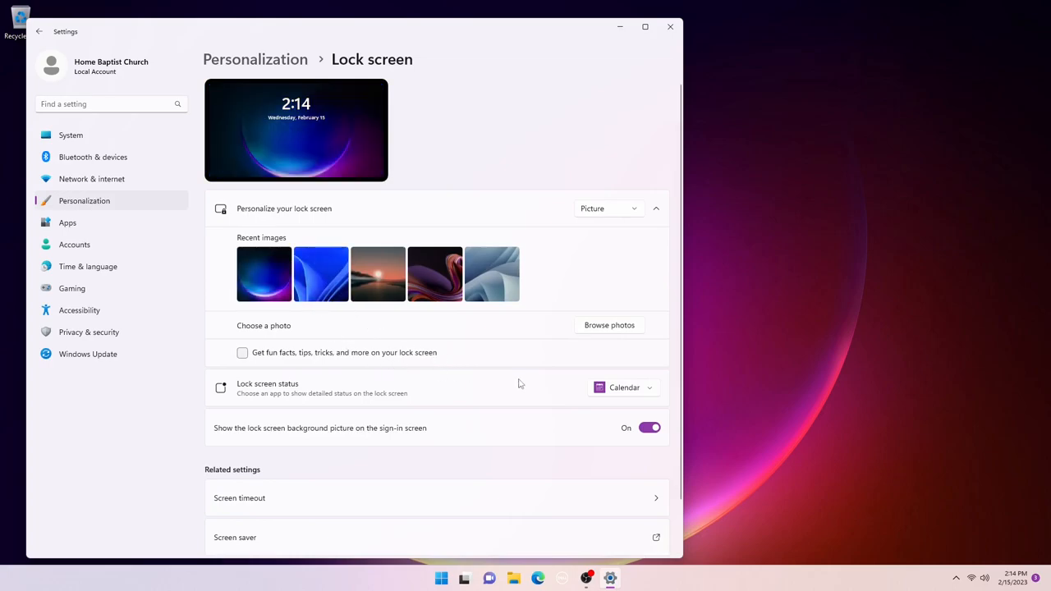
scroll("down", 3)
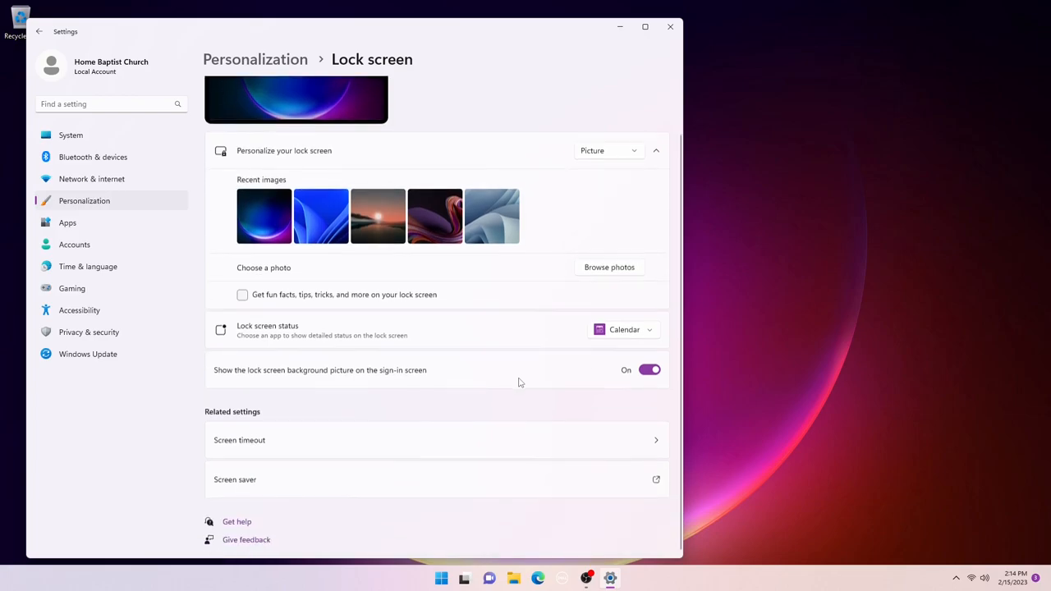
left_click(625, 329)
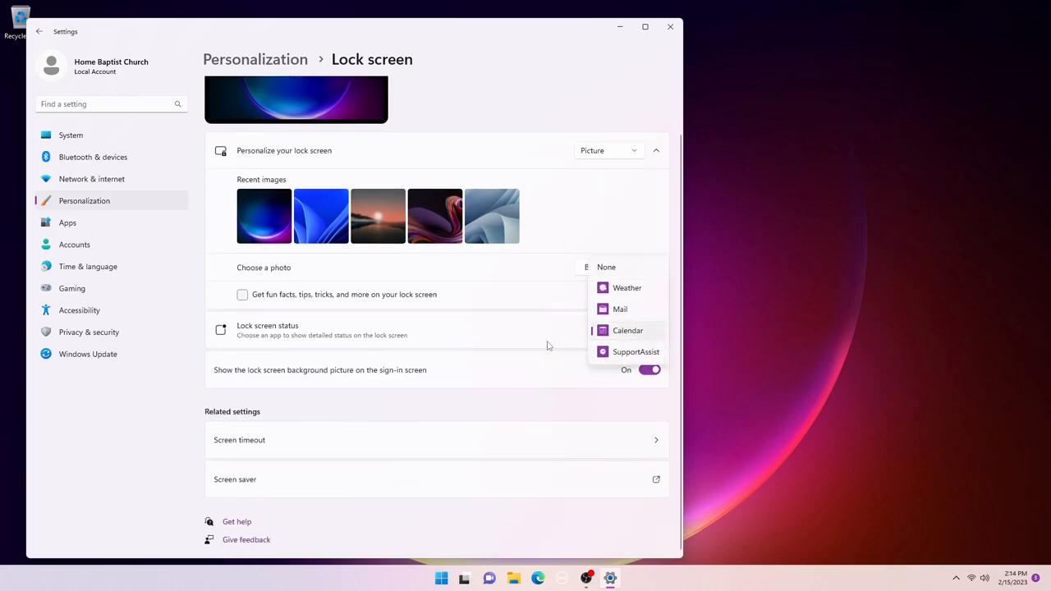
left_click(628, 330)
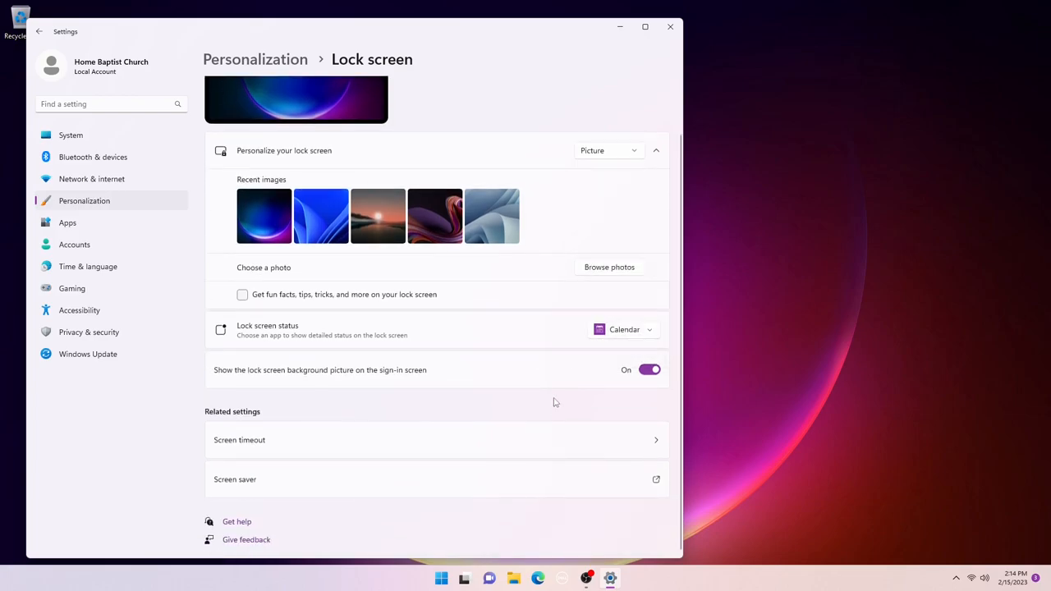
left_click(671, 27)
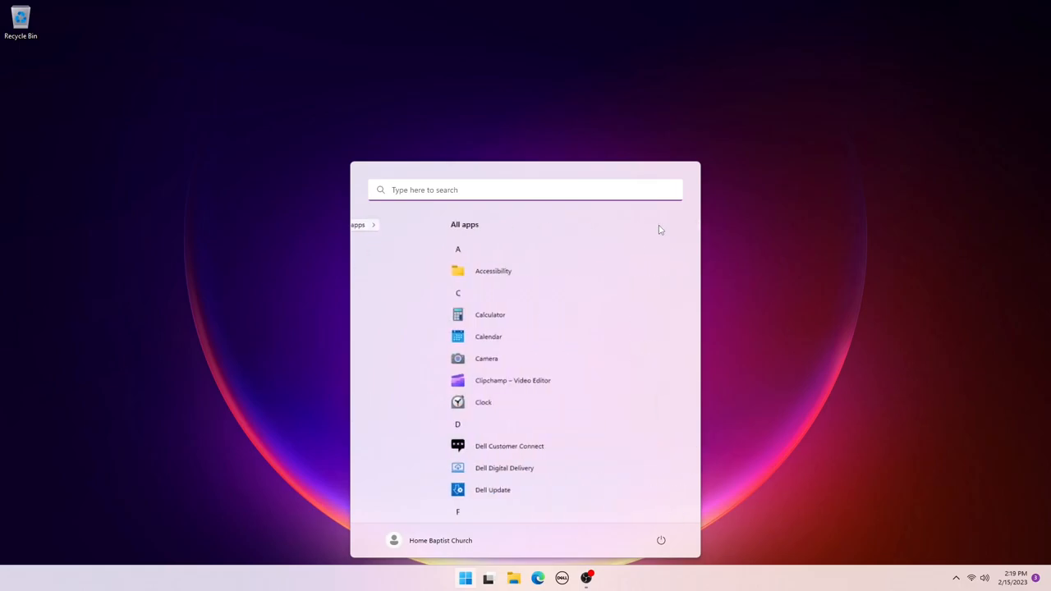
Launch Defragment and Optimize Drives from Windows Tools and optimize the OS (C:) drive.
scroll("down", 3)
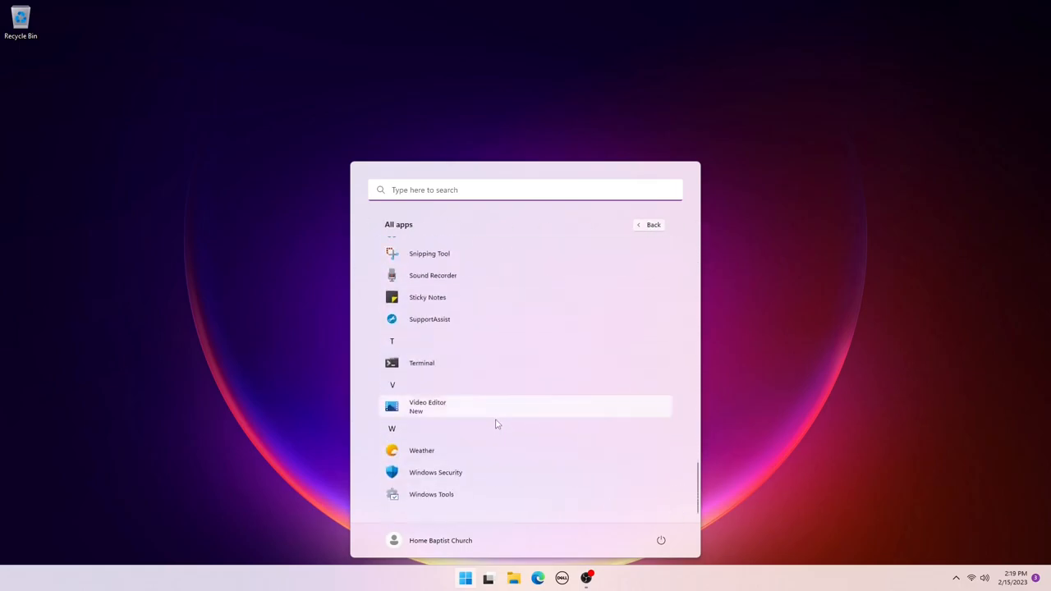
left_click(430, 493)
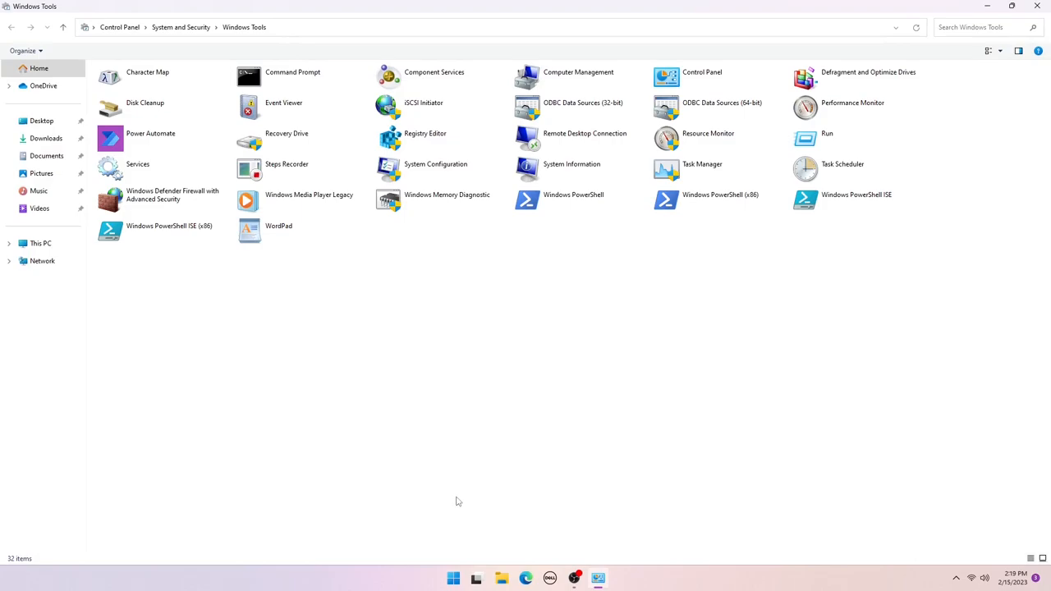
double_click(868, 73)
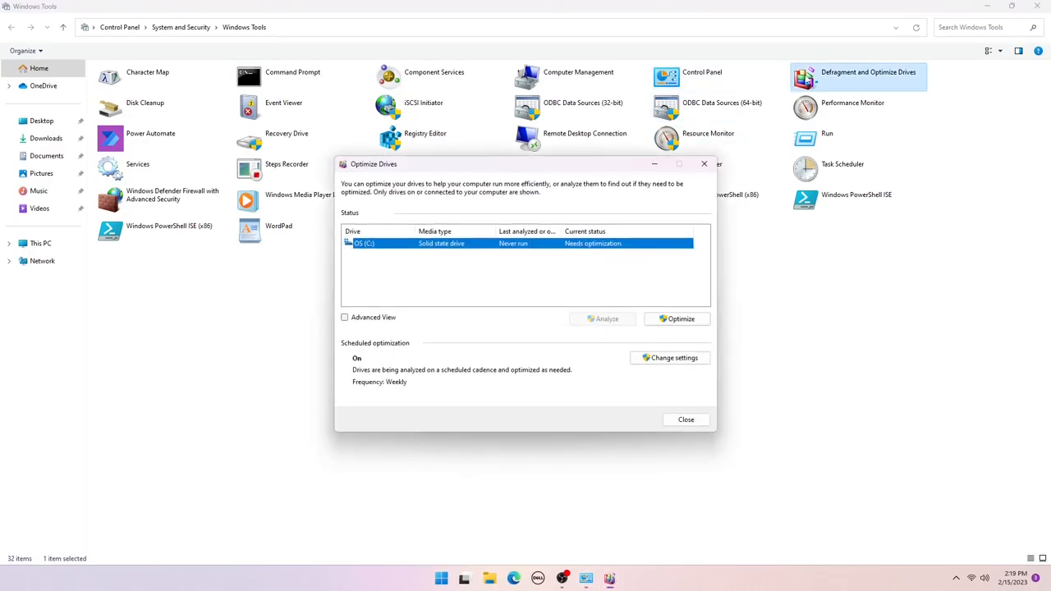
left_click(677, 319)
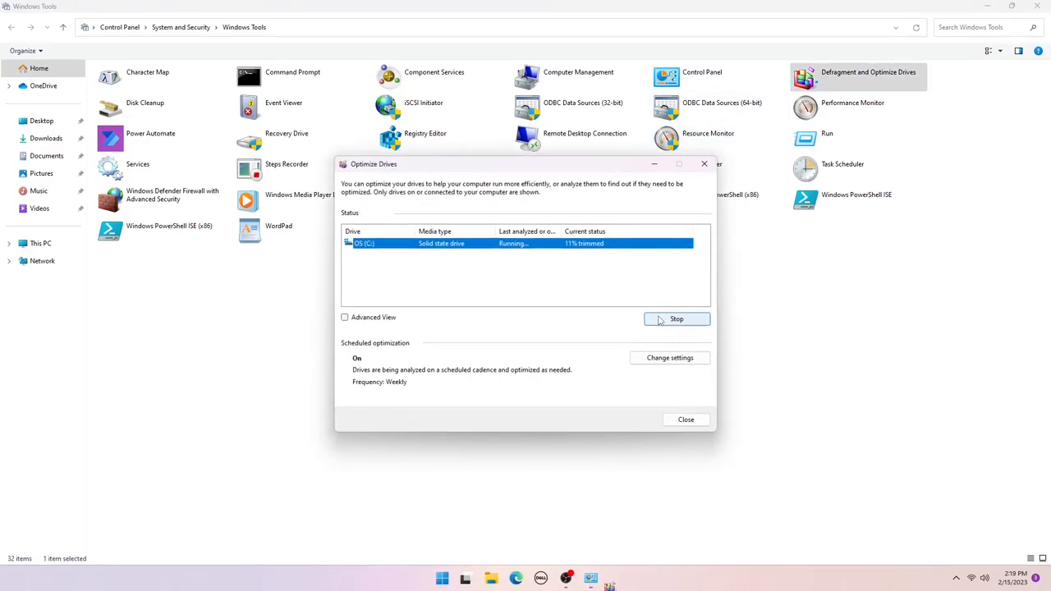
left_click(677, 319)
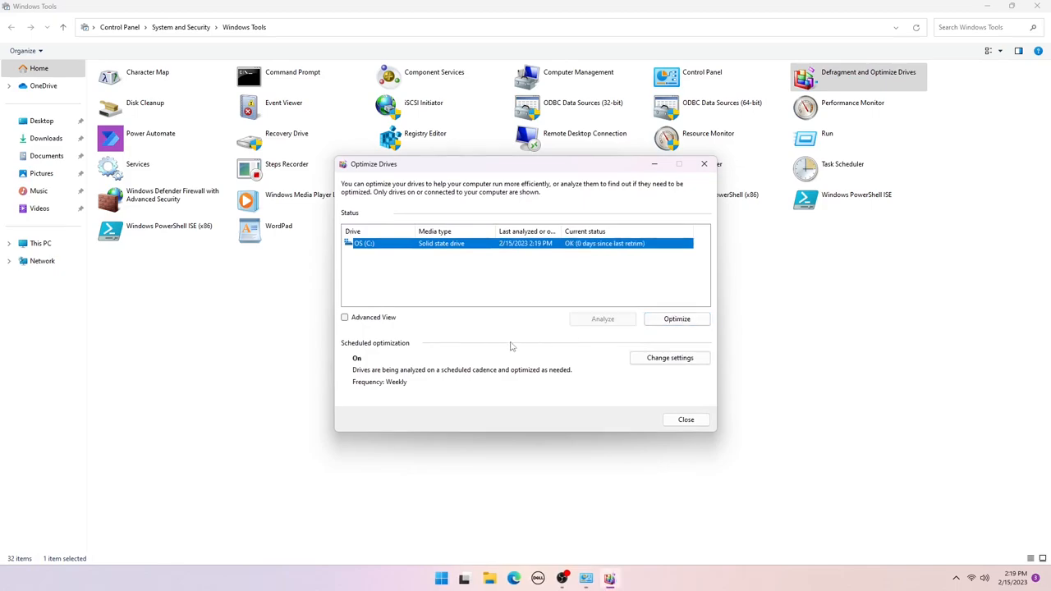
Change the scheduled optimization frequency to Monthly and close Optimize Drives.
left_click(671, 358)
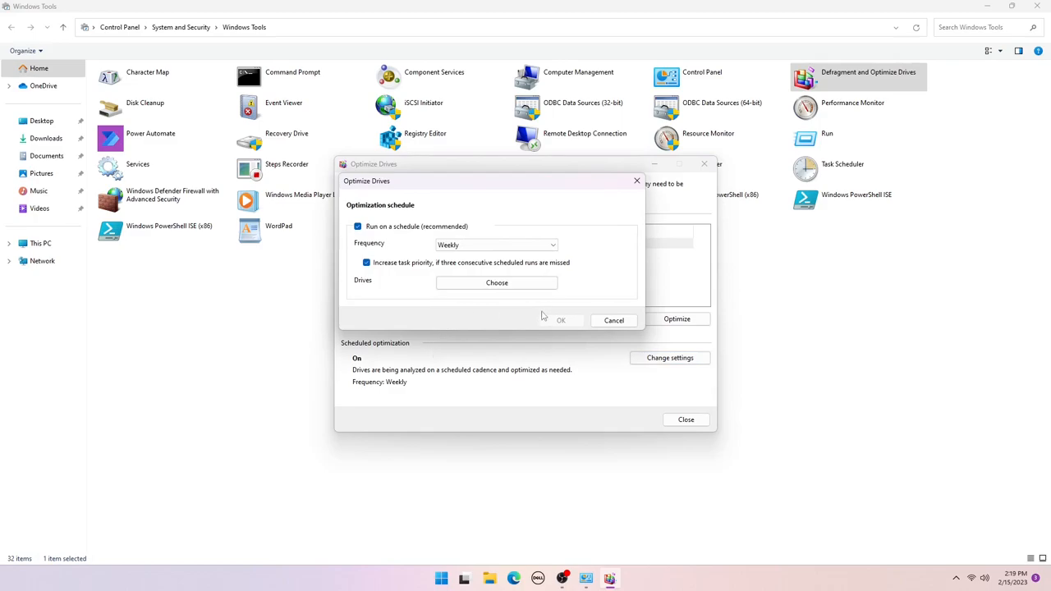
left_click(552, 245)
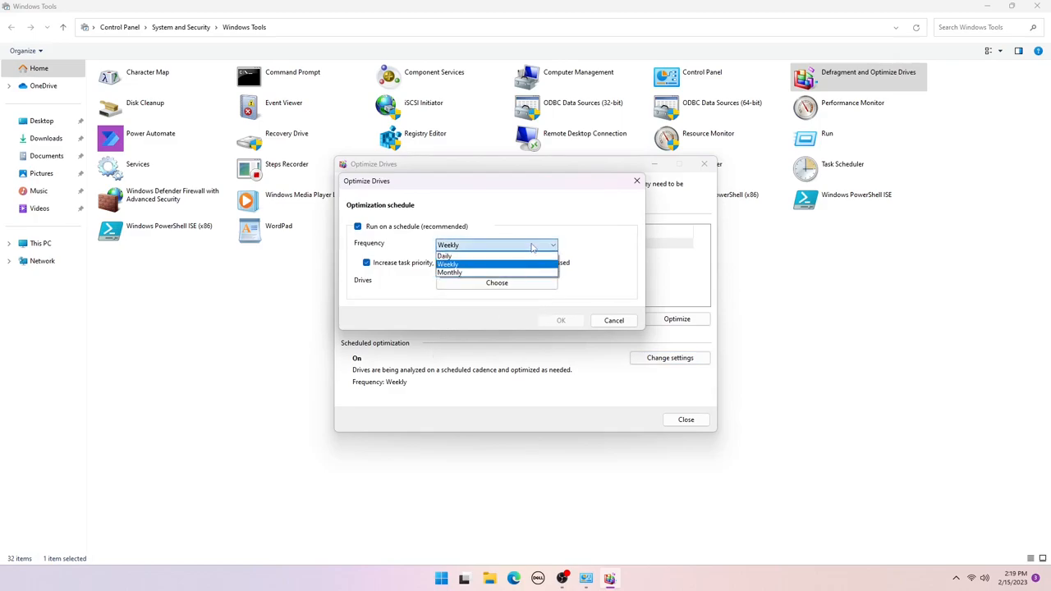
left_click(450, 273)
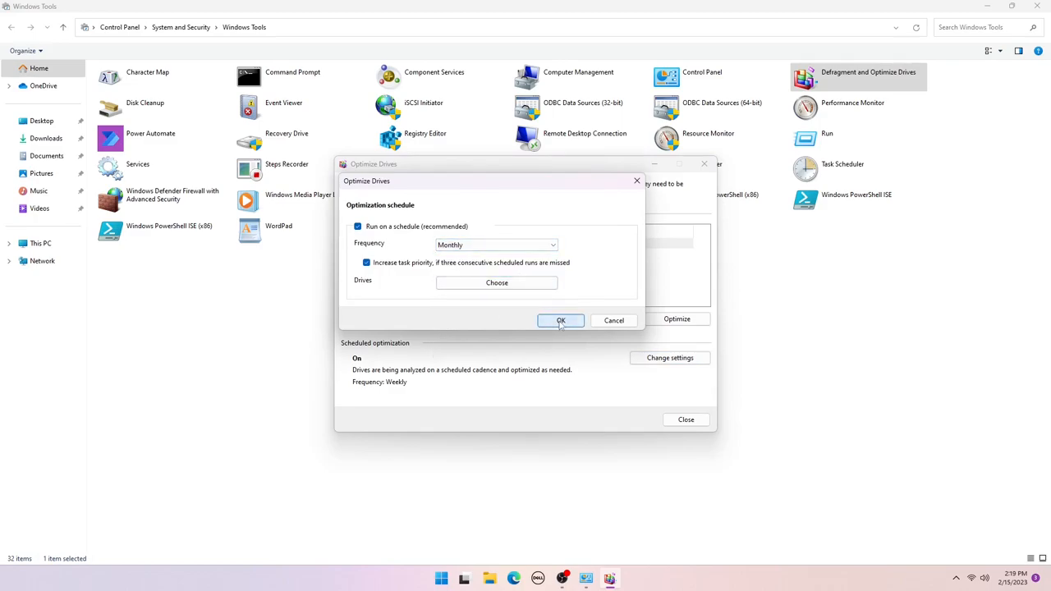
left_click(562, 320)
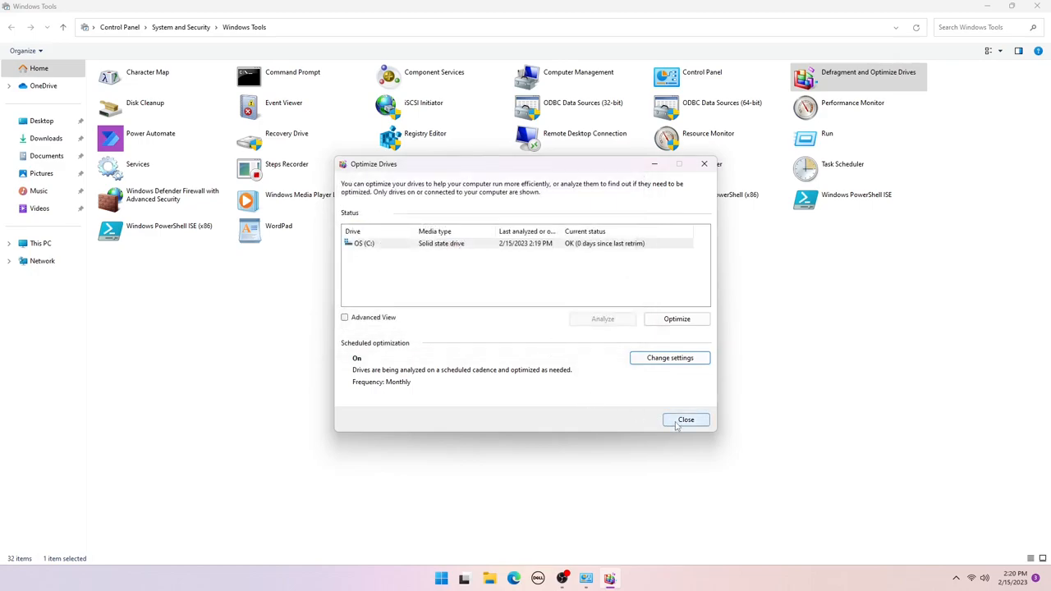
left_click(687, 420)
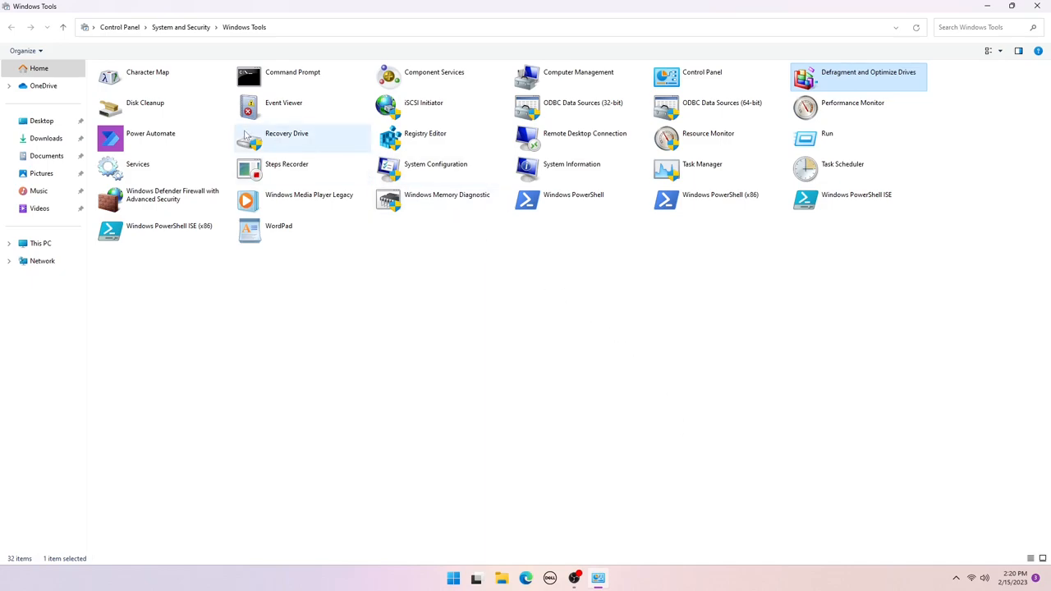
Start Disk Cleanup for C: and tick Temporary Internet Files along with the other junk categories.
left_click(286, 133)
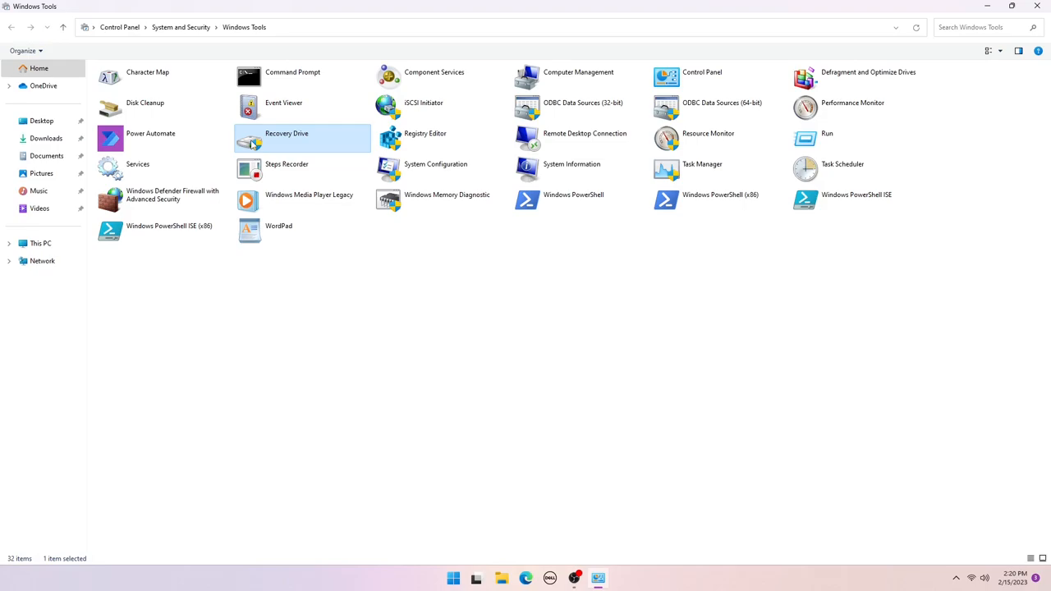
mouse_move(200, 76)
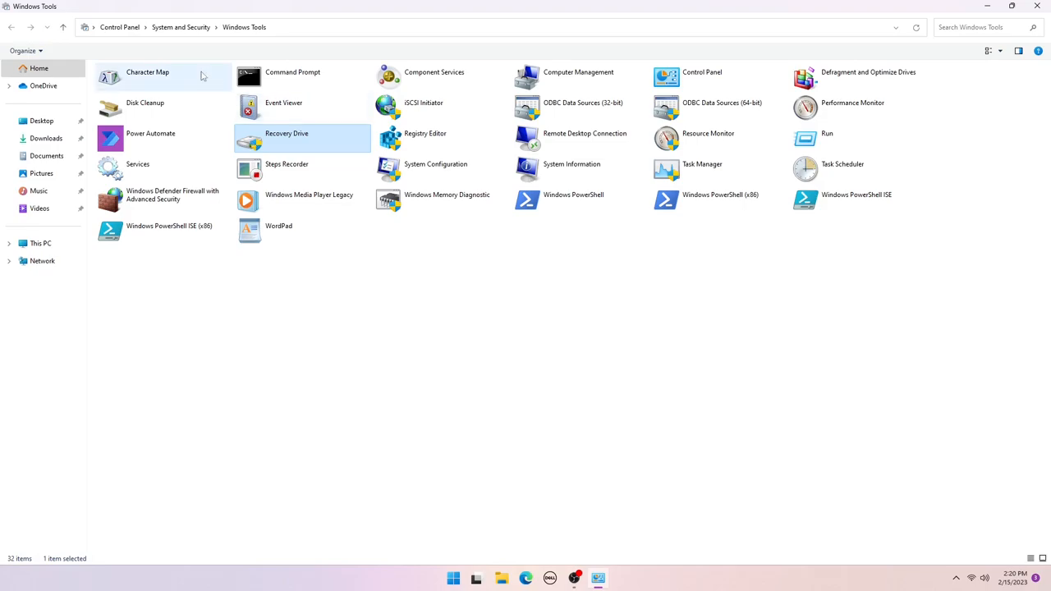
mouse_move(155, 112)
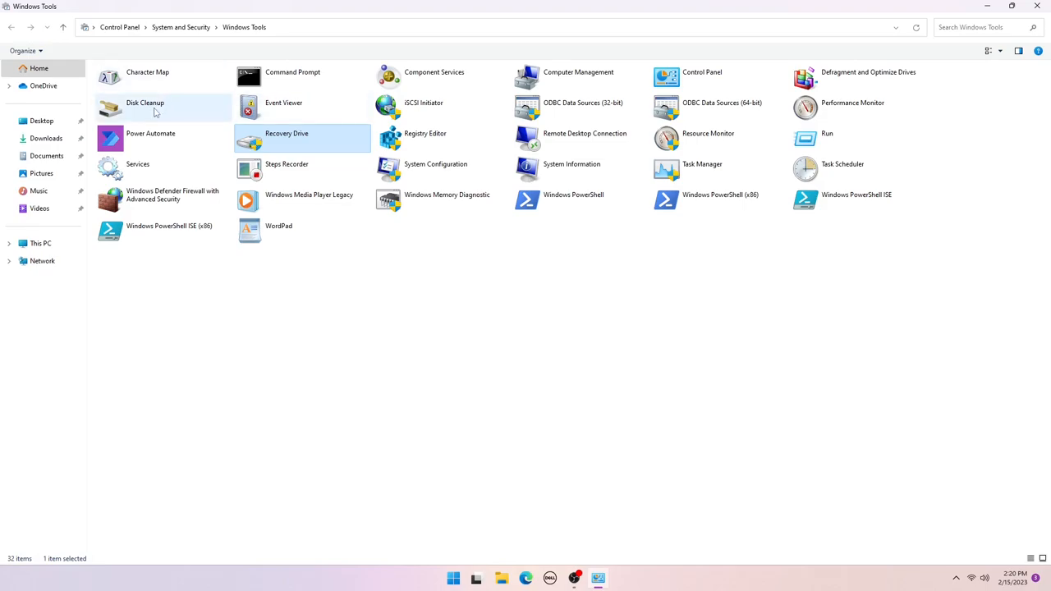
left_click(145, 102)
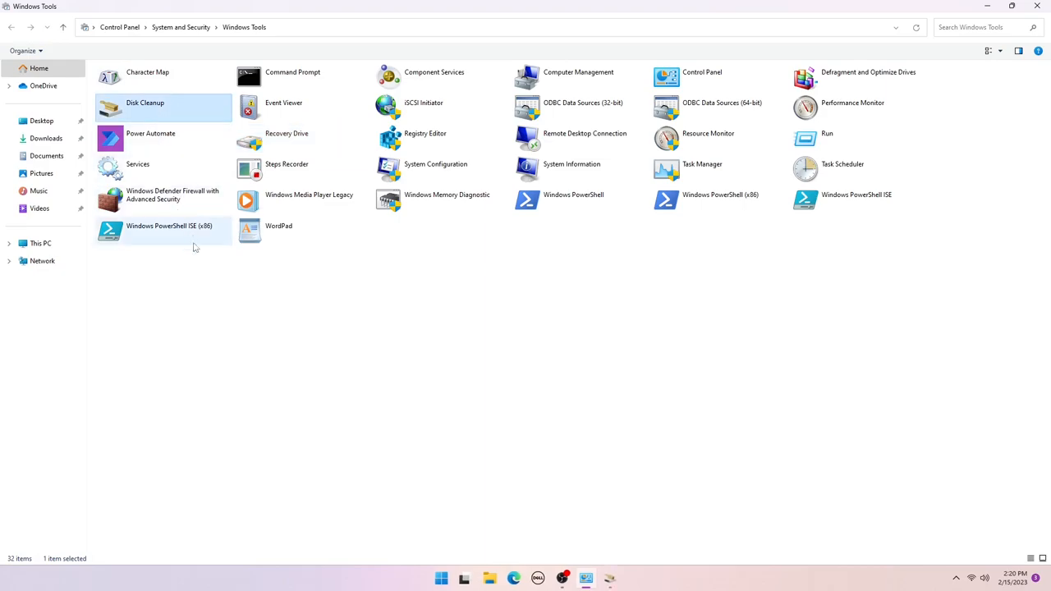
double_click(144, 102)
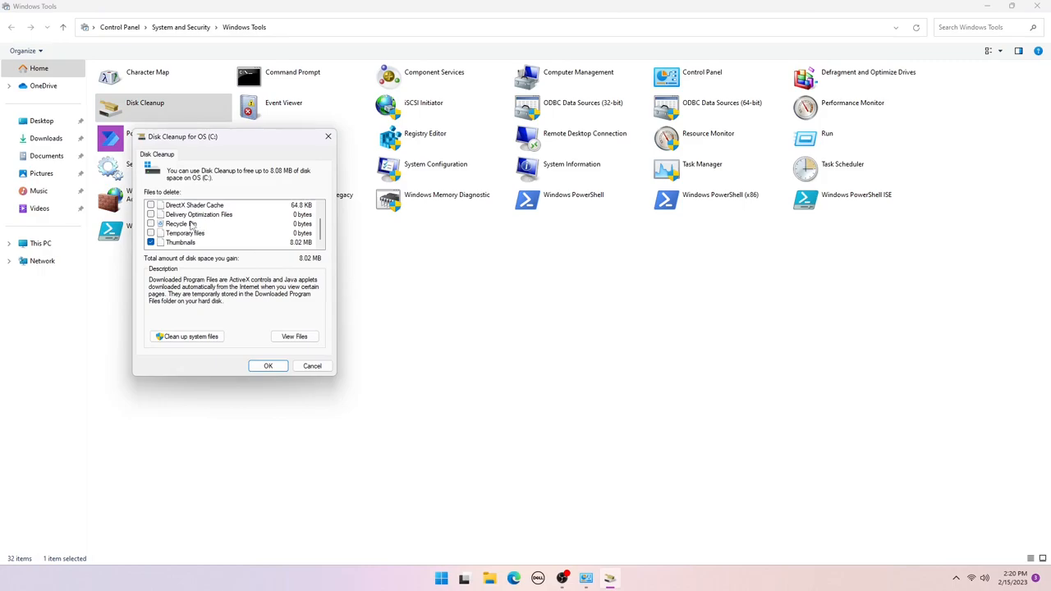
left_click(188, 335)
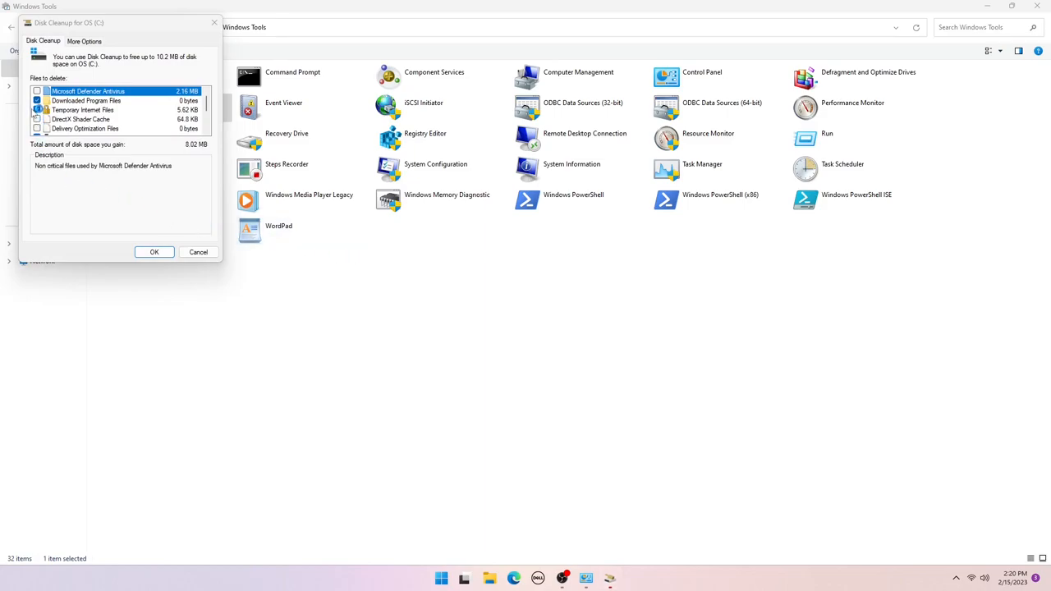
left_click(37, 109)
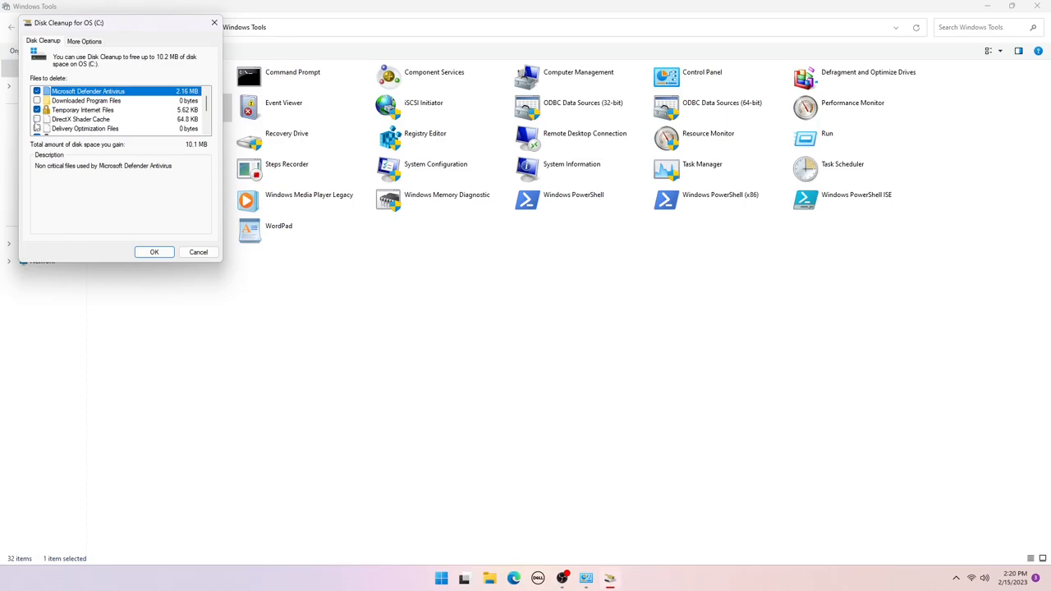
scroll("down", 3)
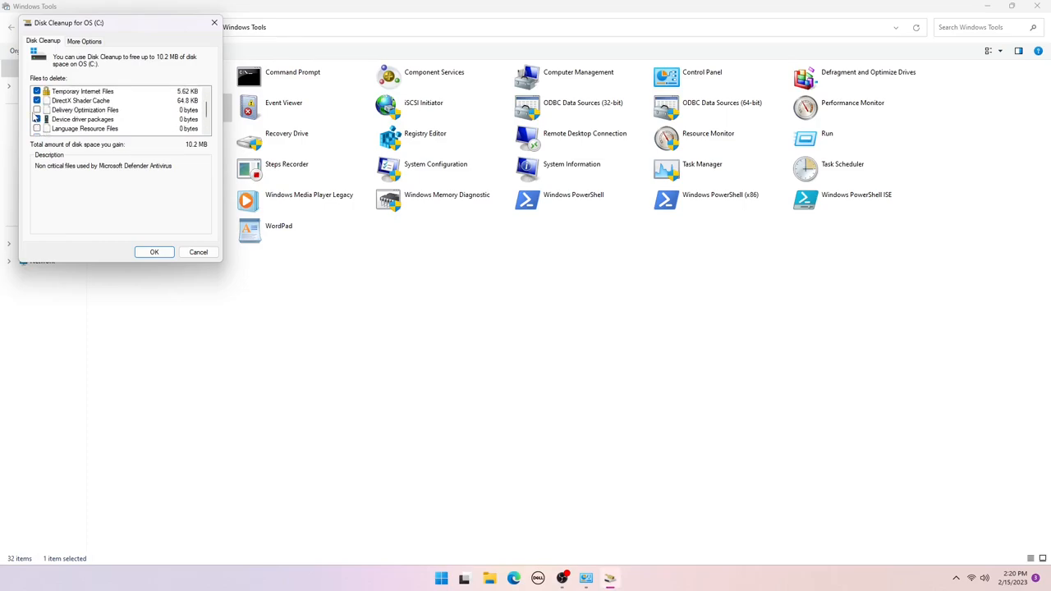
scroll("down", 3)
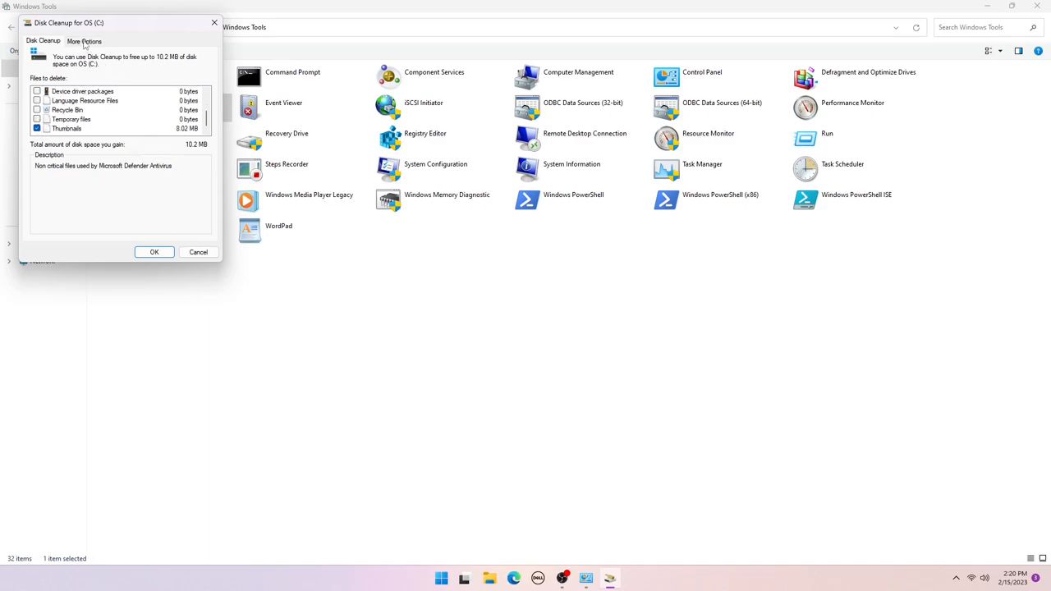
Review More Options, then confirm and permanently delete the checked files.
left_click(84, 41)
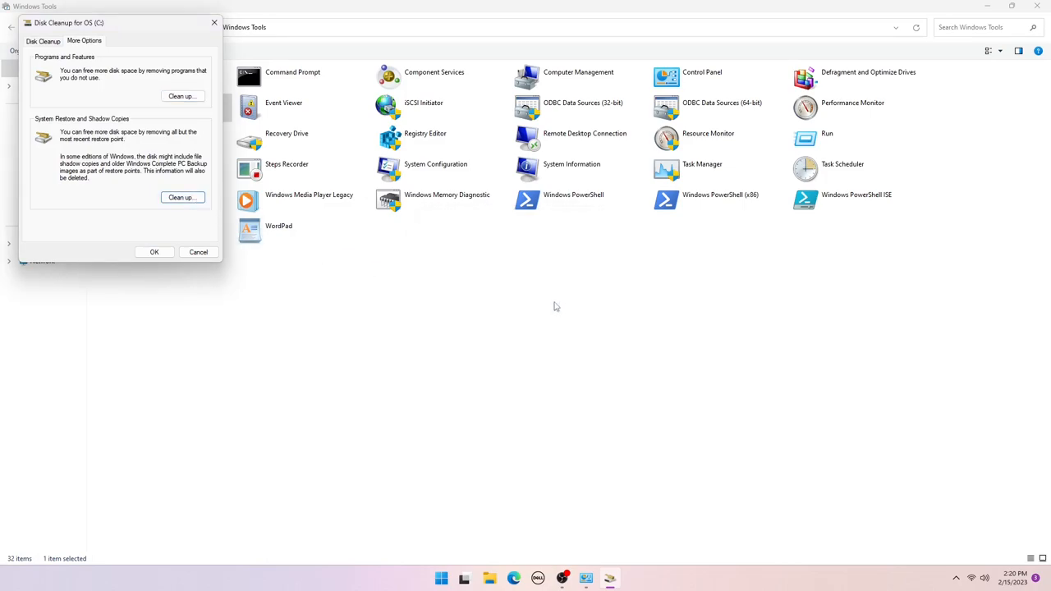
left_click(42, 41)
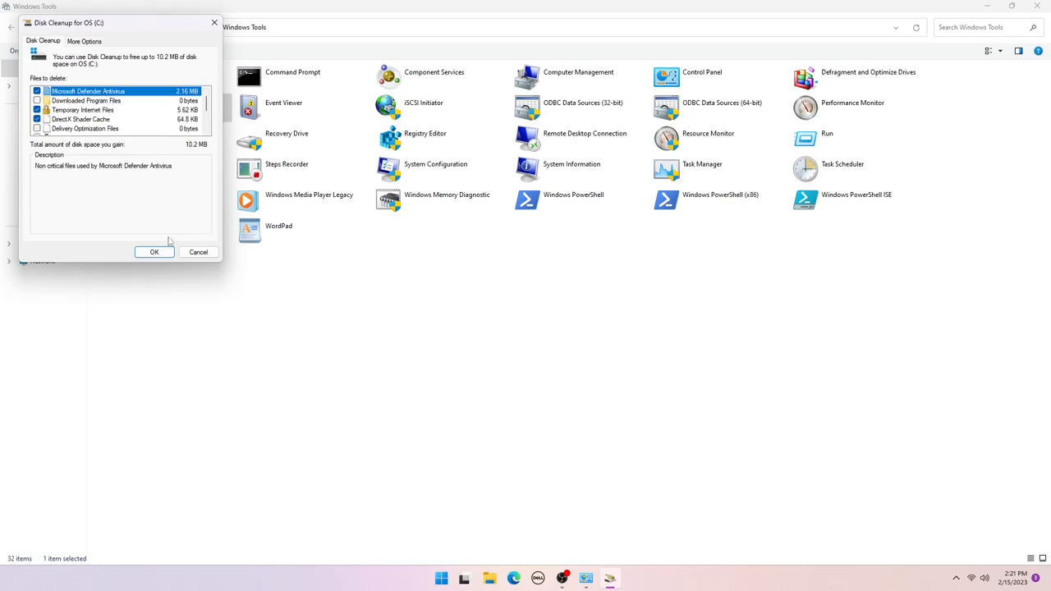
left_click(154, 252)
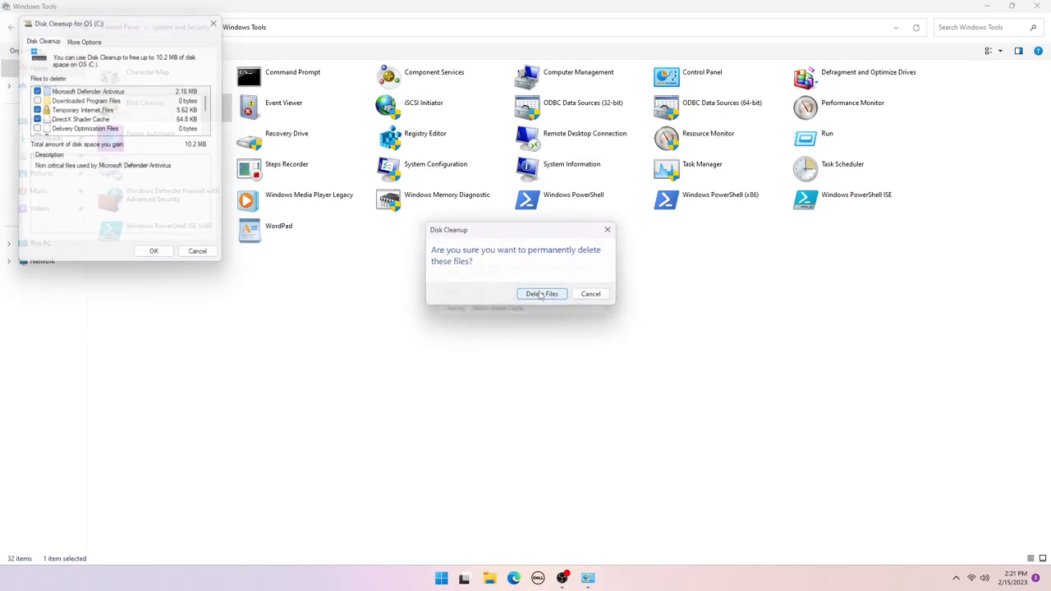
left_click(542, 294)
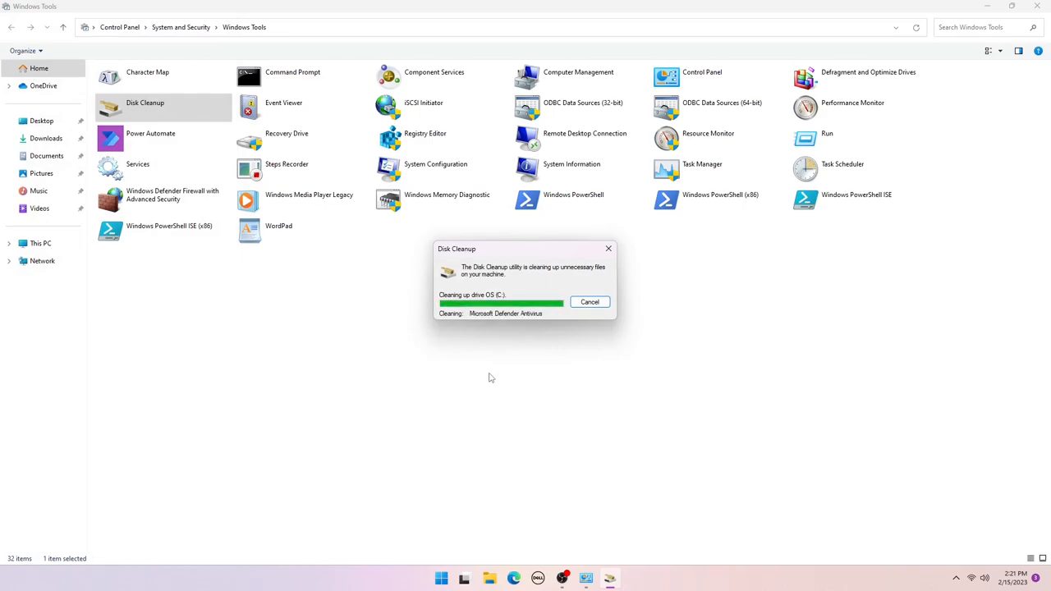
left_click(589, 303)
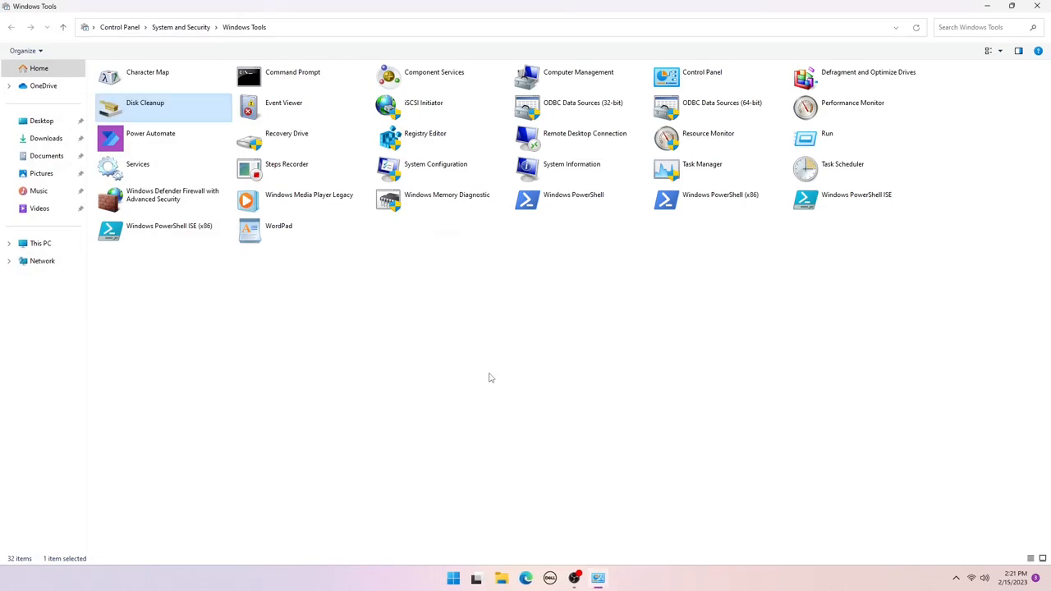
mouse_move(174, 105)
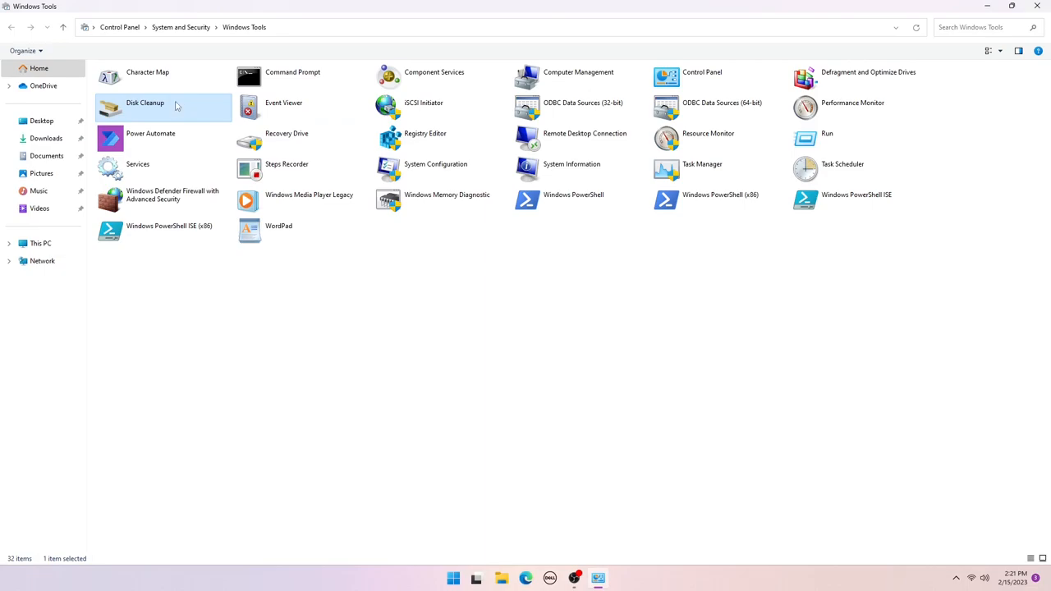
mouse_move(630, 588)
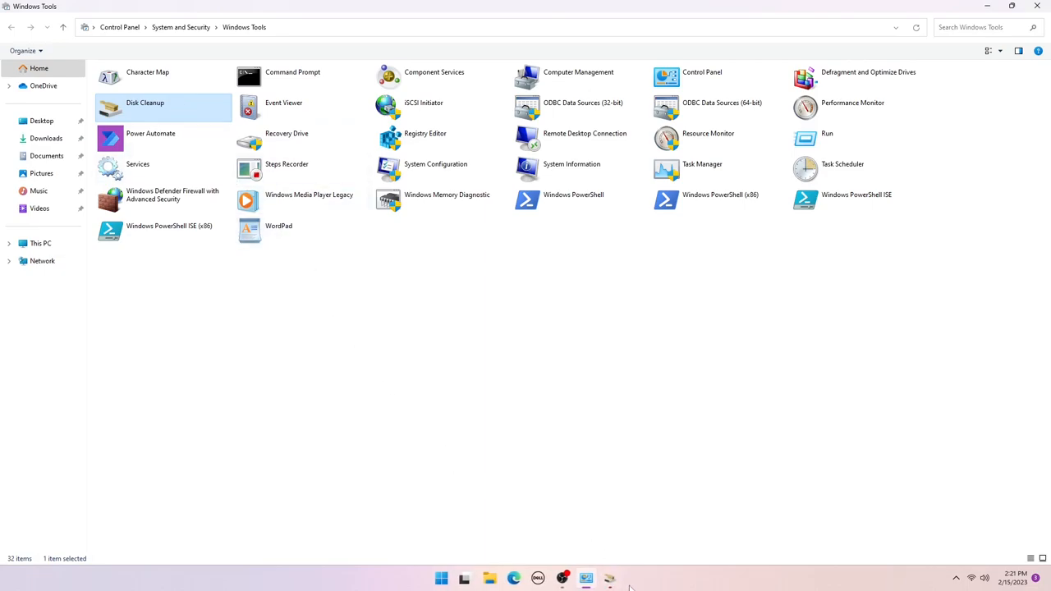
Run a second Disk Cleanup pass on C:, deleting the checked files, then close Windows Tools.
double_click(145, 107)
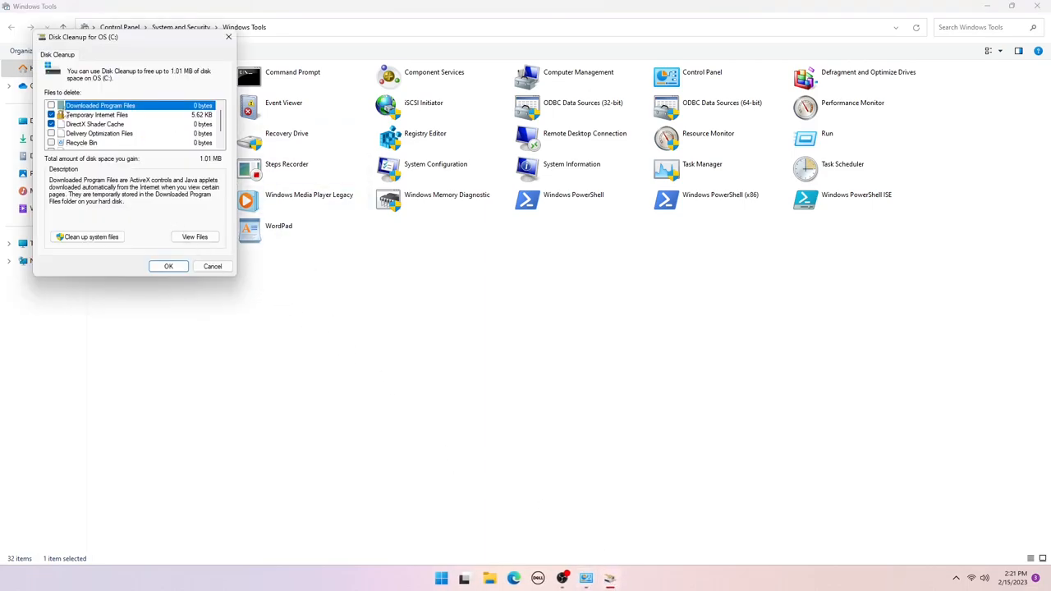
scroll("down", 3)
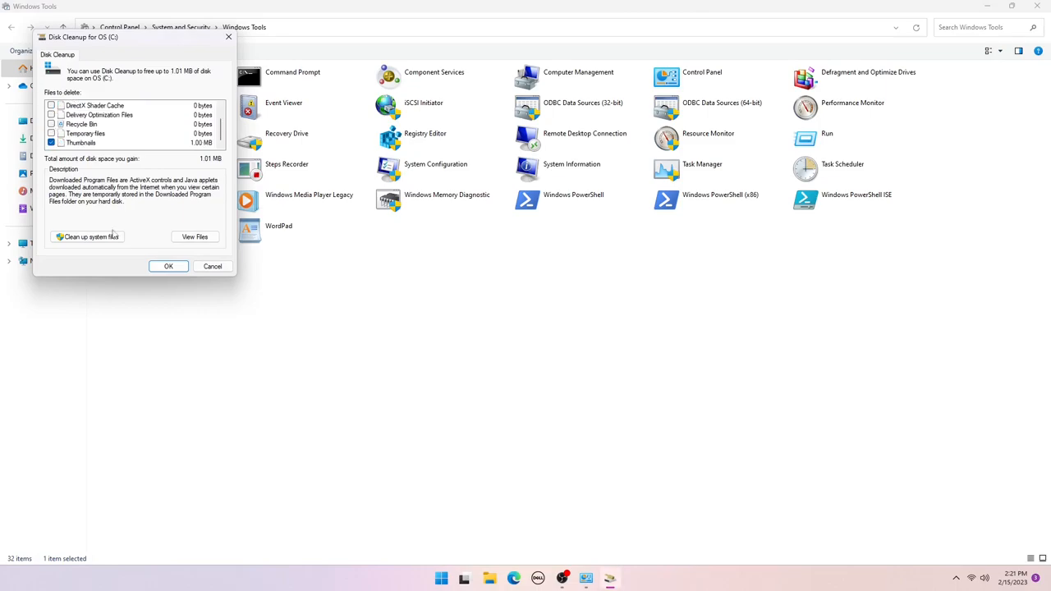
left_click(167, 266)
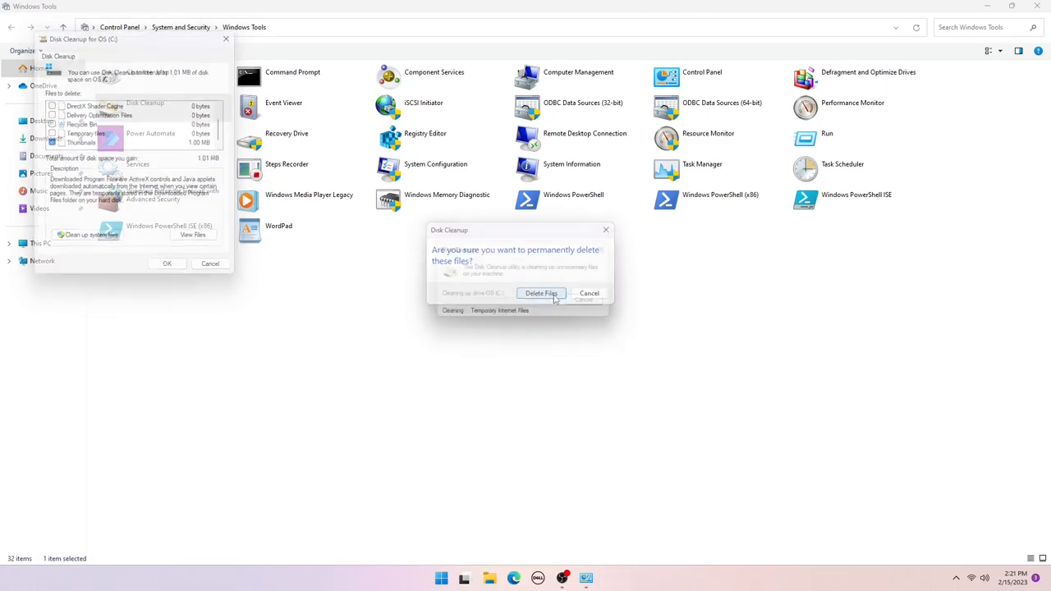
left_click(542, 292)
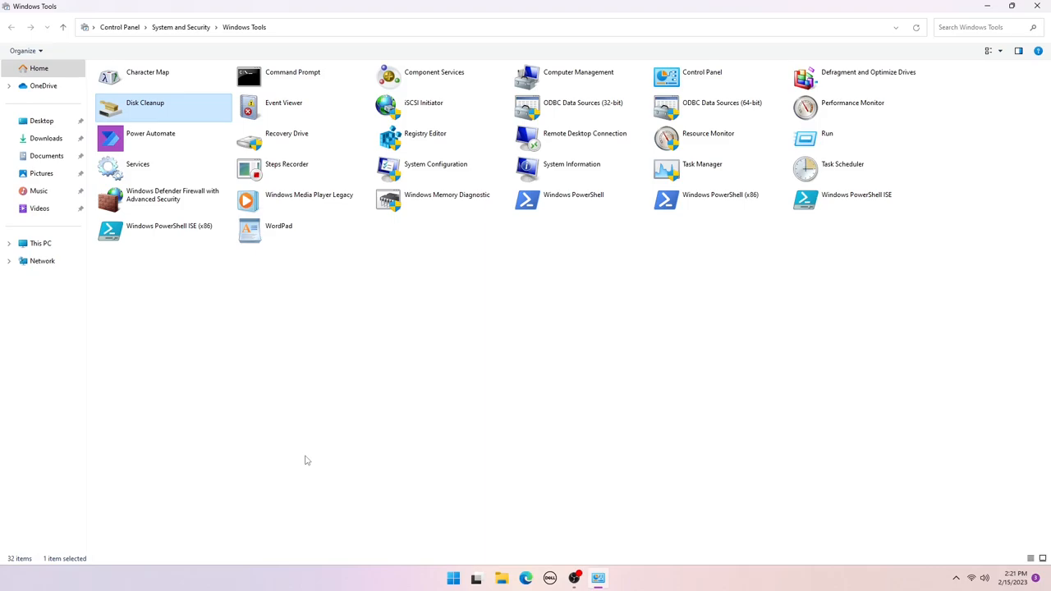
mouse_move(310, 460)
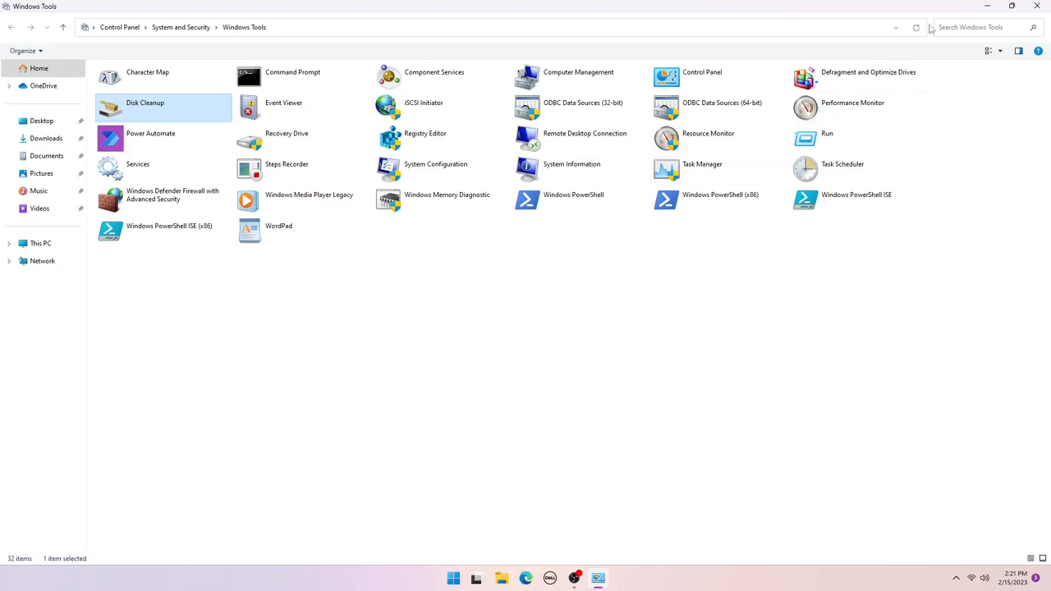
left_click(1039, 6)
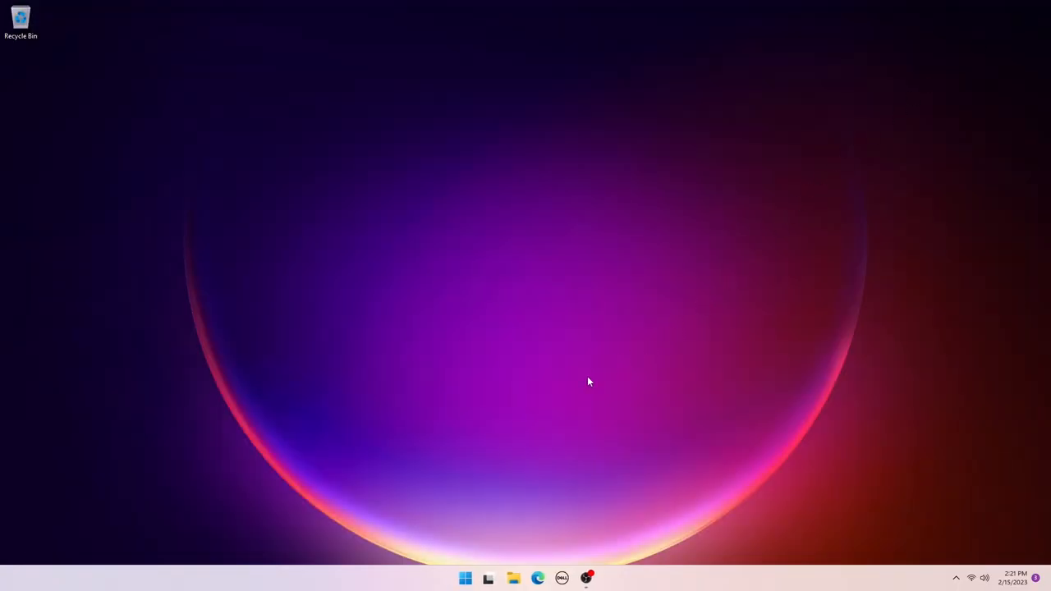
Show This PC's drives in File Explorer and bring up the Run box.
left_click(490, 578)
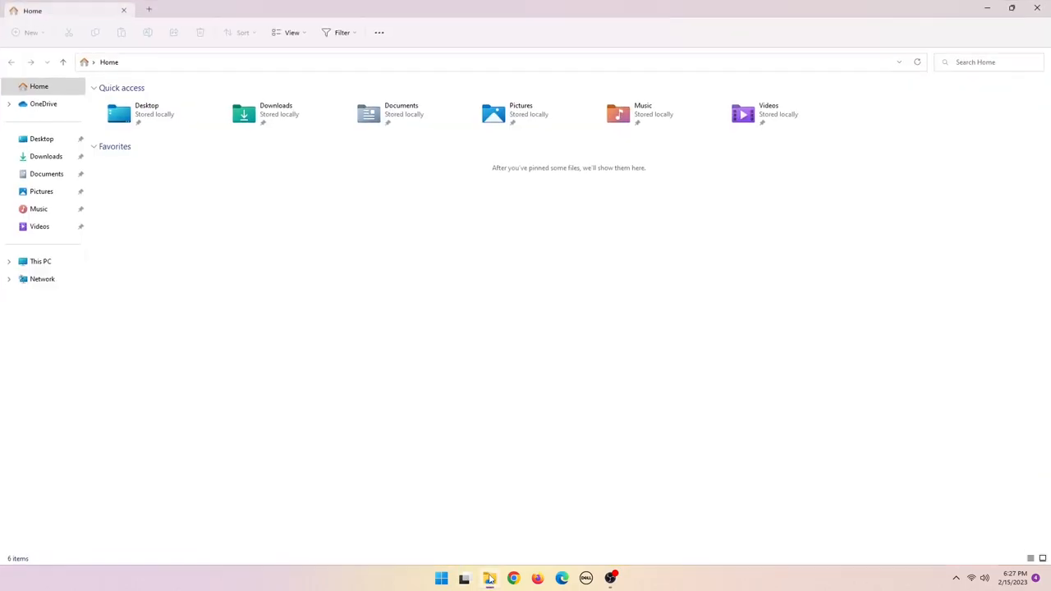
left_click(39, 261)
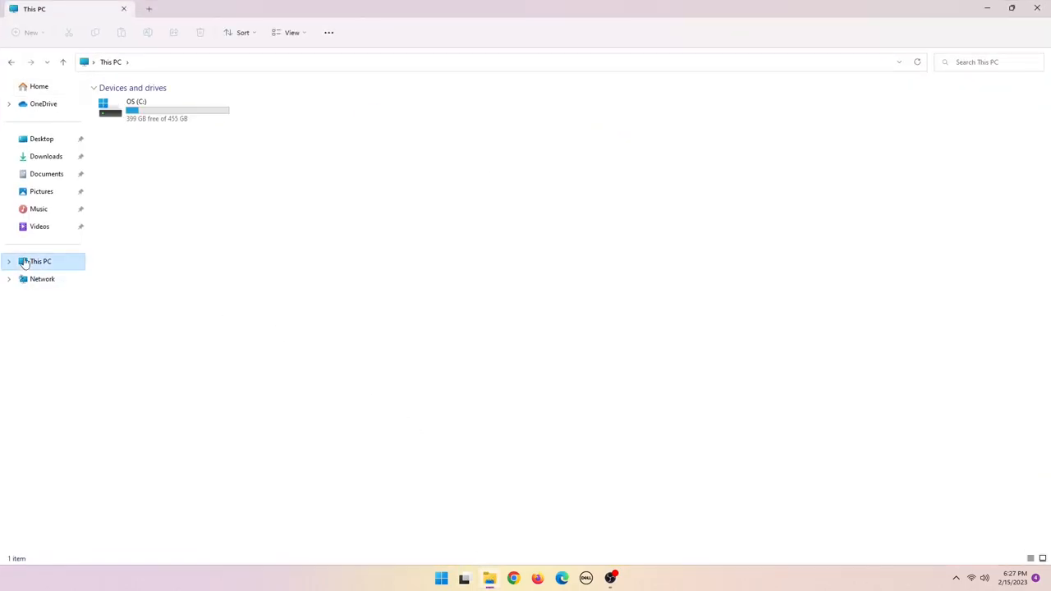
mouse_move(342, 304)
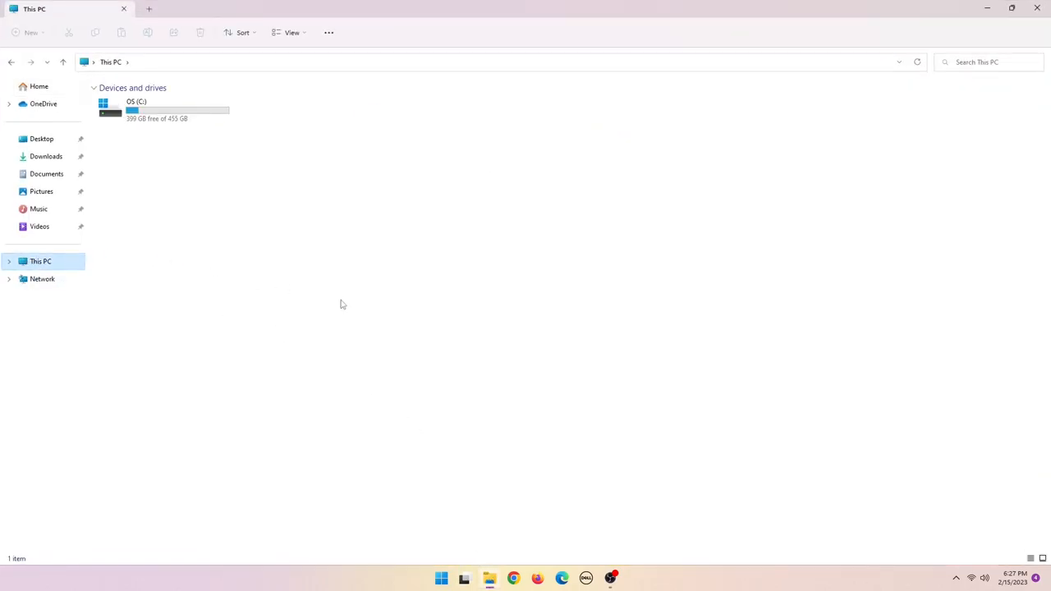
key("Win+r")
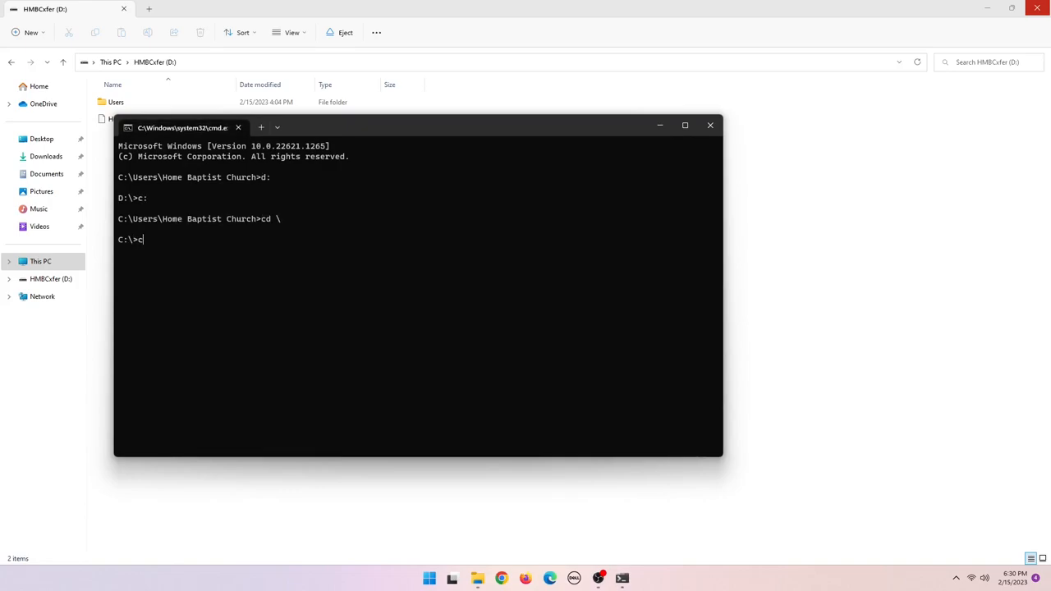
Clear the screen and run robocopy d: c:\data_transfer /MIR to mirror the USB drive.
type("cls")
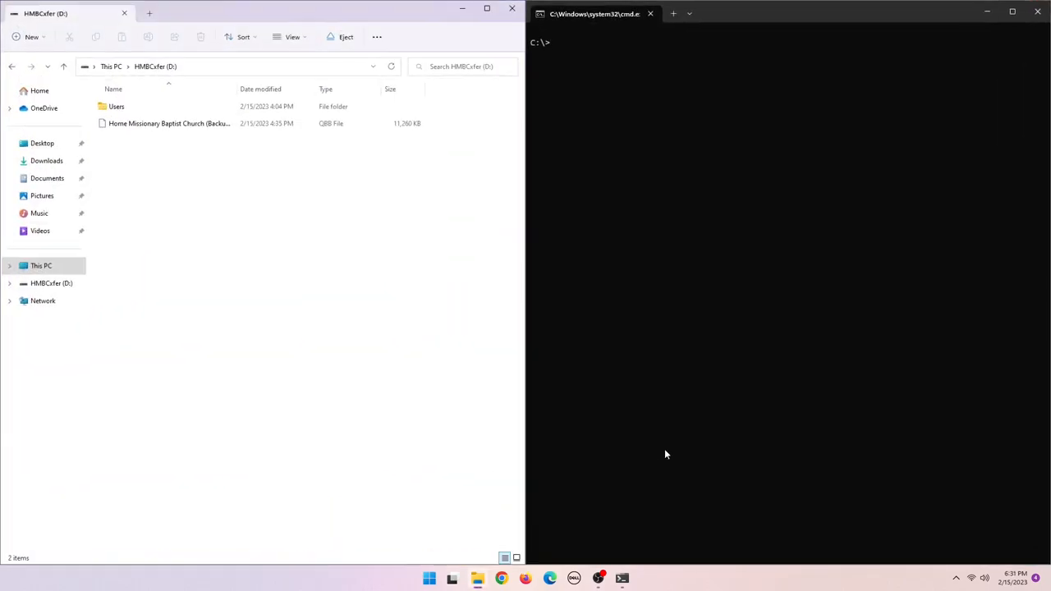
type("robocopy")
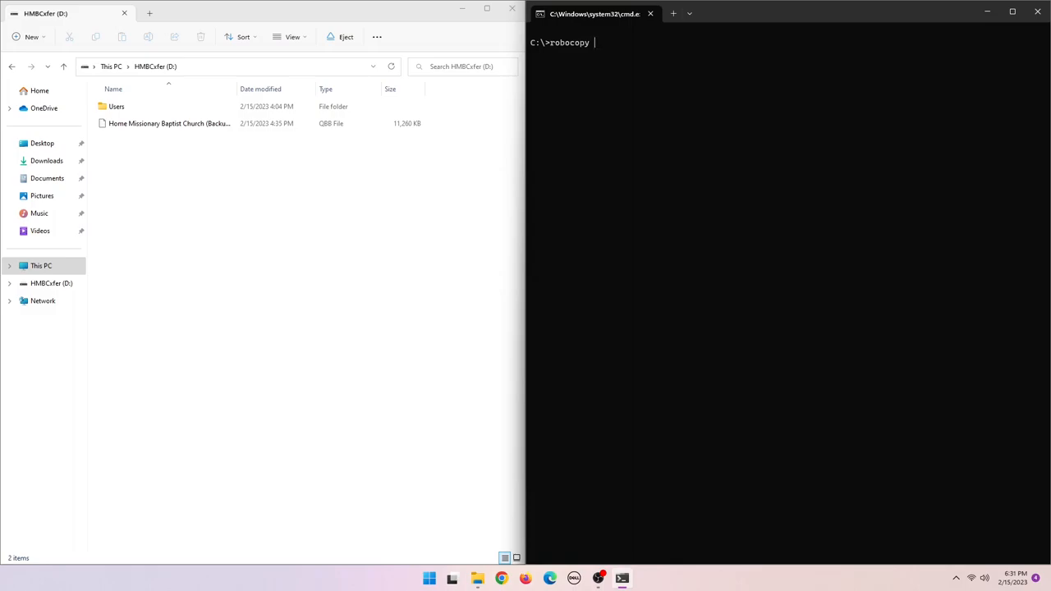
type("d:")
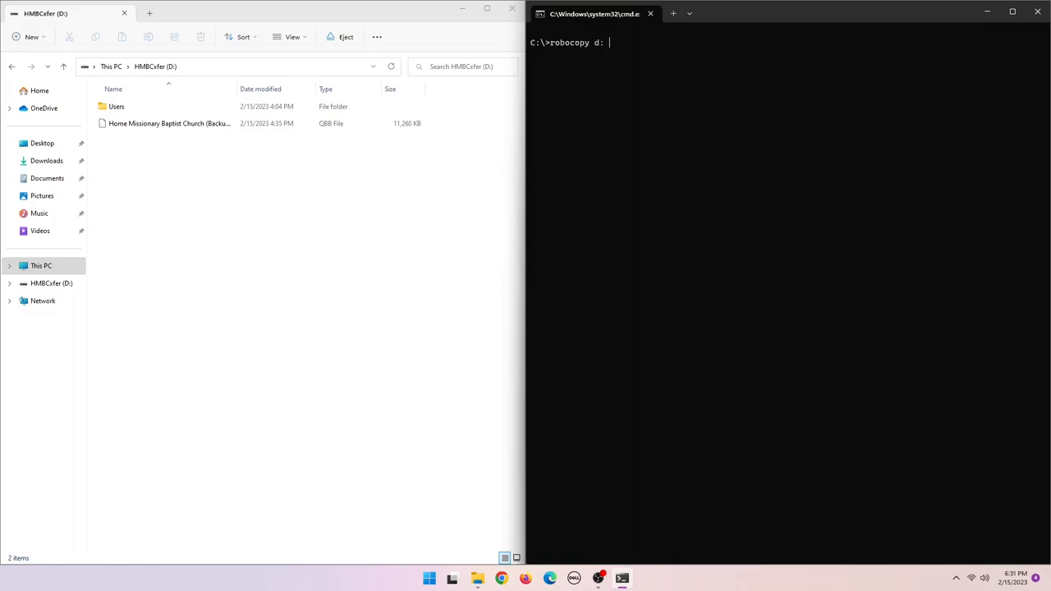
type("c:\\")
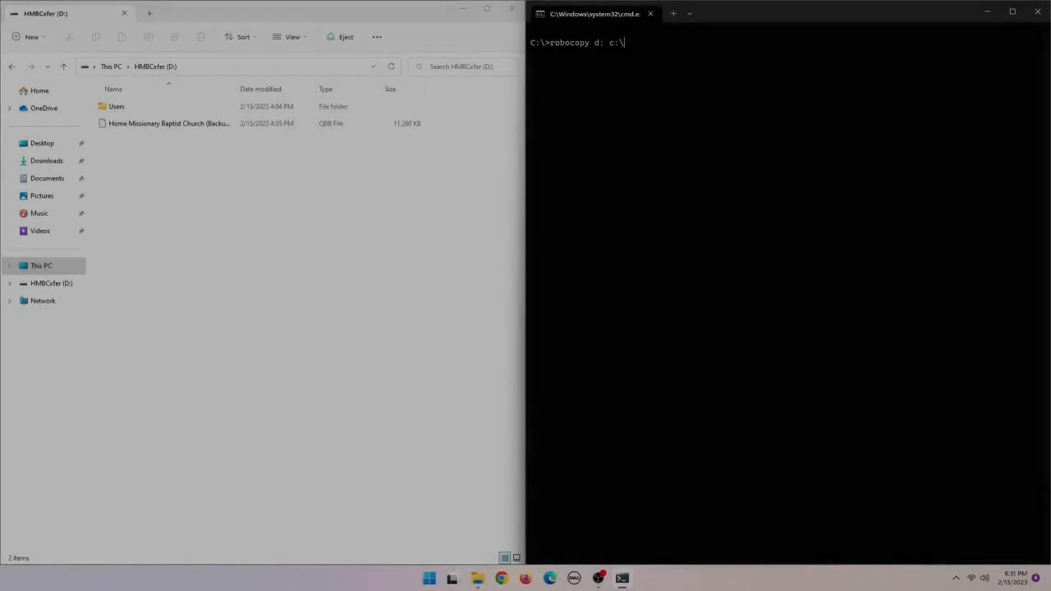
type("data")
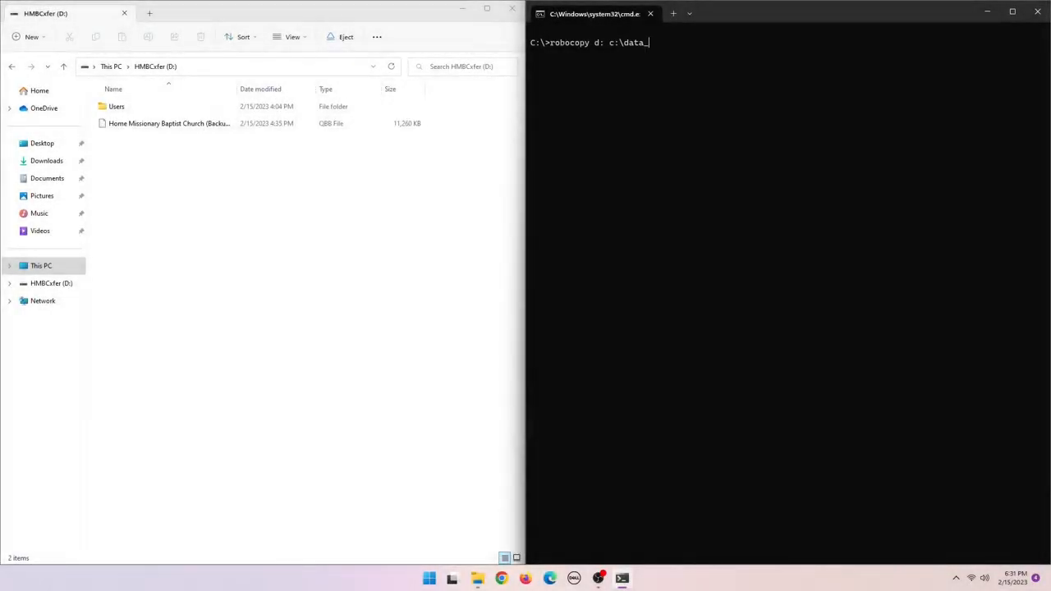
type("transf")
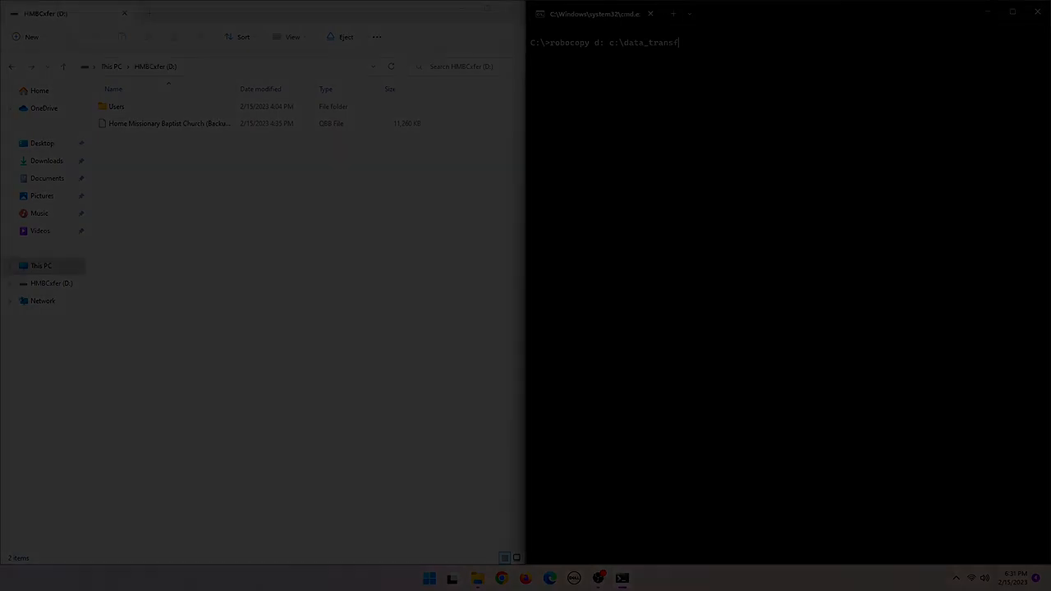
key("Return")
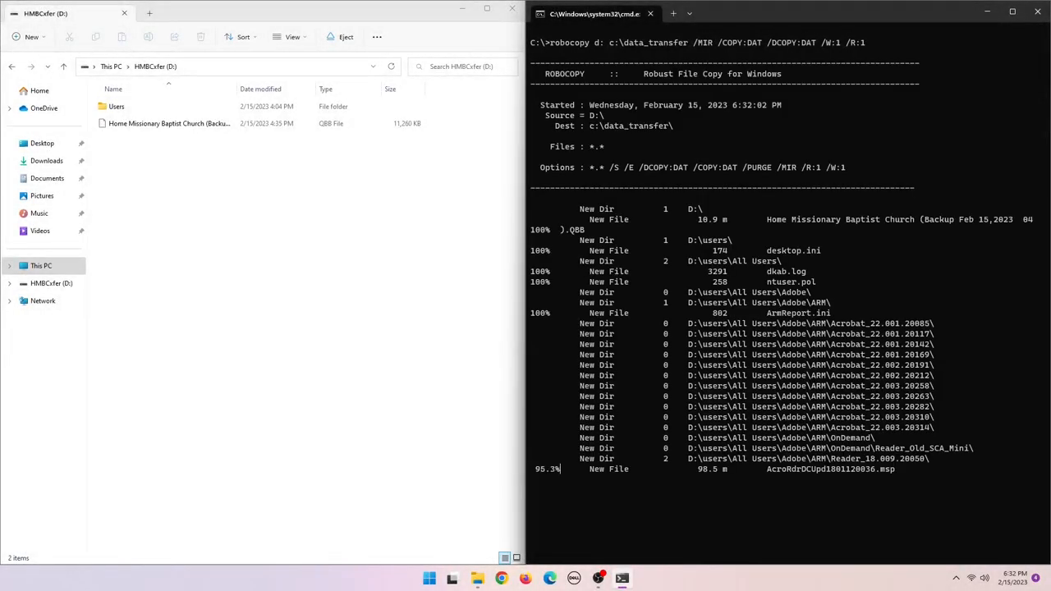
scroll("down", 3)
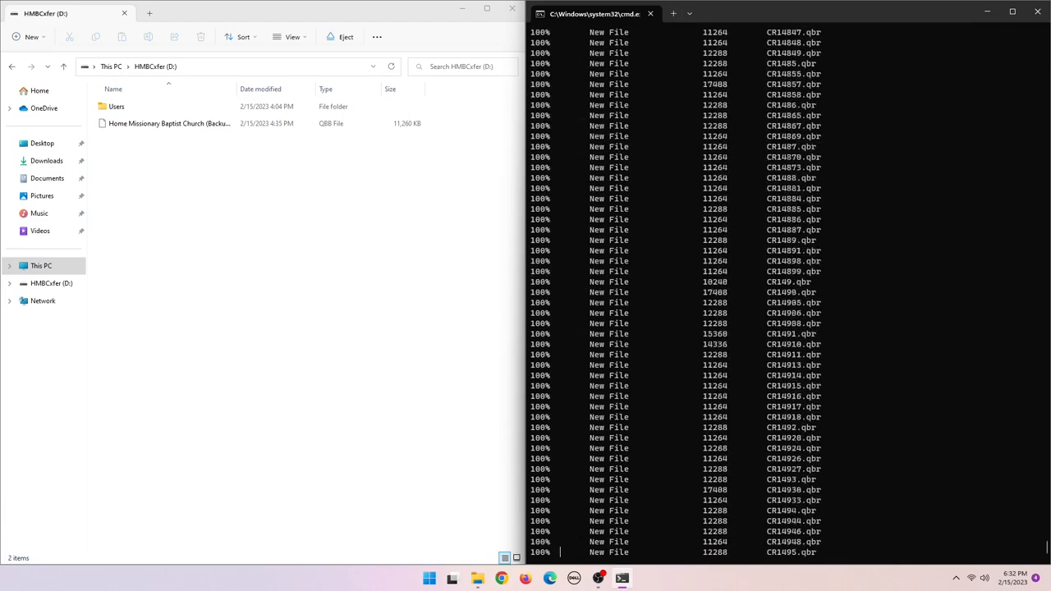